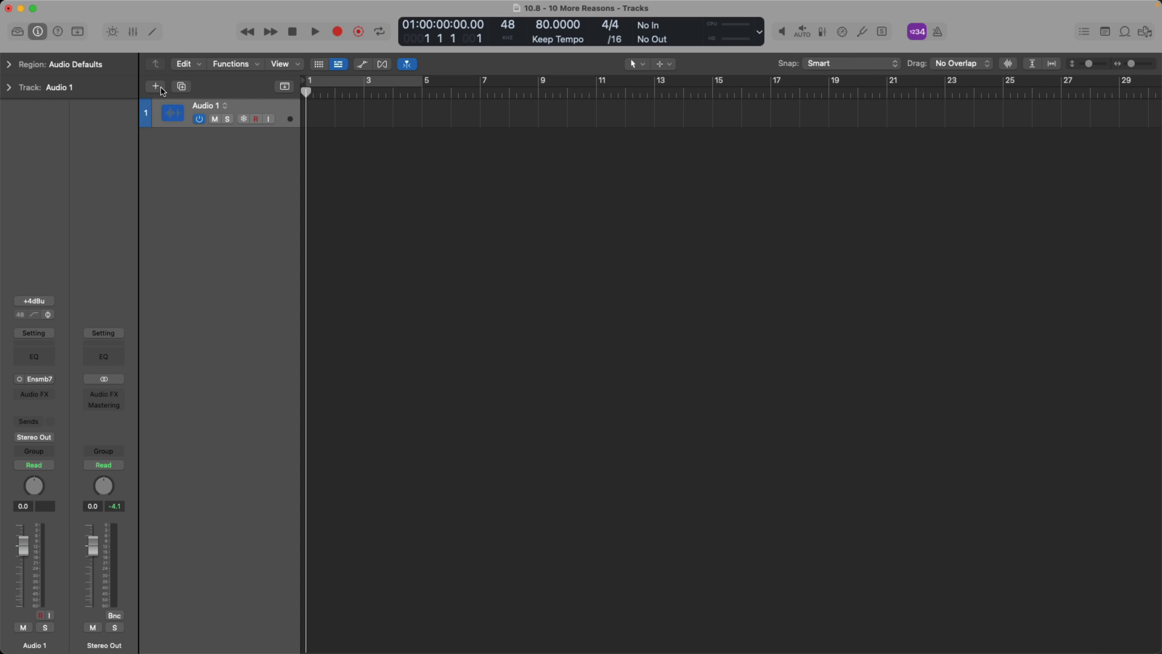
- Start new-track creation and try External MIDI, Software Instrument and Pattern track types
{"action": "left_click", "coordinate": [155, 86]}
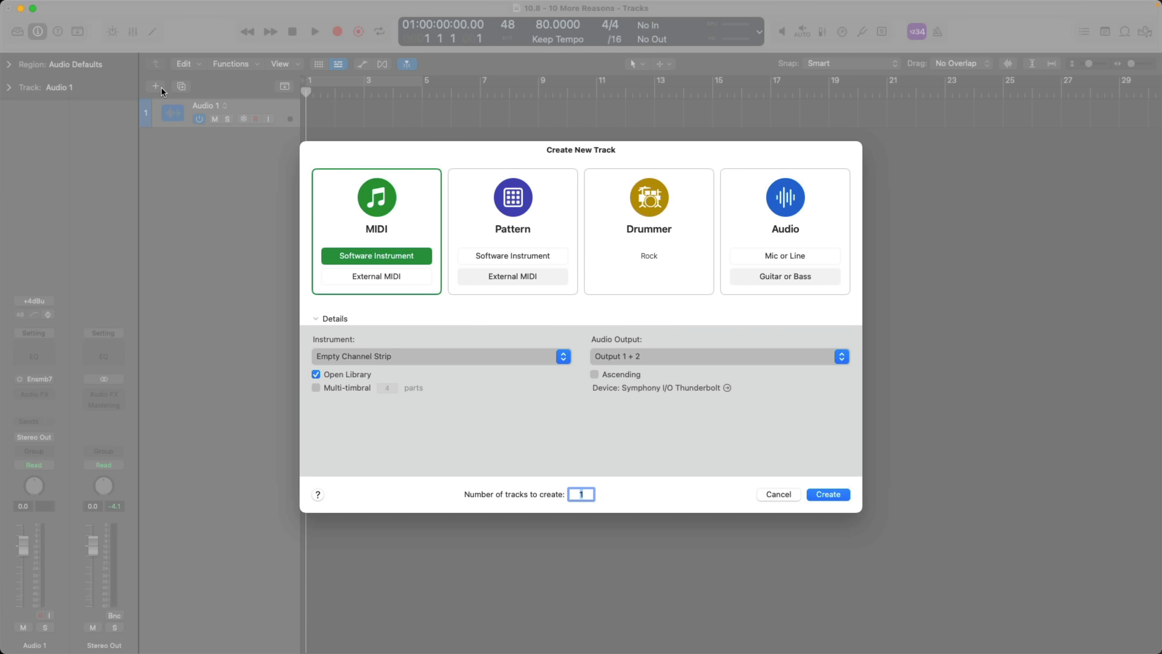
{"action": "mouse_move", "coordinate": [372, 176]}
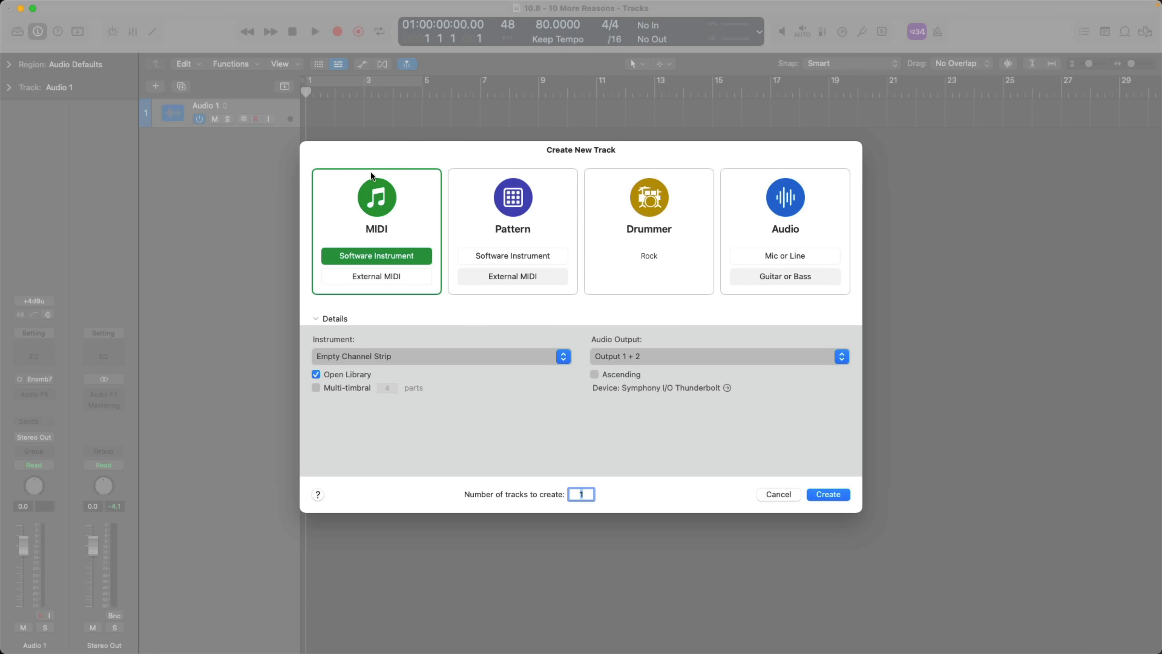
{"action": "mouse_move", "coordinate": [379, 264]}
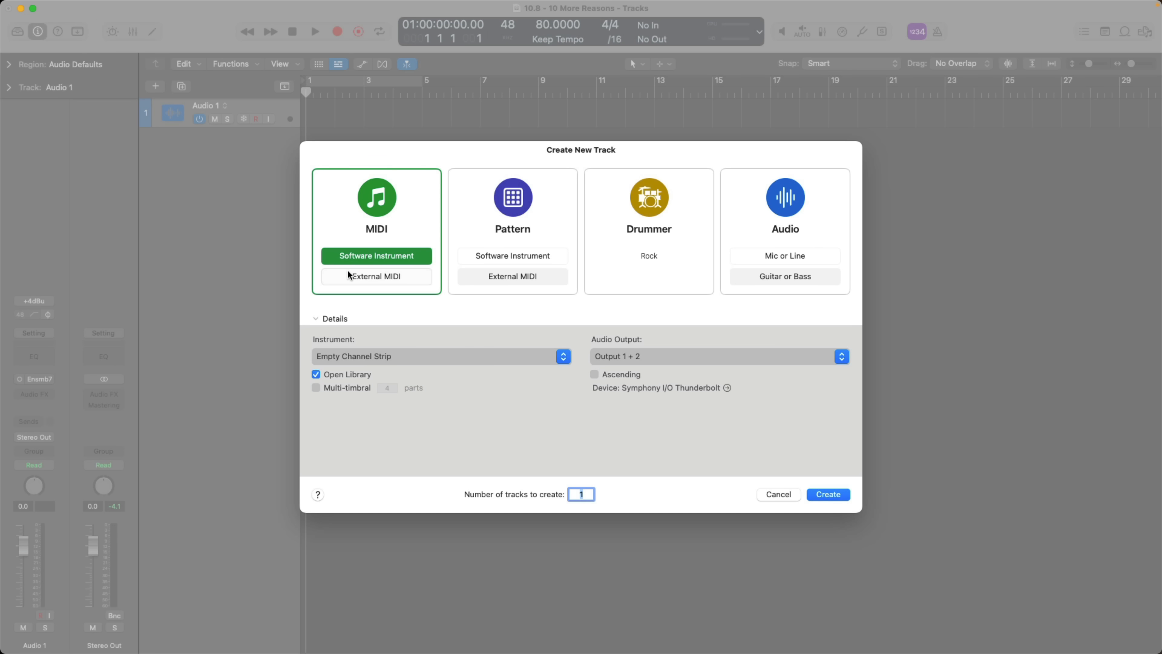
{"action": "left_click", "coordinate": [375, 276]}
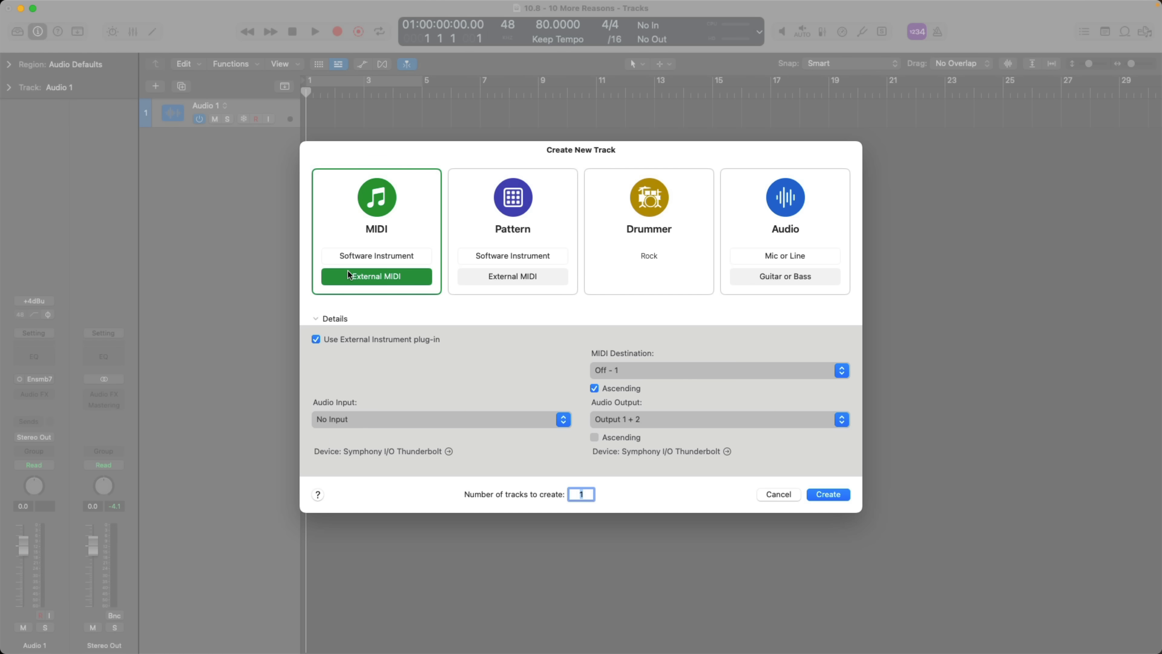
{"action": "mouse_move", "coordinate": [376, 197]}
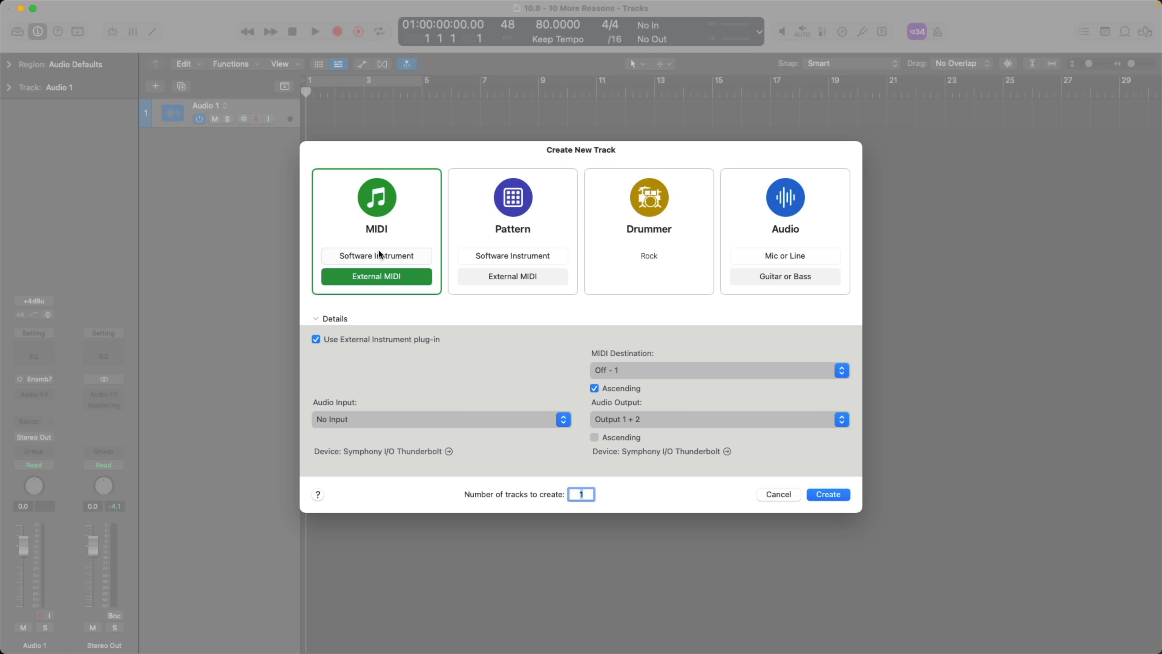
{"action": "left_click", "coordinate": [376, 255]}
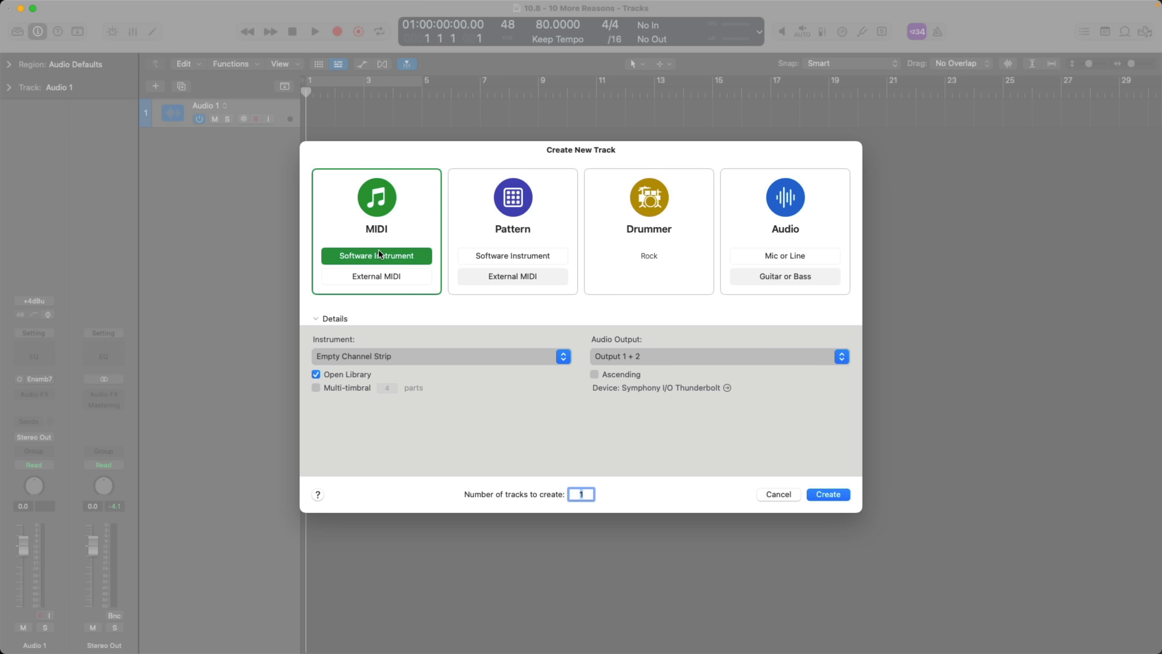
{"action": "left_click", "coordinate": [512, 276]}
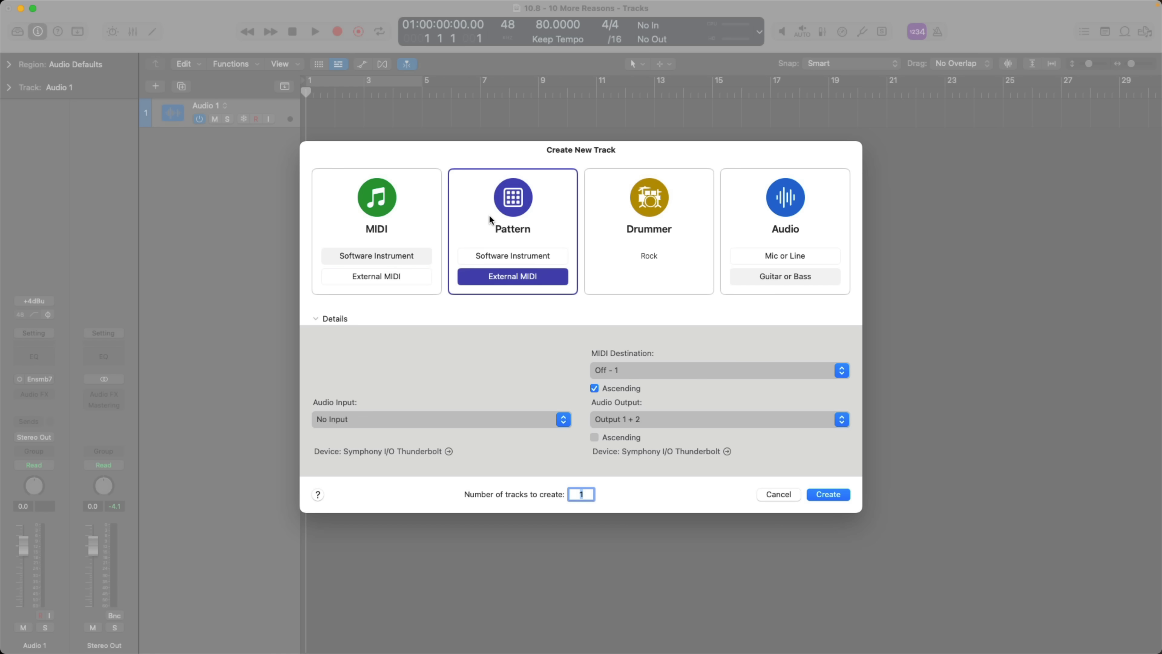
- Compare the Drummer and guitar/bass Audio types, then settle on MIDI Software Instrument
{"action": "left_click", "coordinate": [649, 204]}
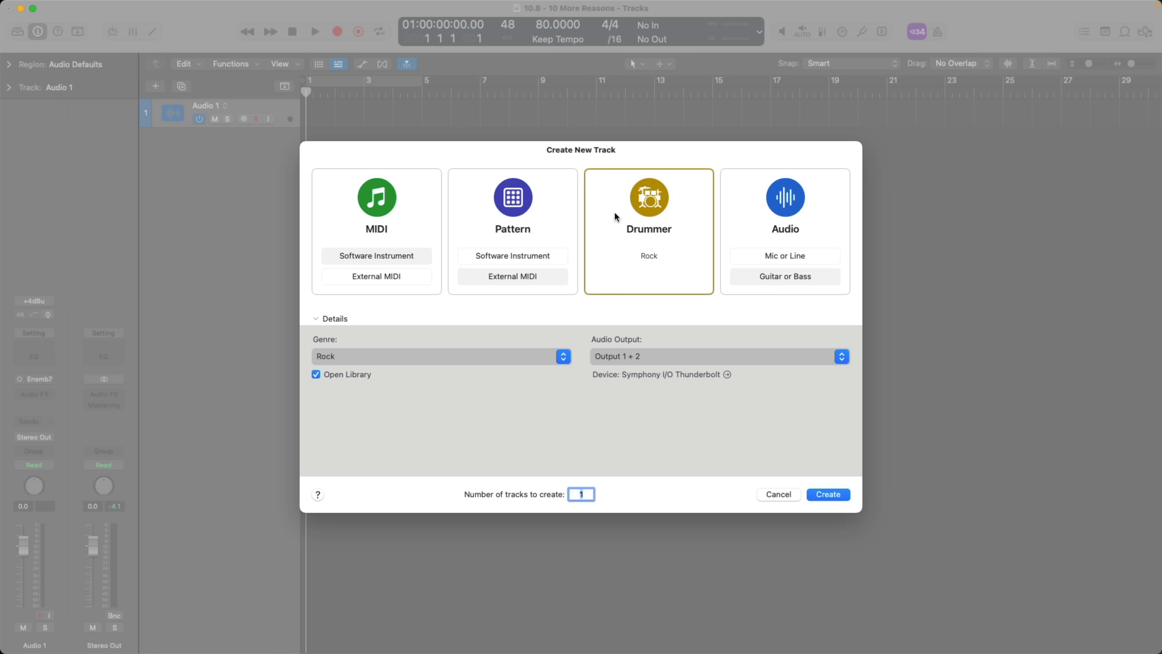
{"action": "left_click", "coordinate": [785, 207]}
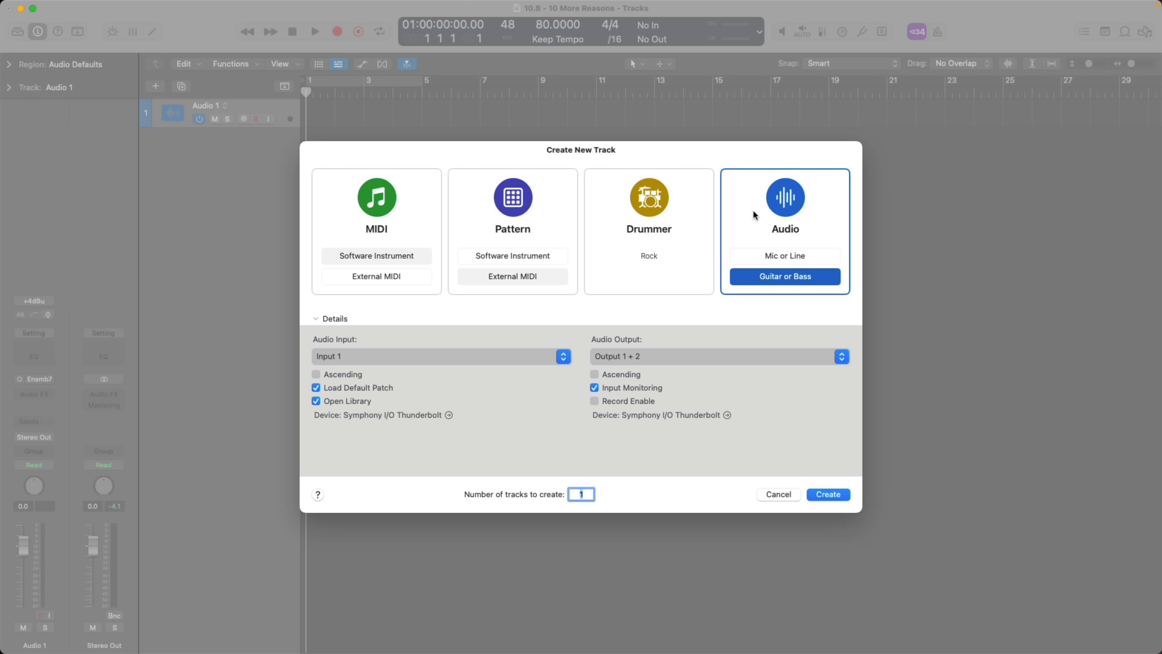
{"action": "mouse_move", "coordinate": [755, 215]}
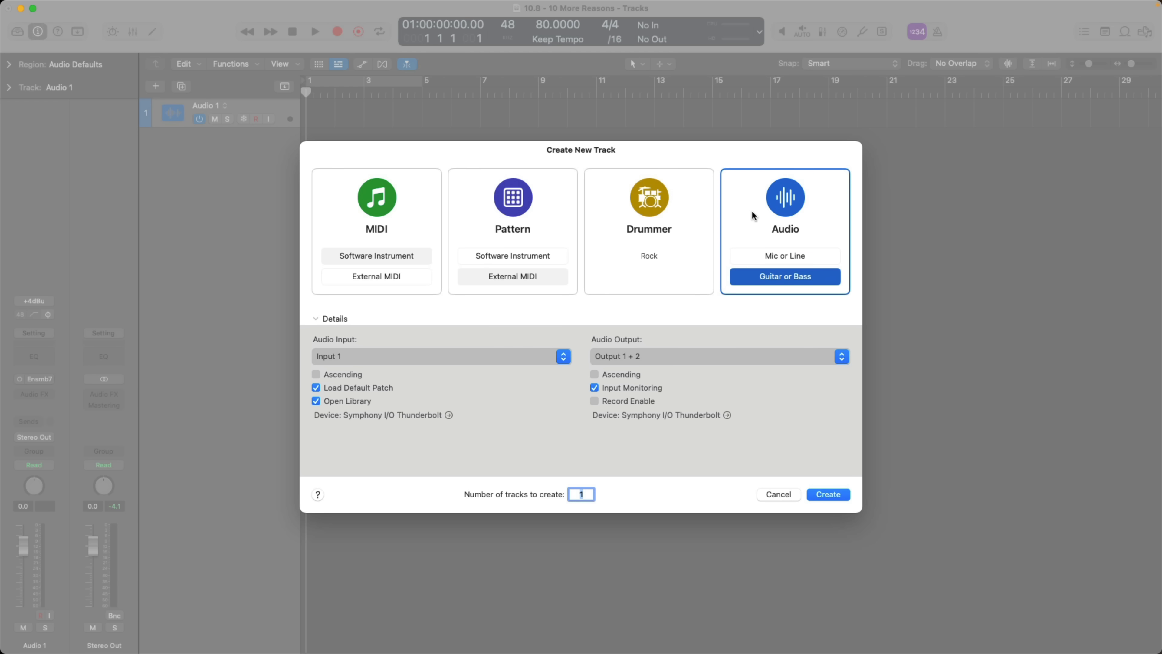
{"action": "left_click", "coordinate": [375, 208]}
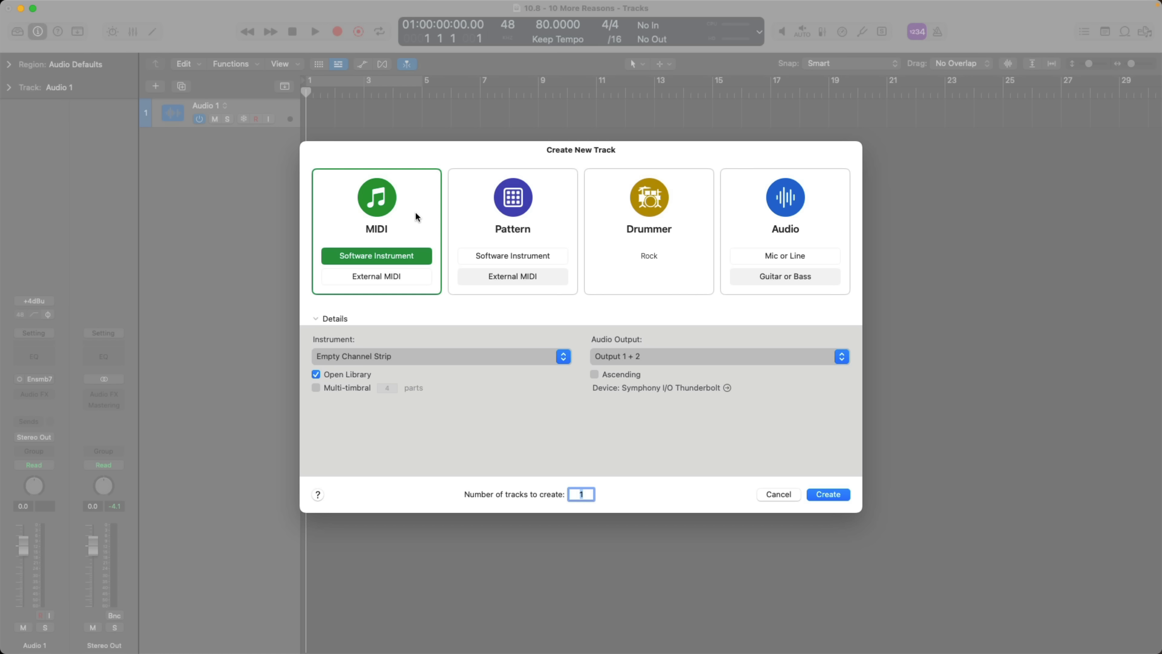
{"action": "mouse_move", "coordinate": [420, 288]}
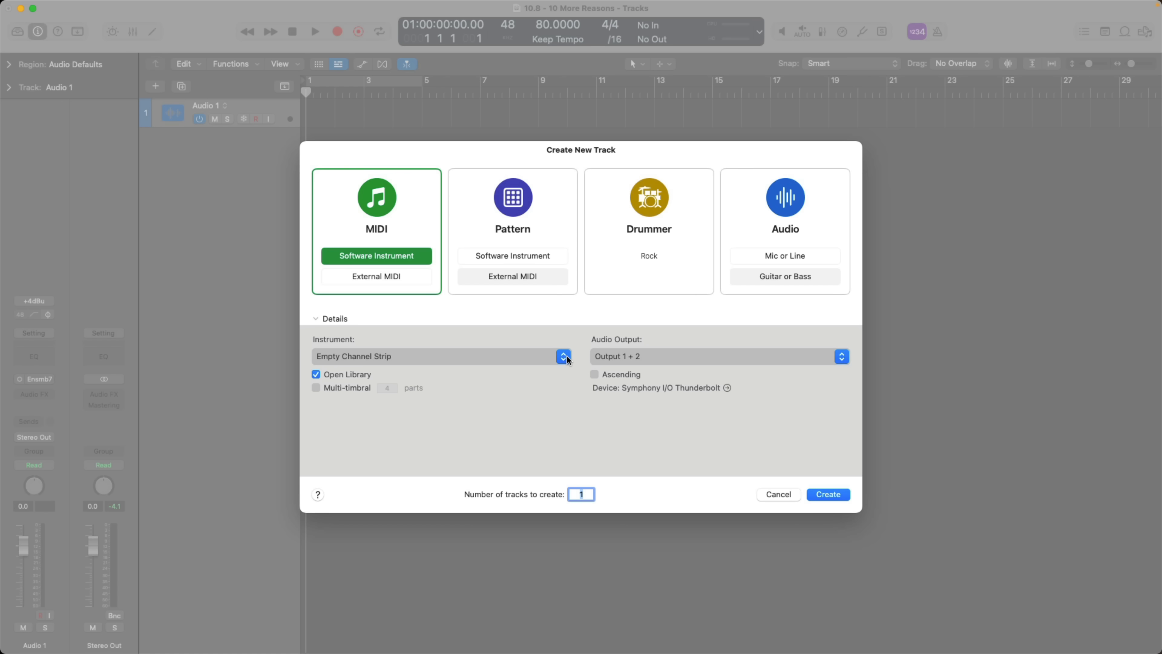
- Choose Drum Machine Designer as the instrument for the new software instrument track
{"action": "left_click", "coordinate": [563, 356]}
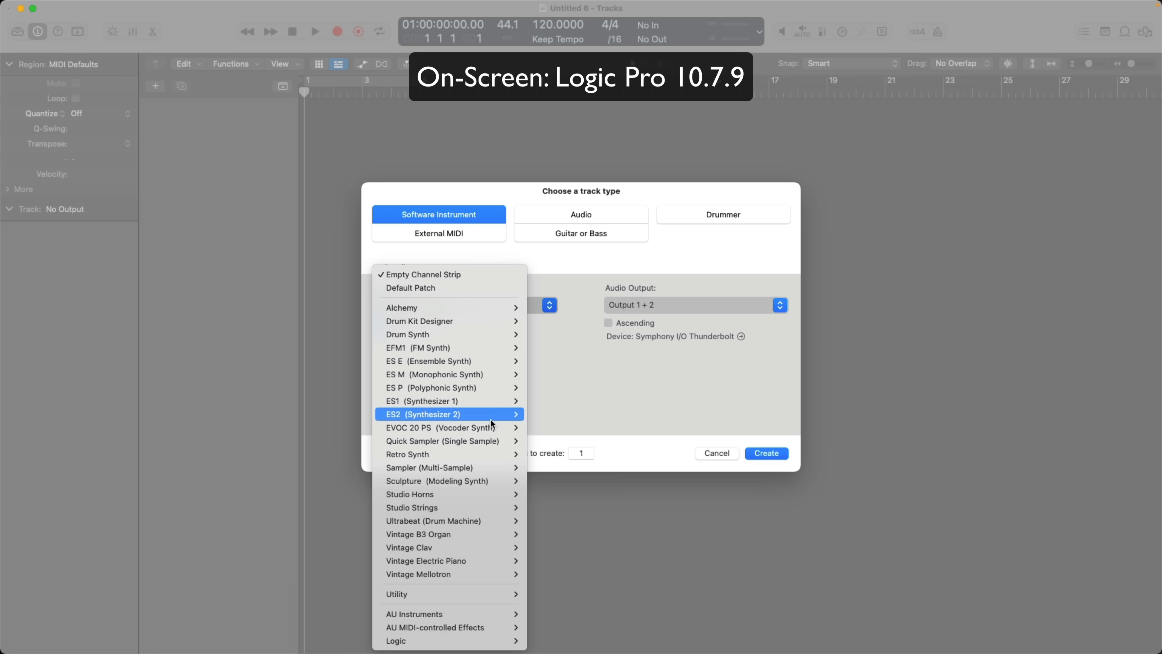
{"action": "mouse_move", "coordinate": [445, 287]}
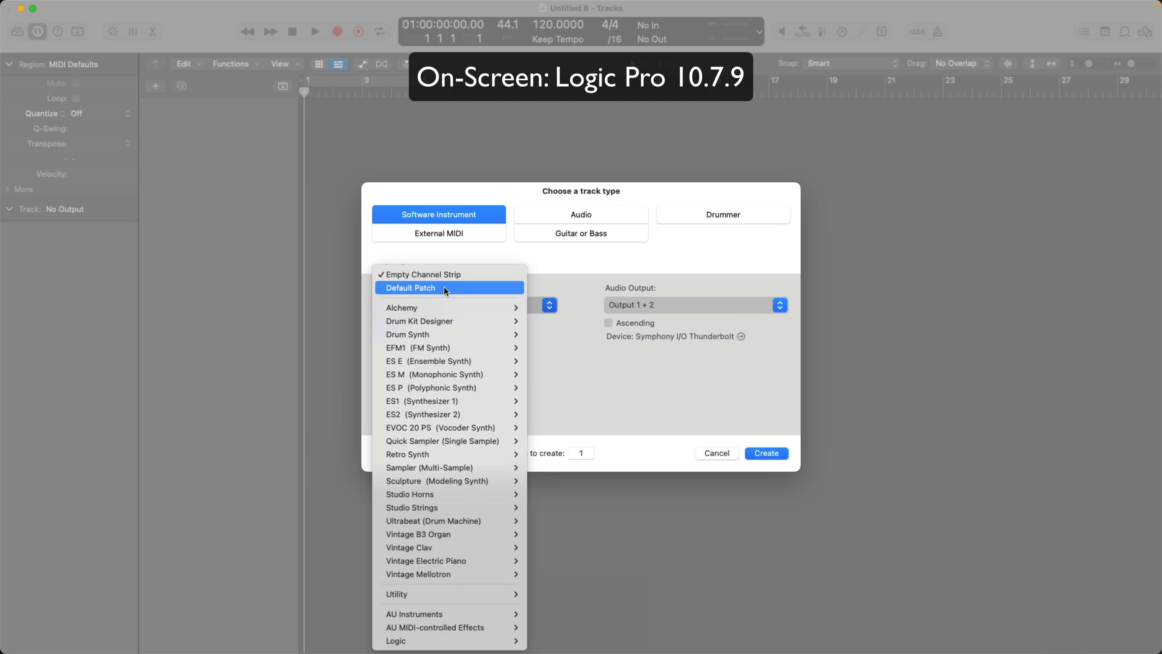
{"action": "left_click", "coordinate": [423, 274]}
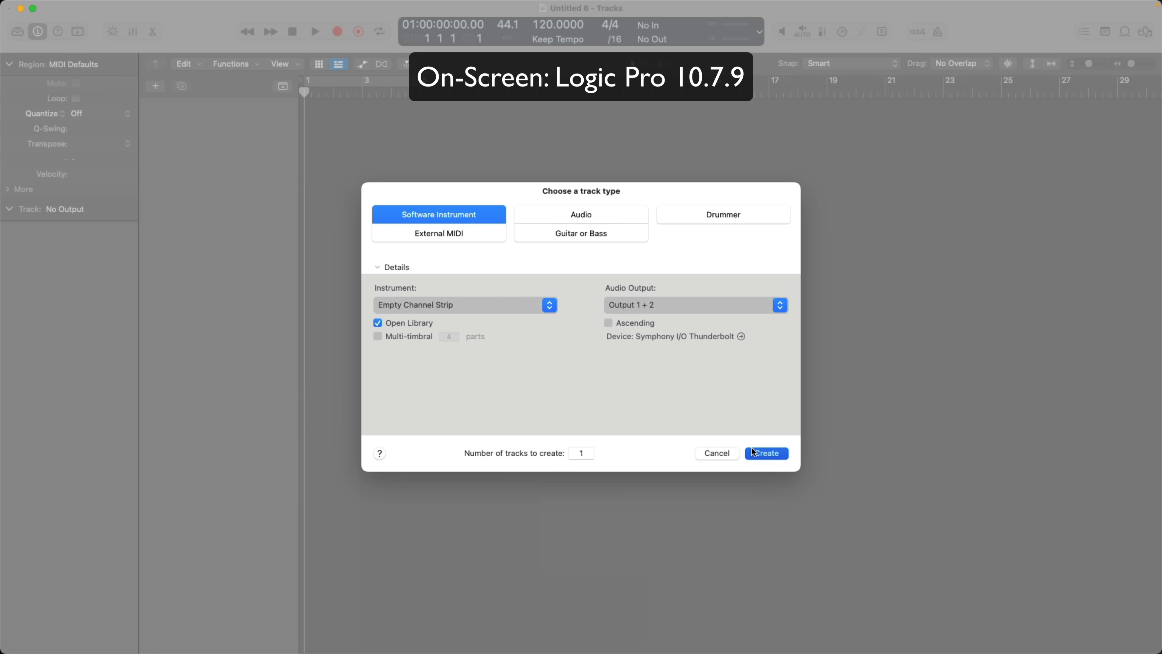
{"action": "left_click", "coordinate": [766, 453]}
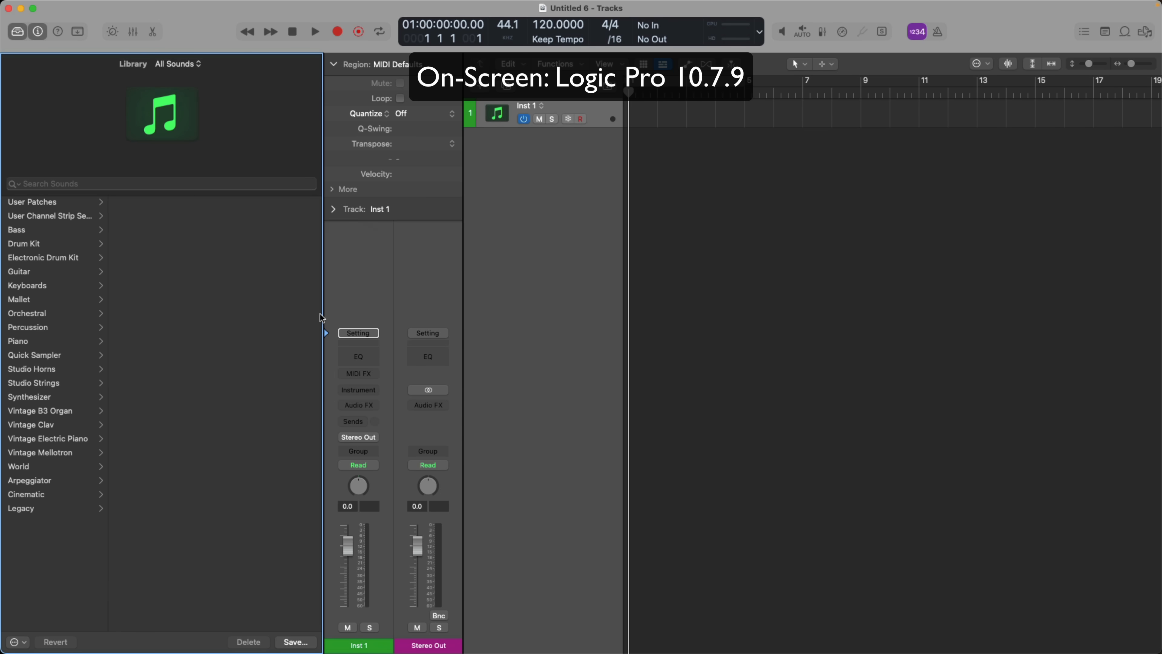
{"action": "left_click", "coordinate": [42, 257]}
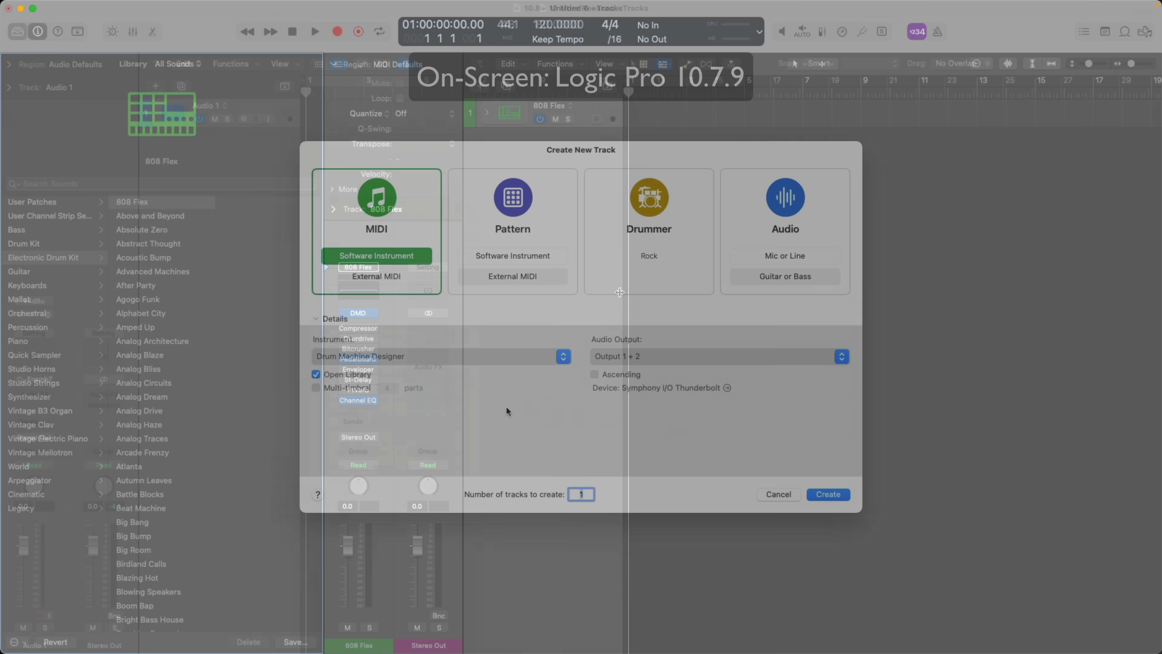
{"action": "left_click", "coordinate": [829, 494]}
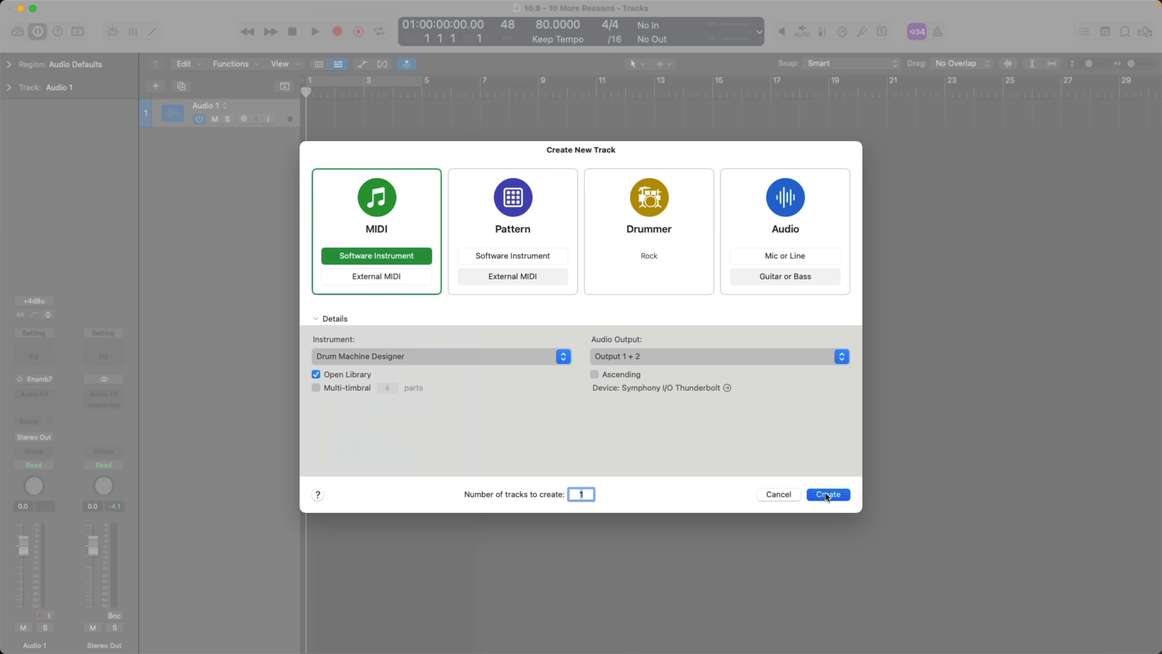
- Create the 808 Flex Drum Machine Designer track and select it with its default region unchanged
{"action": "left_click", "coordinate": [828, 494]}
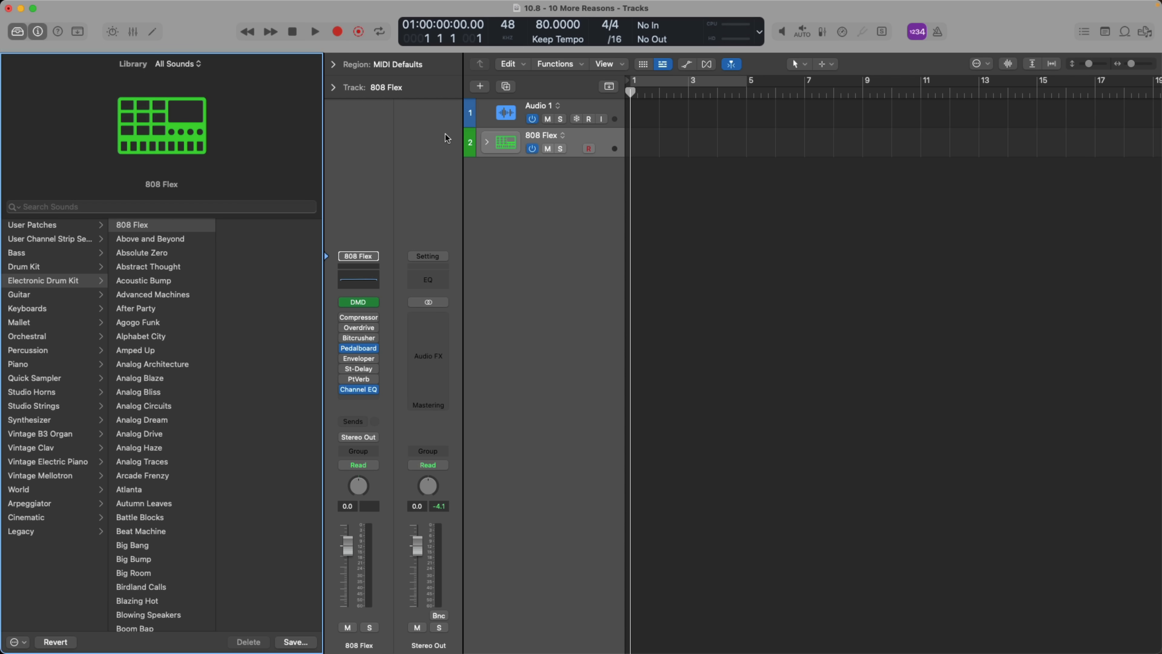
{"action": "mouse_move", "coordinate": [336, 89]}
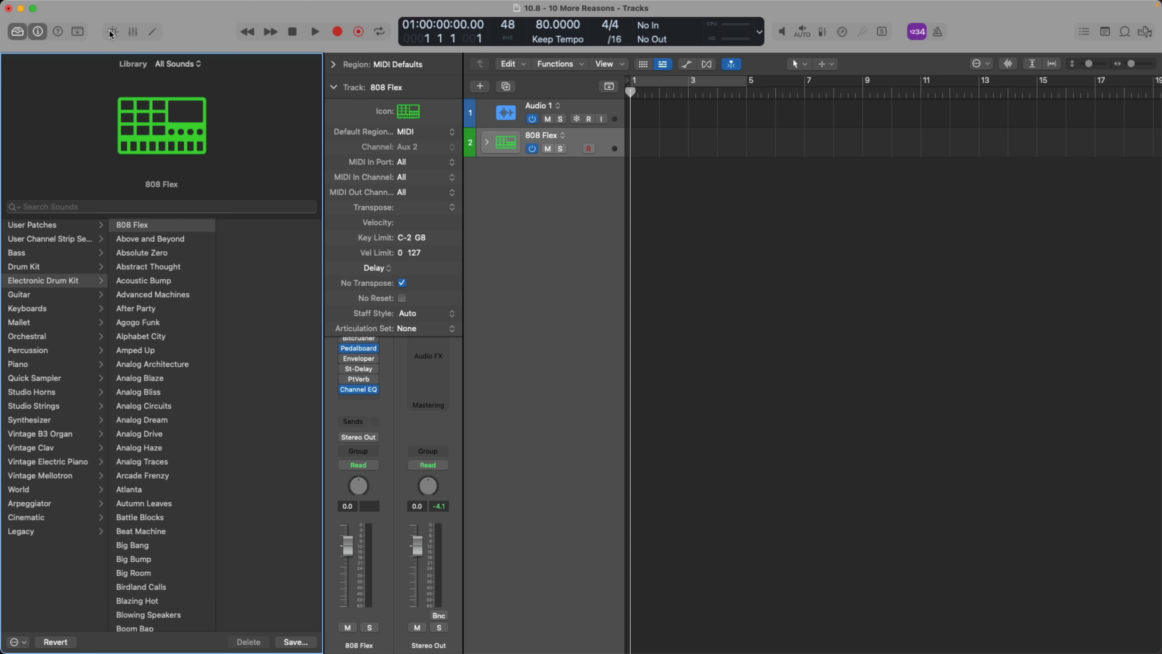
{"action": "mouse_move", "coordinate": [216, 36]}
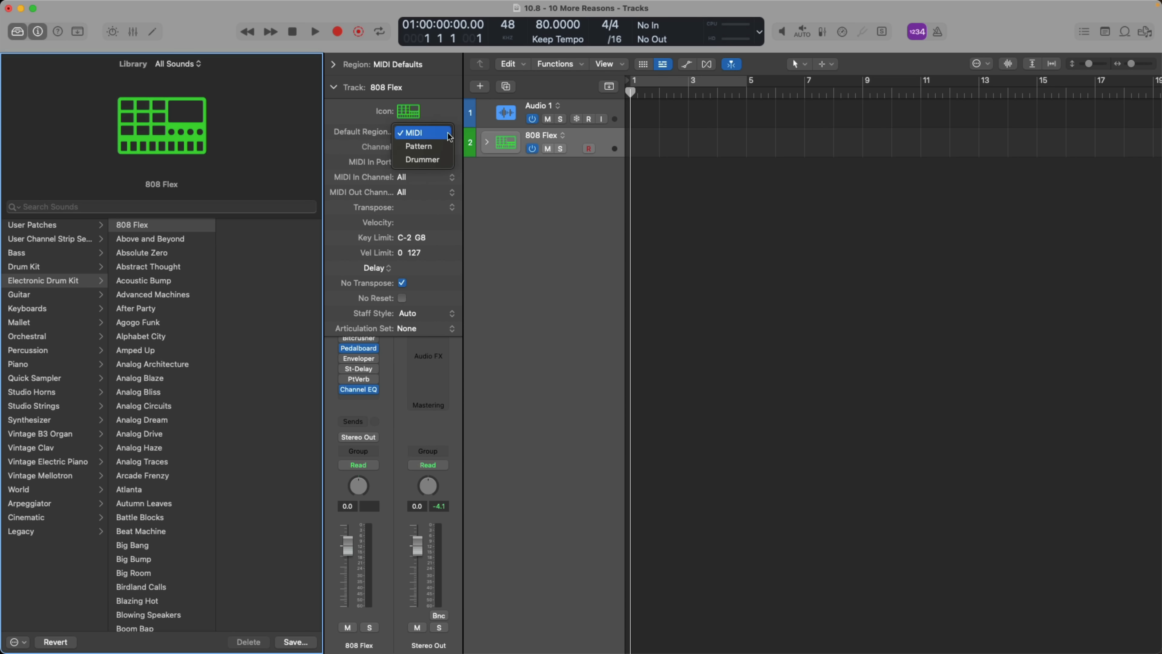
{"action": "left_click", "coordinate": [412, 132]}
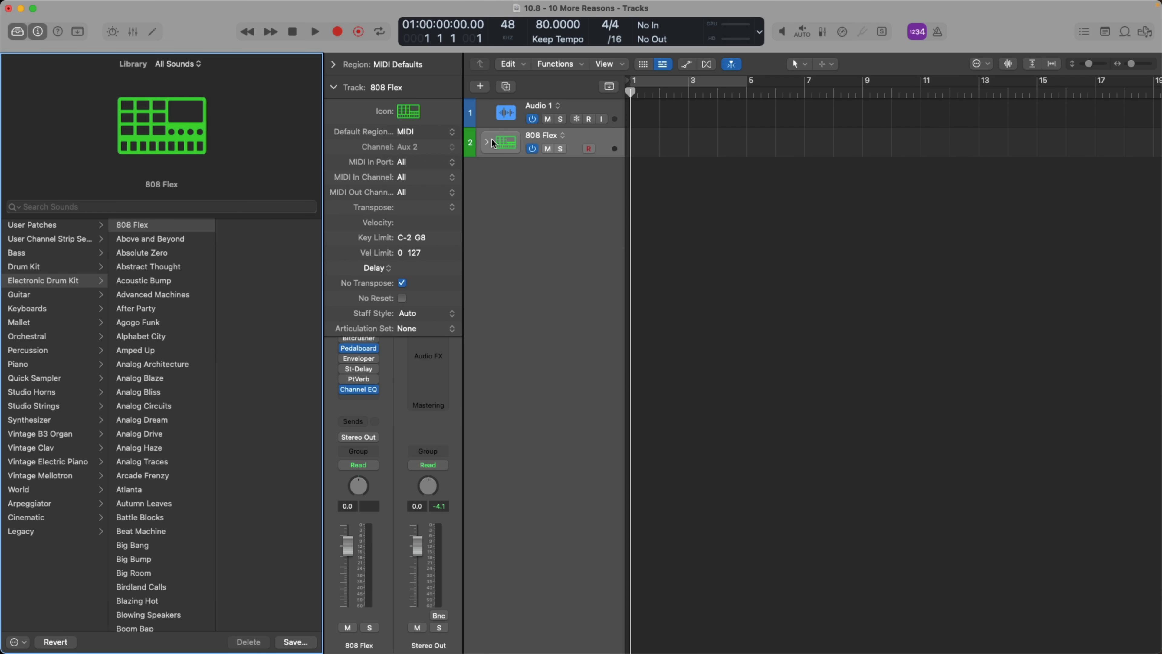
{"action": "left_click", "coordinate": [153, 31]}
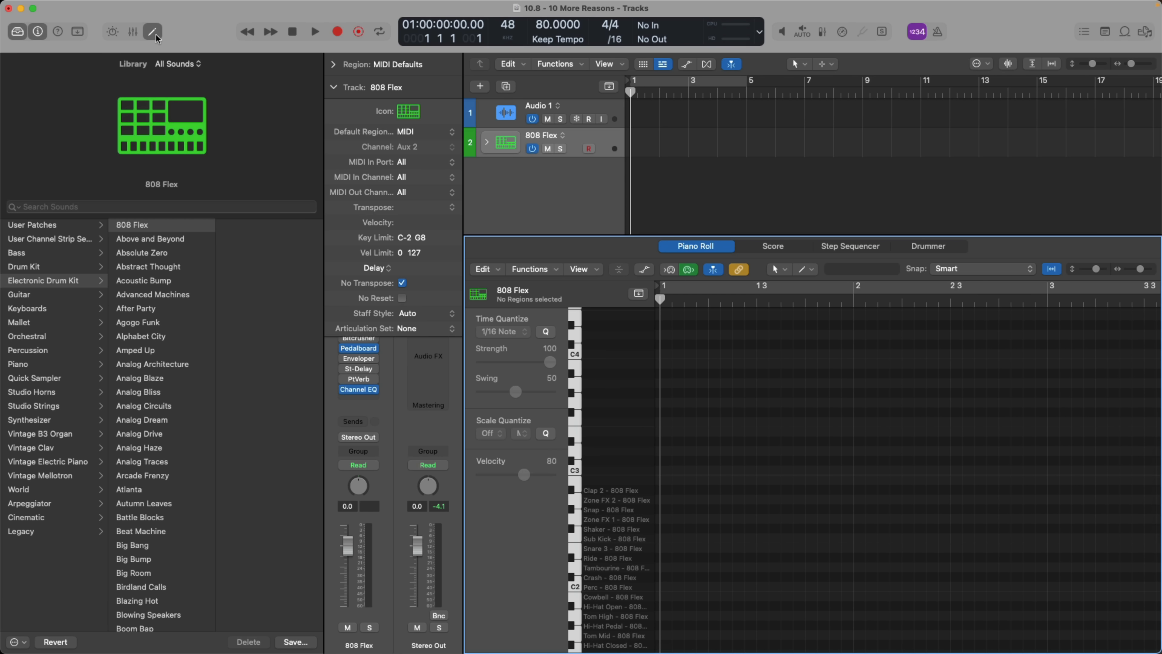
- Set the 808 Flex track's default region to Pattern then Drummer and add a Drummer region at the playhead
{"action": "left_click", "coordinate": [152, 31]}
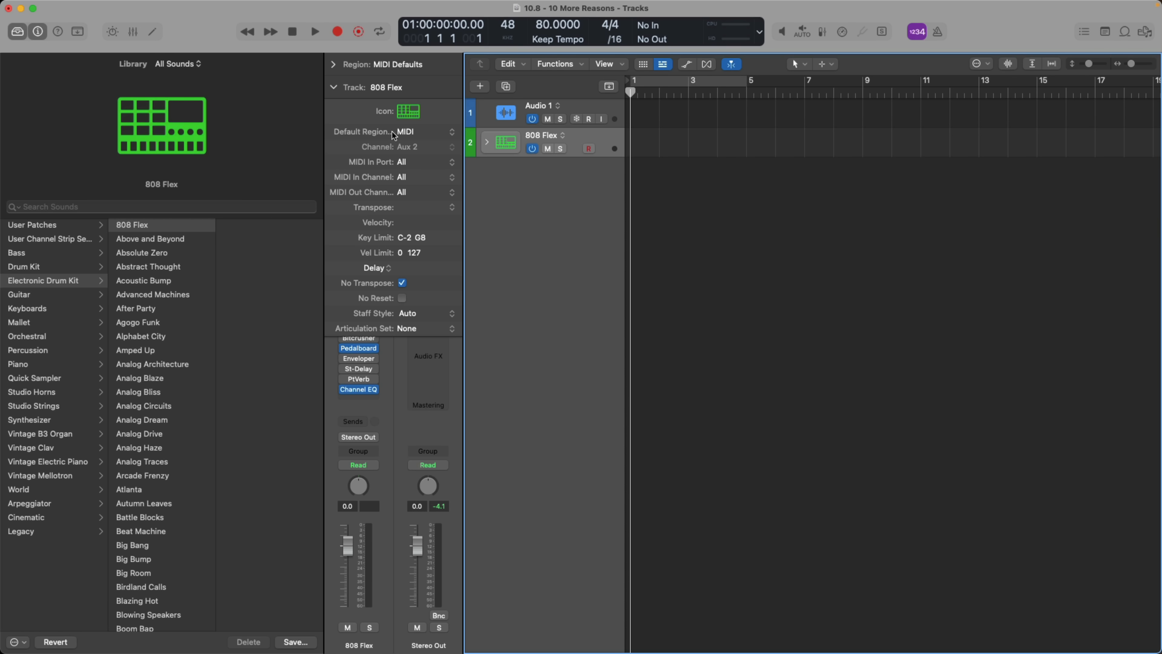
{"action": "left_click", "coordinate": [406, 131]}
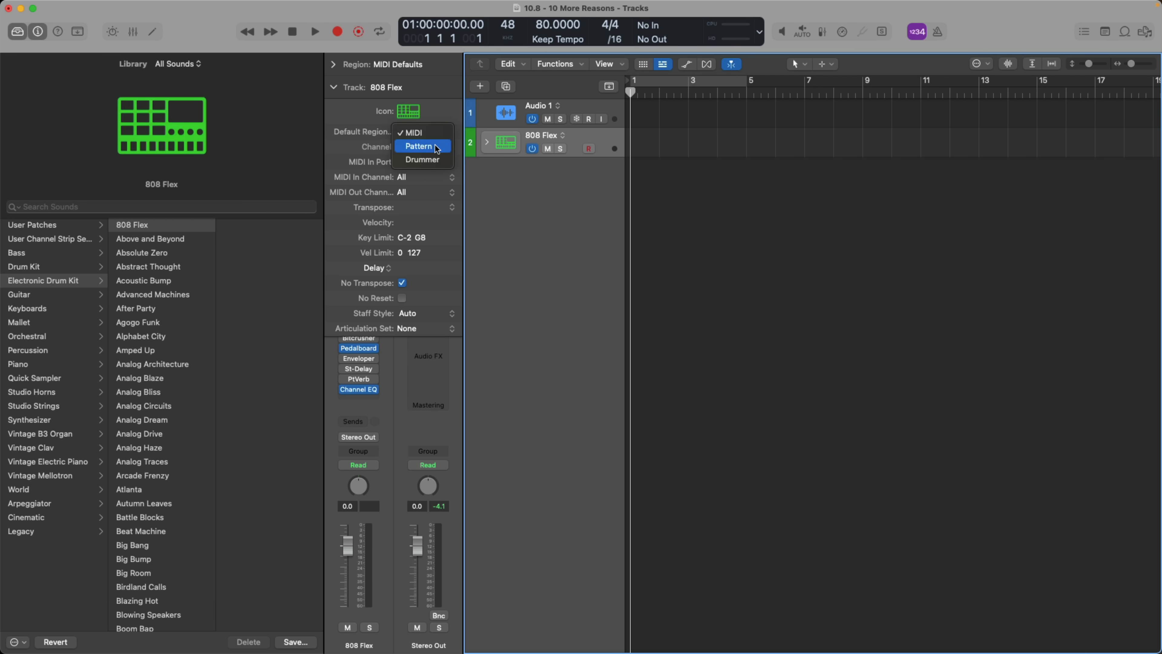
{"action": "left_click", "coordinate": [418, 145]}
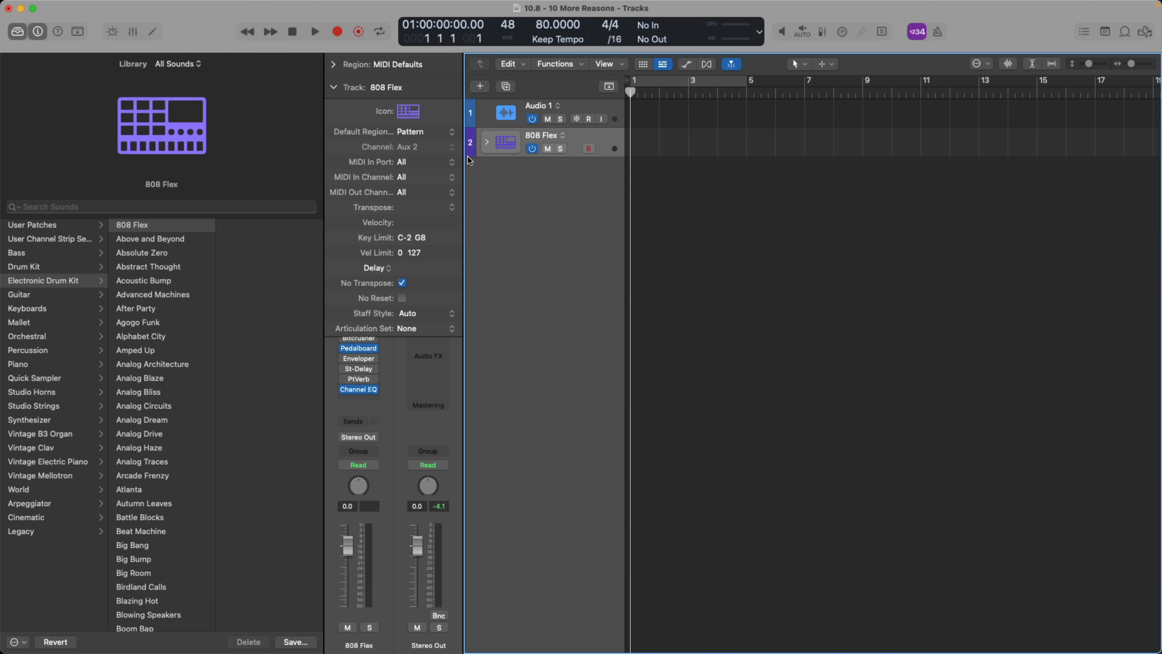
{"action": "left_click", "coordinate": [409, 131]}
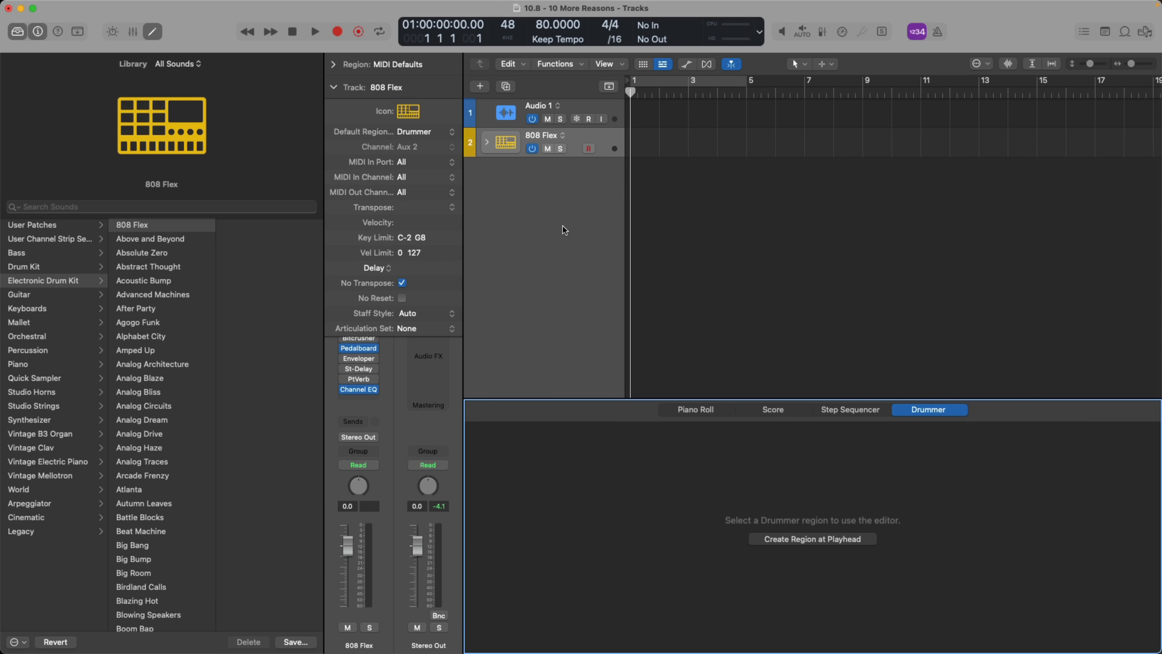
{"action": "mouse_move", "coordinate": [759, 539]}
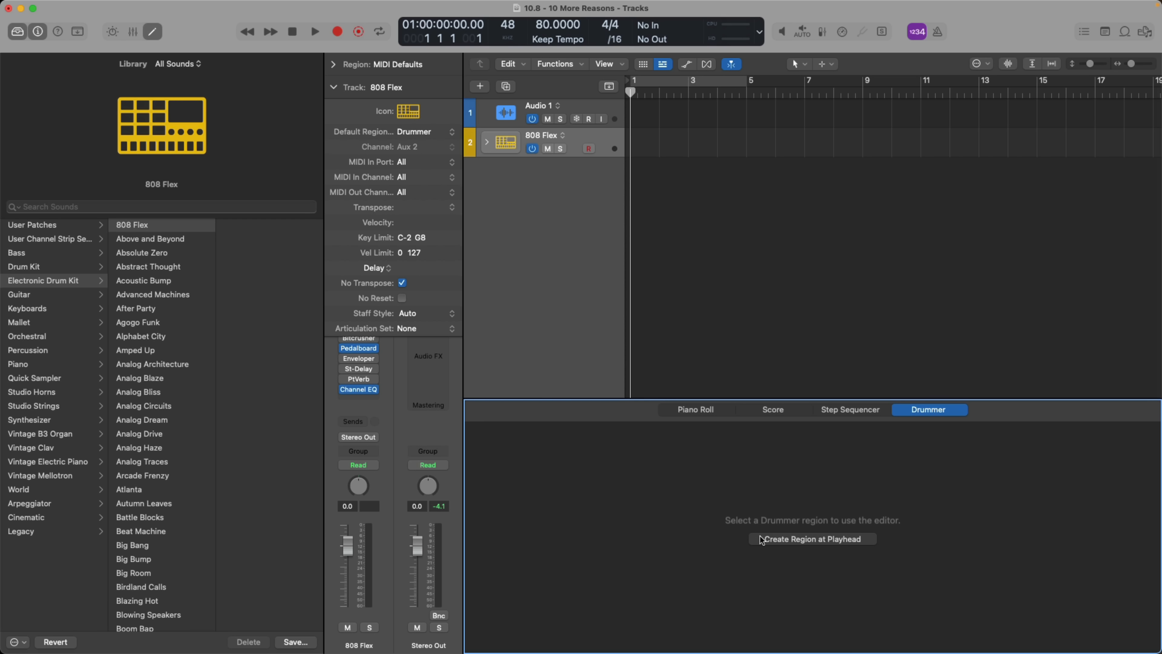
{"action": "left_click", "coordinate": [811, 539]}
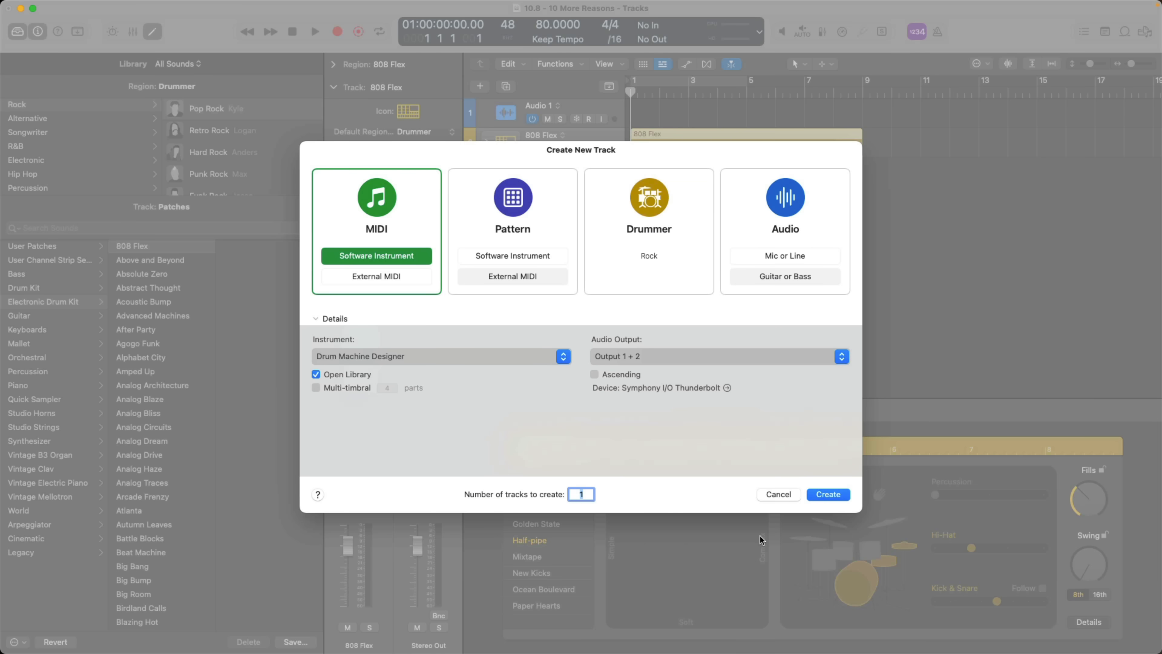
- Create three Alchemy instrument tracks and check the default regions of Inst 24–26
{"action": "type", "text": "3"}
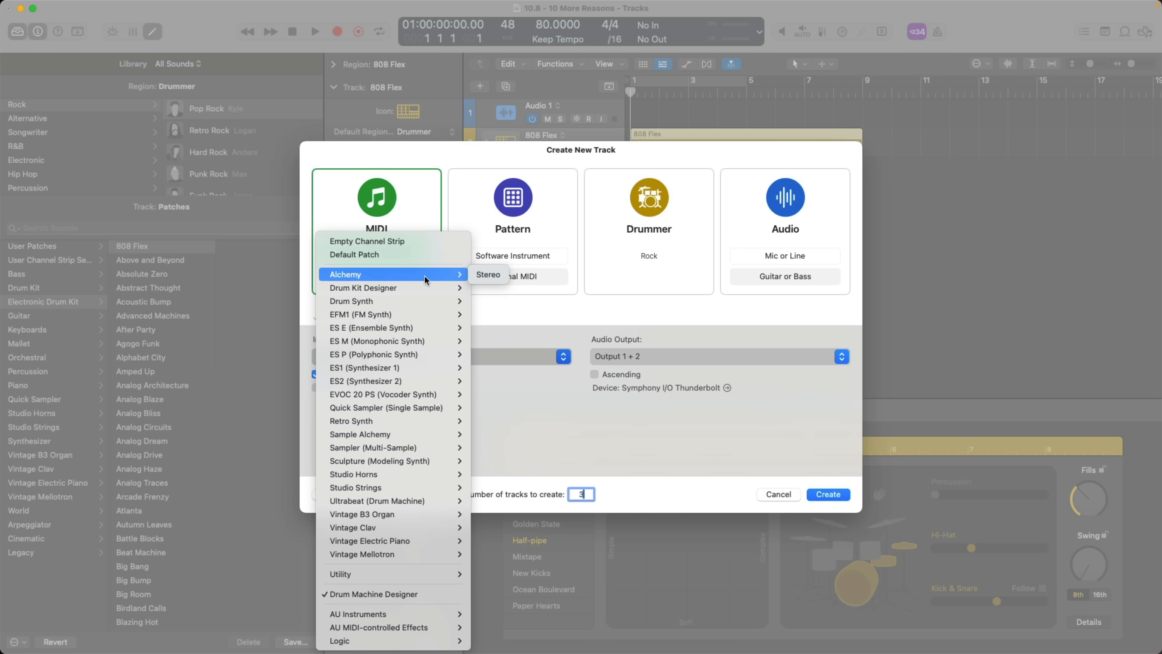
{"action": "left_click", "coordinate": [344, 274]}
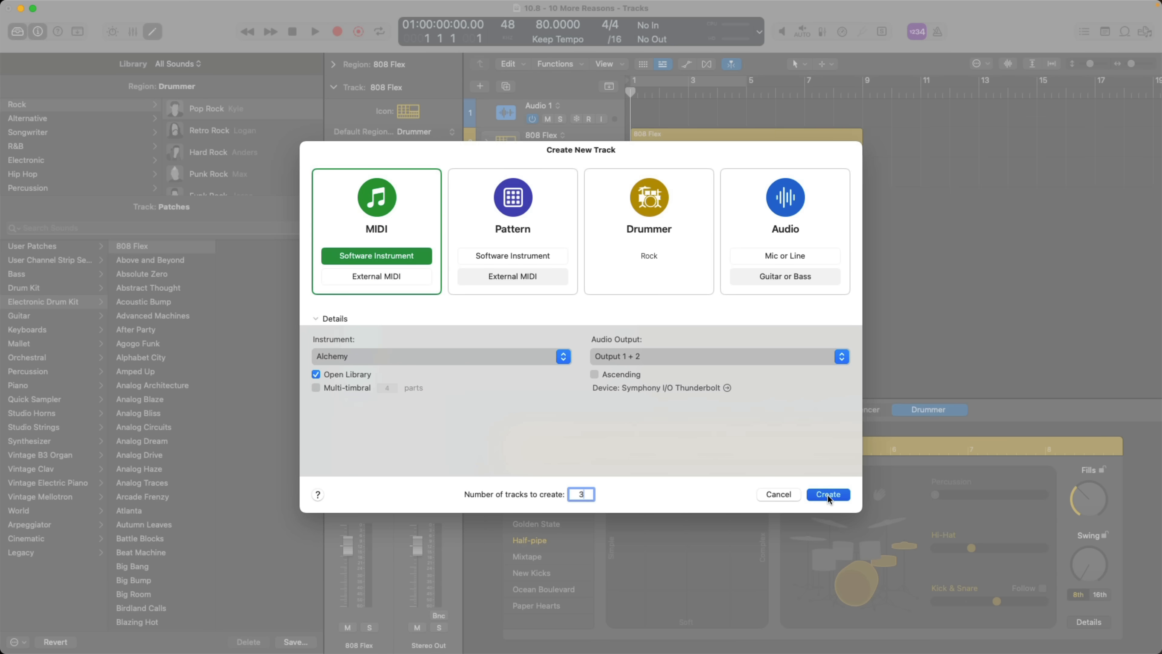
{"action": "left_click", "coordinate": [828, 495]}
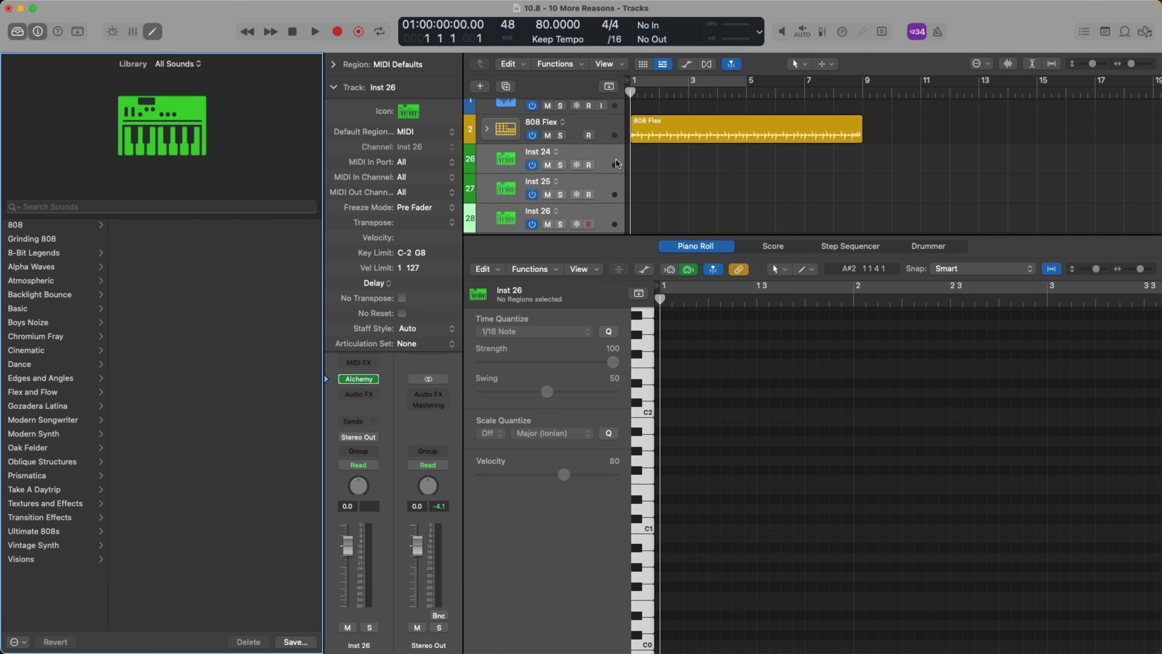
{"action": "left_click", "coordinate": [537, 152]}
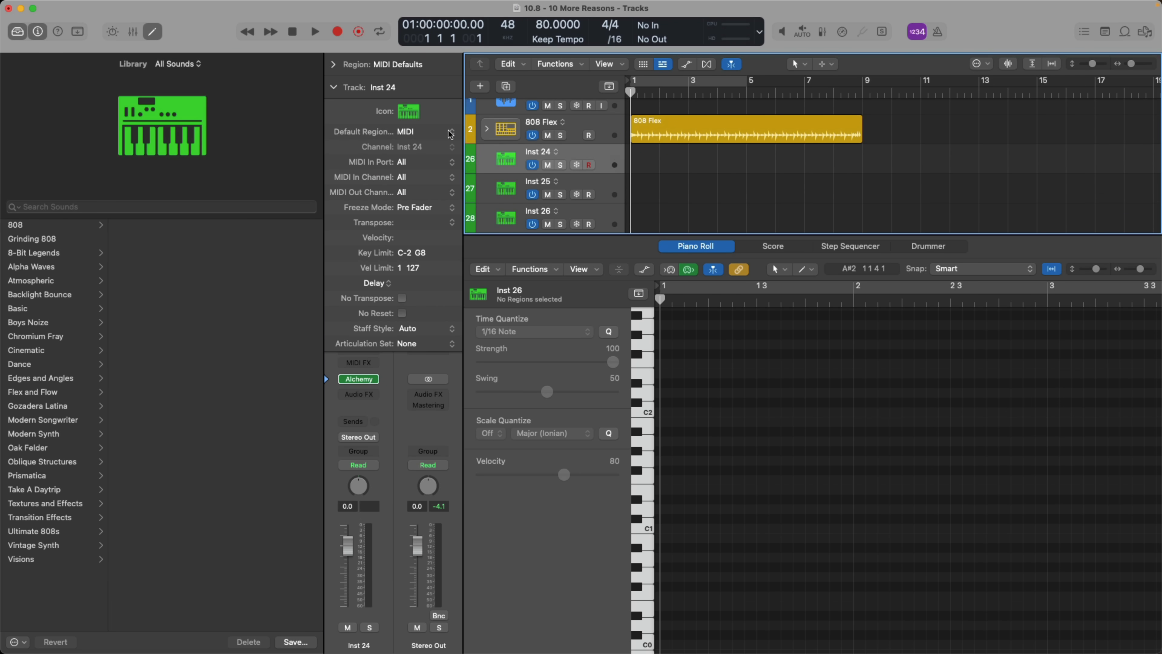
{"action": "left_click", "coordinate": [535, 181]}
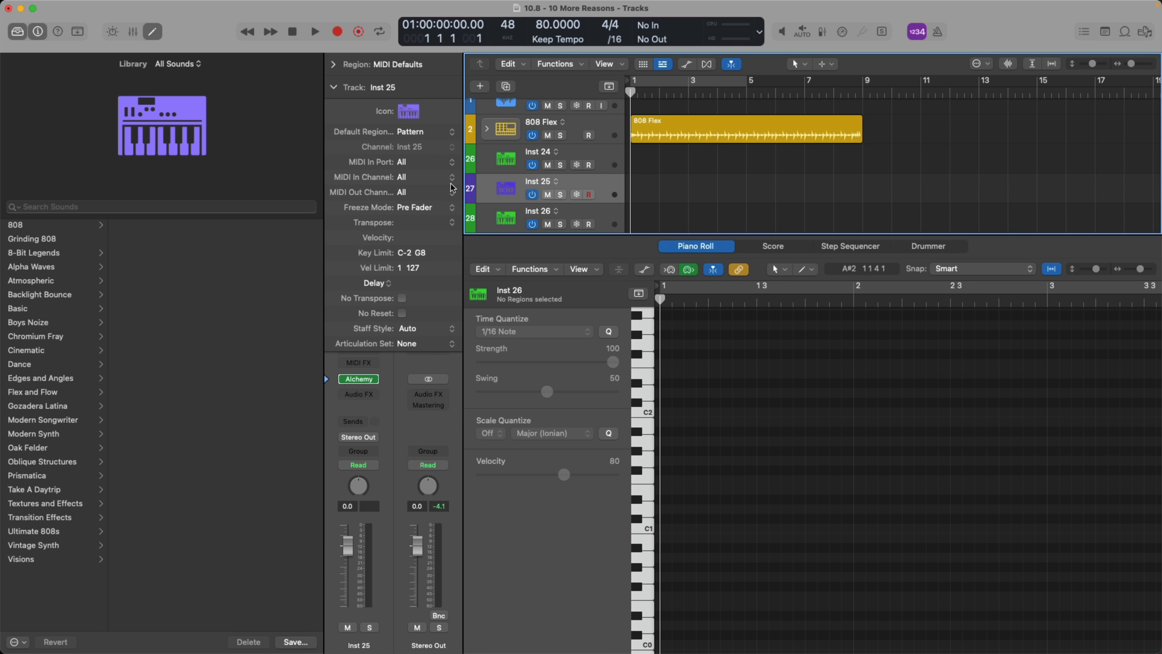
- Make Inst 26 default to Drummer regions and compare the three tracks' editors
{"action": "left_click", "coordinate": [431, 132]}
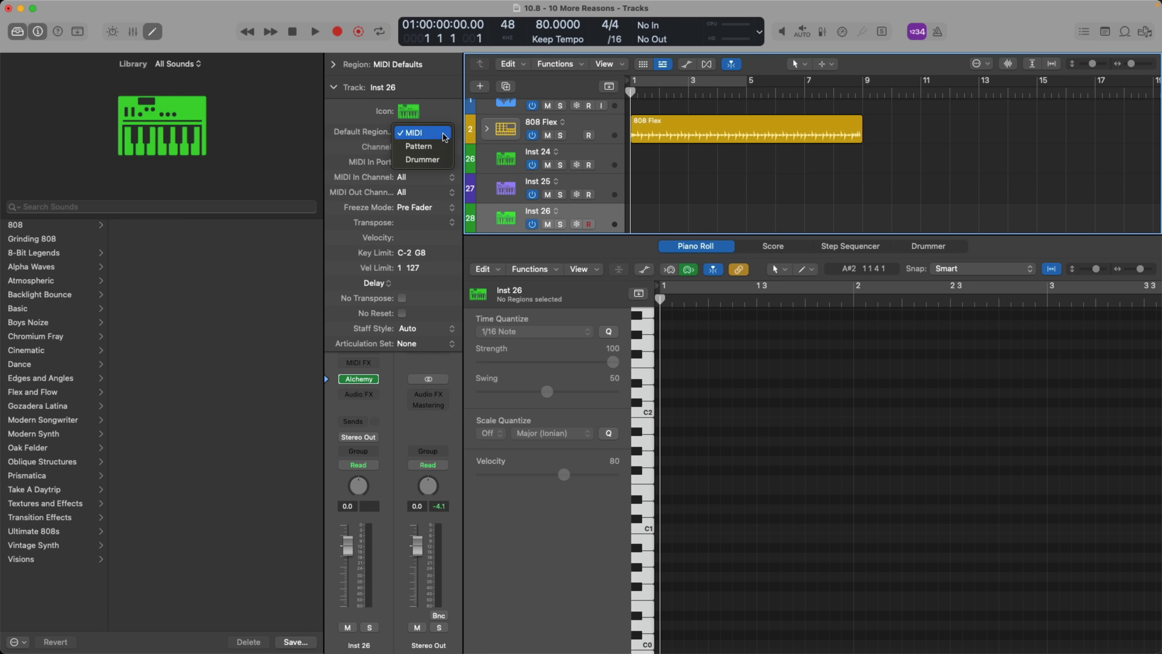
{"action": "left_click", "coordinate": [423, 160]}
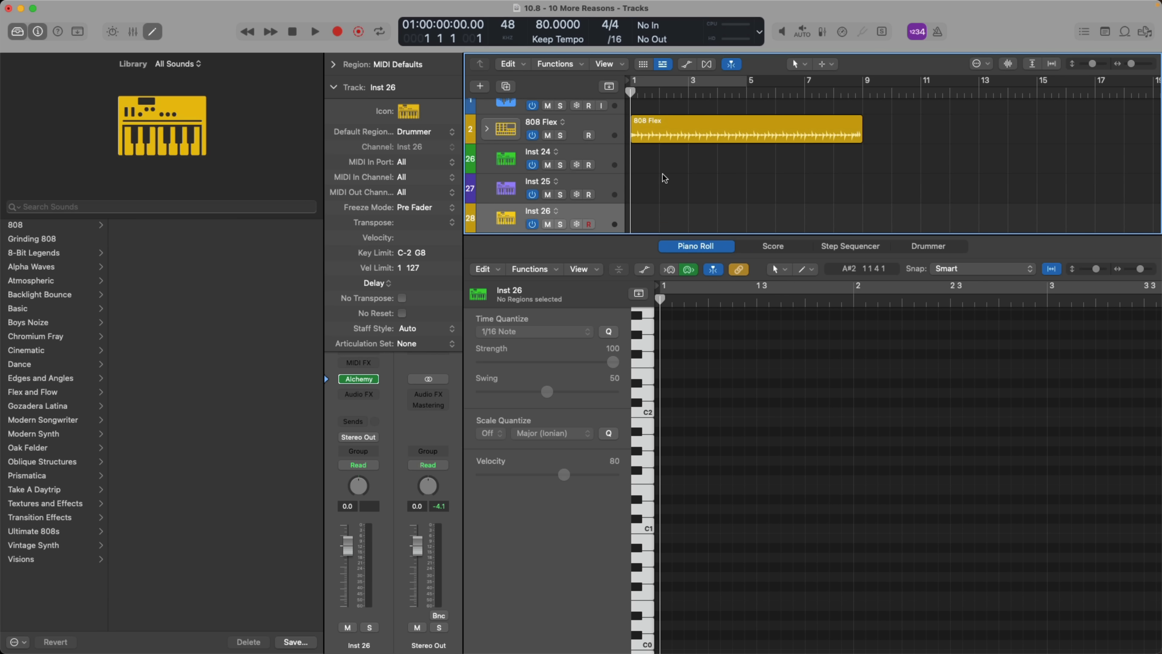
{"action": "left_click", "coordinate": [850, 245]}
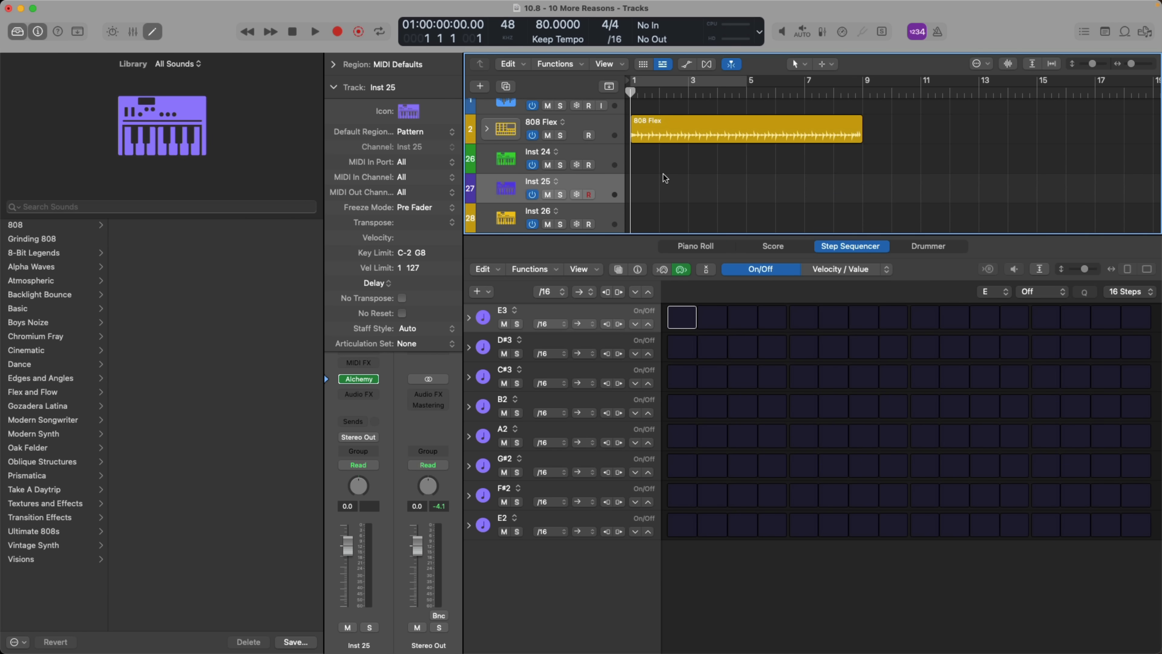
{"action": "left_click", "coordinate": [537, 158]}
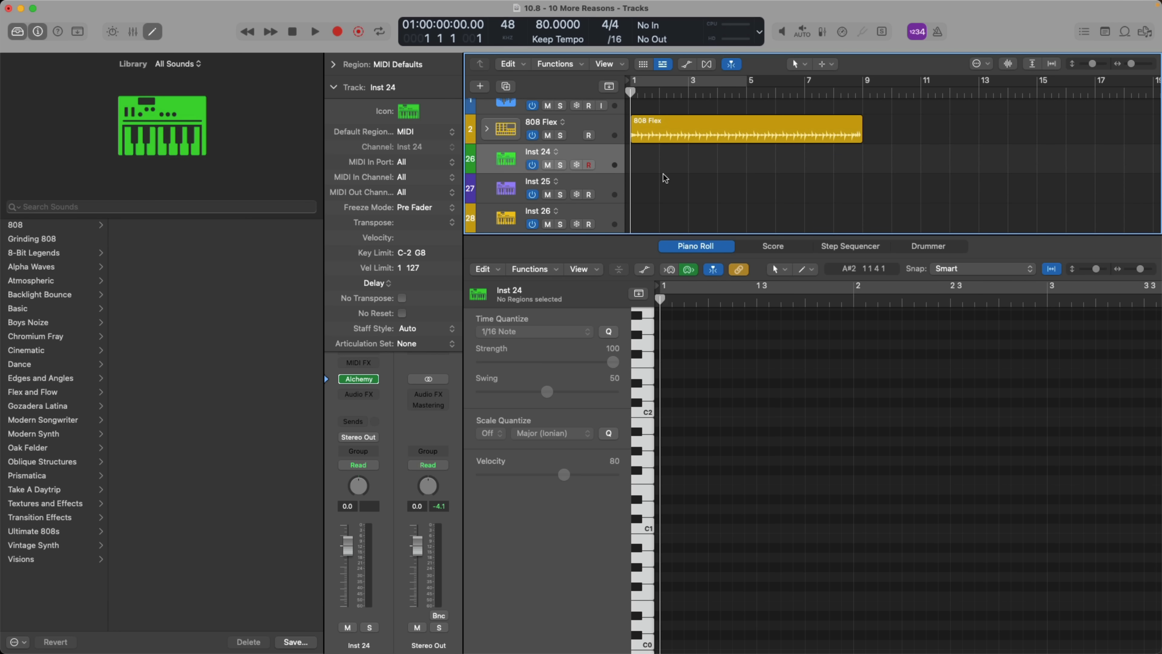
{"action": "left_click", "coordinate": [927, 409]}
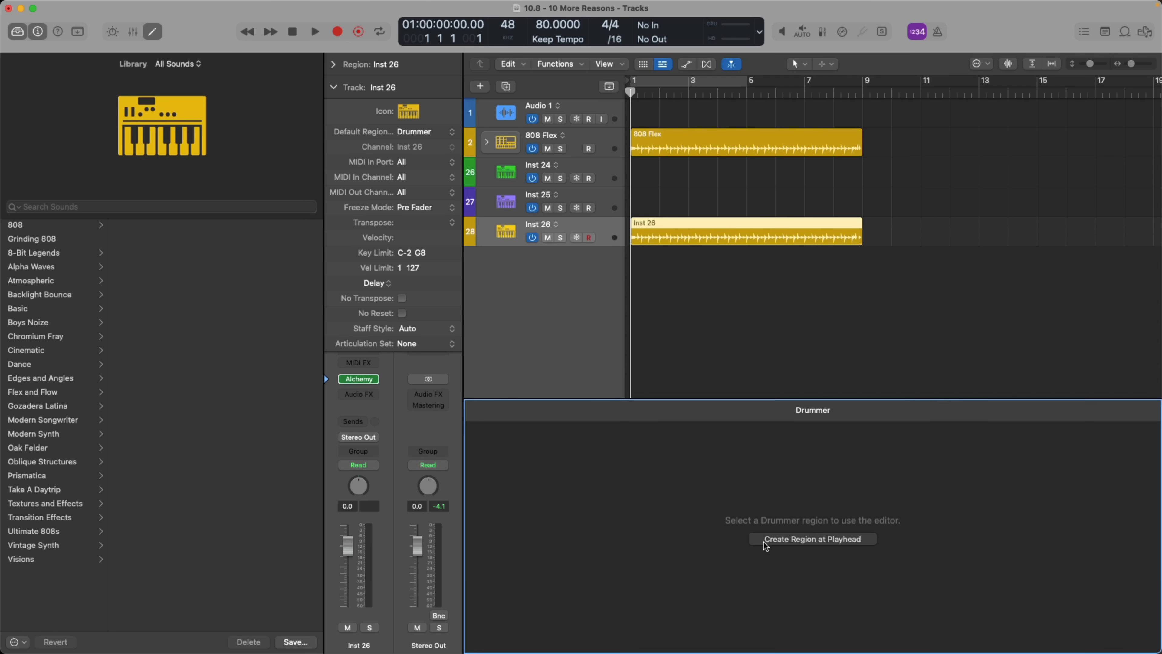
- Add a drummer region on Inst 26 and arm Audio 1, Inst 24 and Inst 25 for recording
{"action": "left_click", "coordinate": [811, 539]}
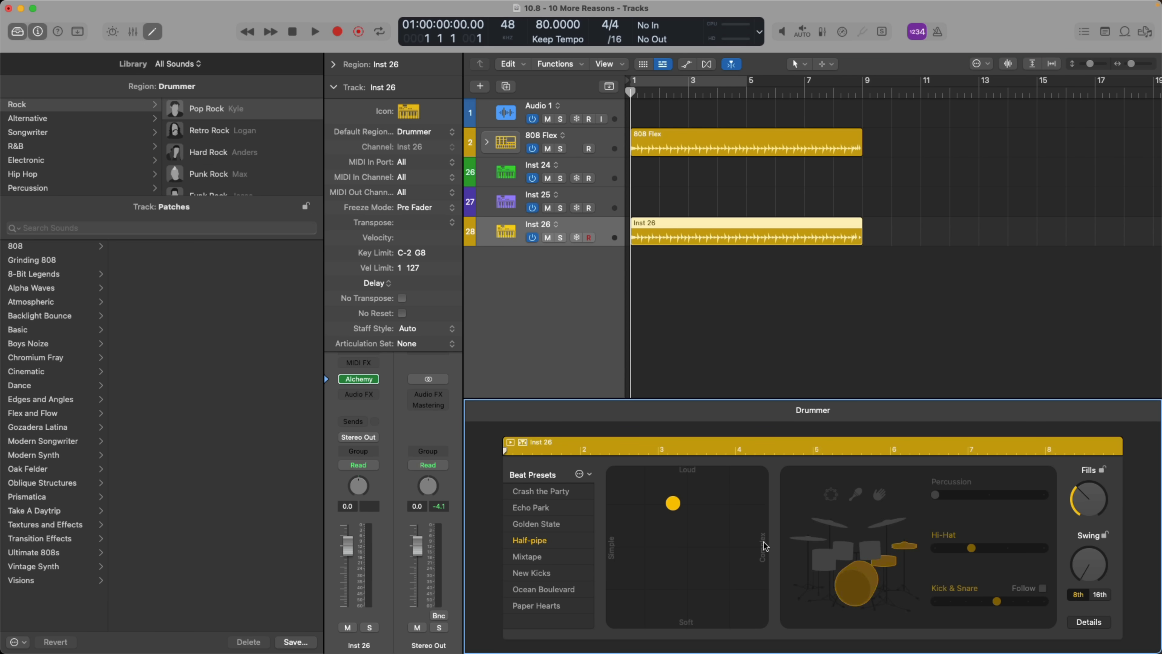
{"action": "mouse_move", "coordinate": [602, 220]}
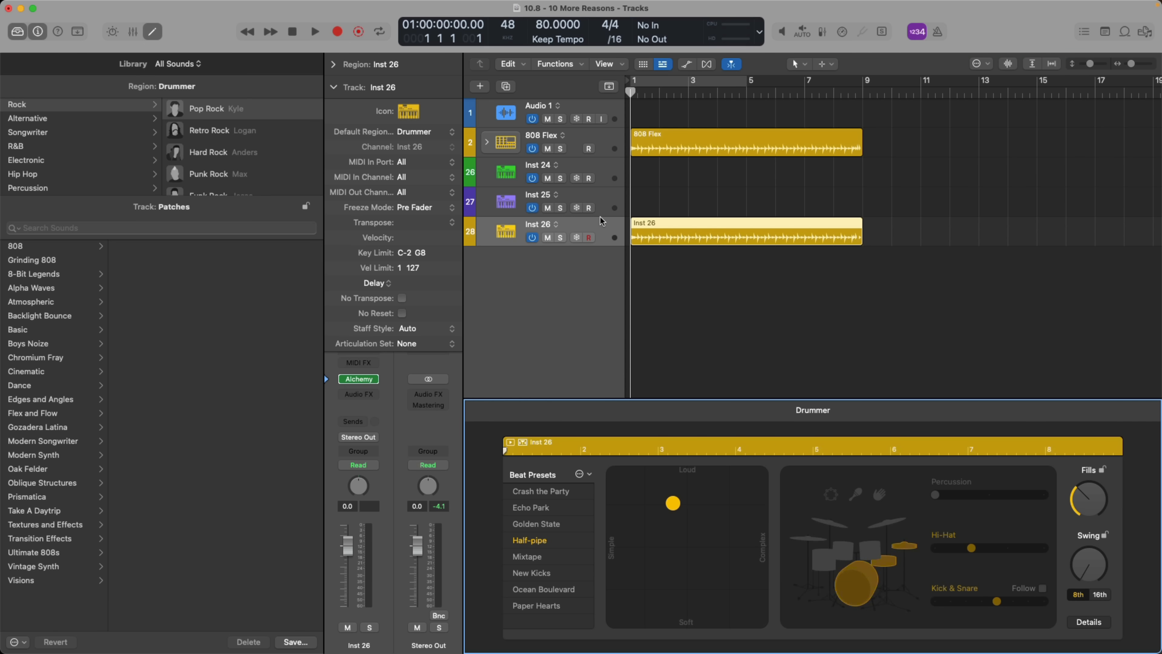
{"action": "left_click", "coordinate": [590, 208]}
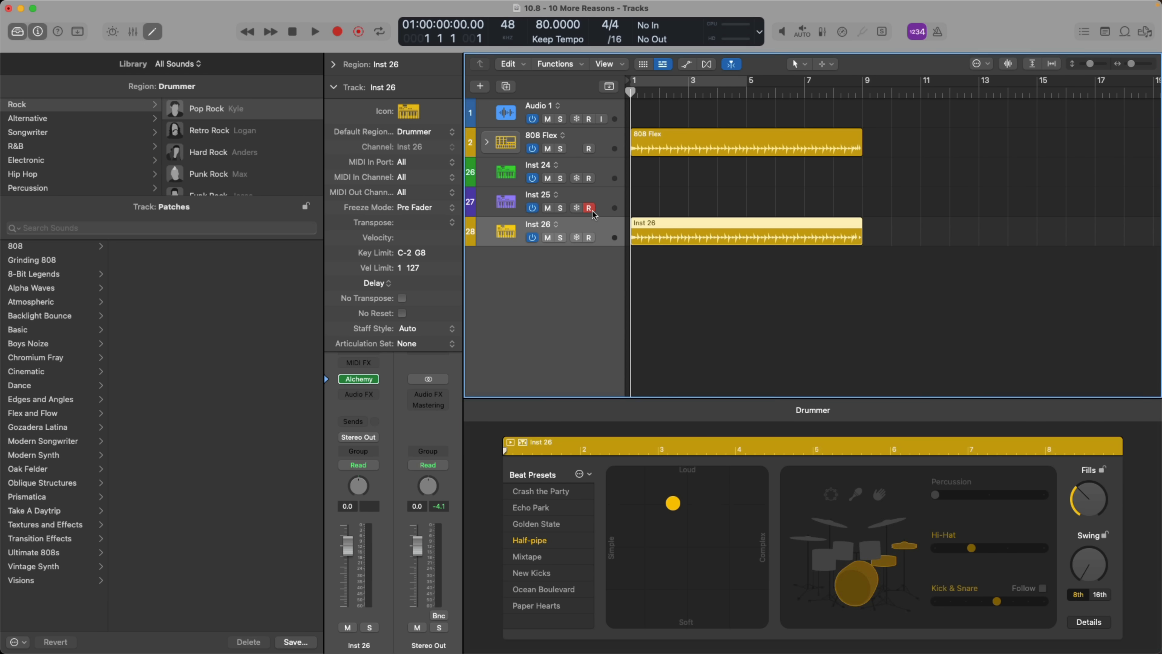
{"action": "left_click", "coordinate": [589, 208]}
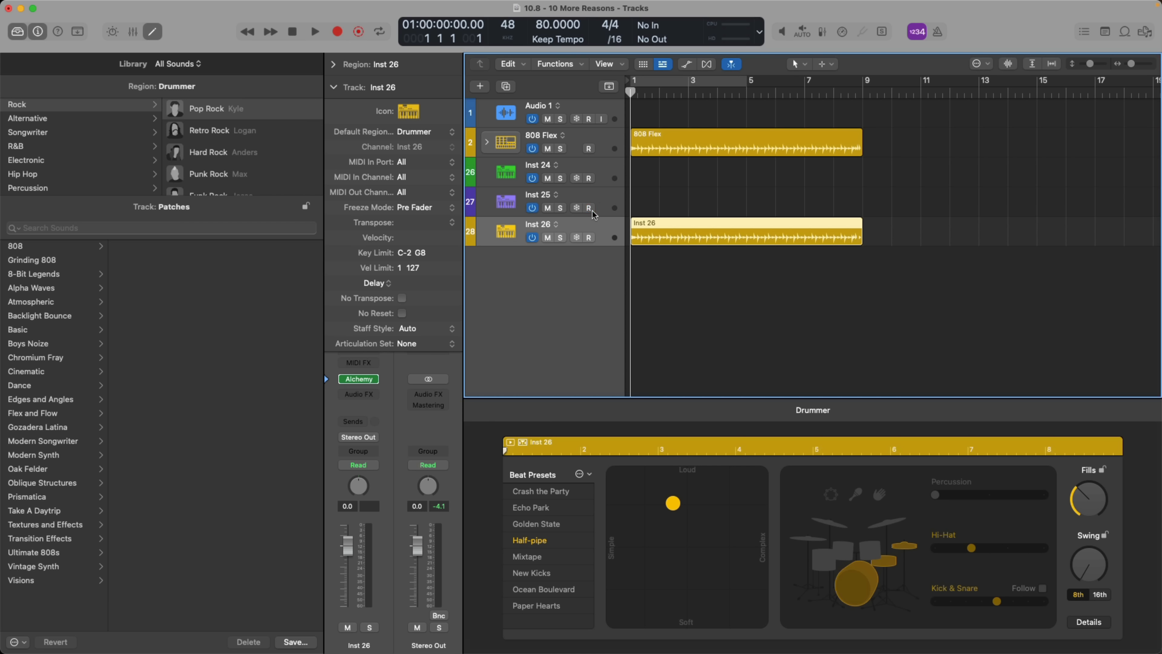
{"action": "mouse_move", "coordinate": [604, 207]}
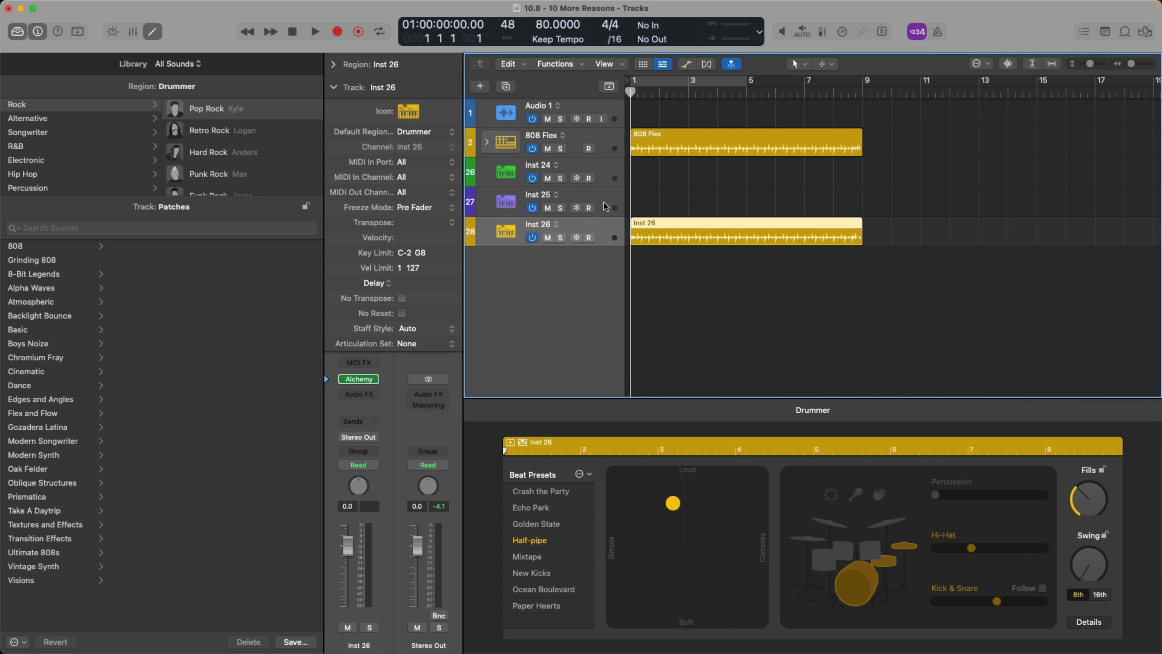
{"action": "mouse_move", "coordinate": [604, 206]}
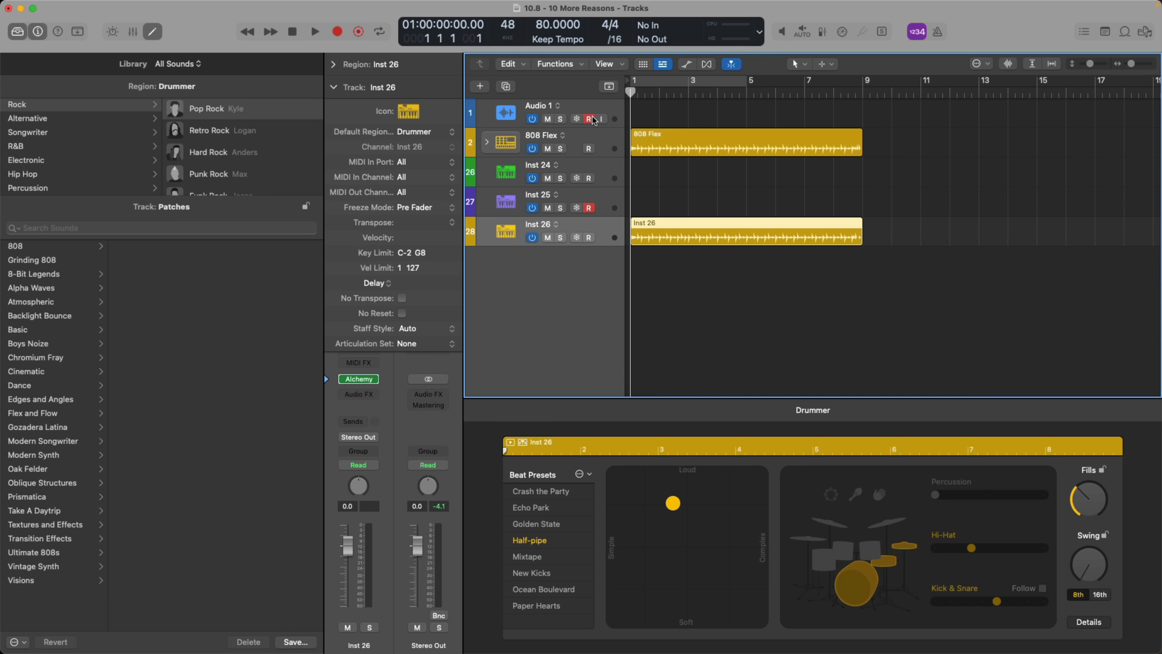
{"action": "mouse_move", "coordinate": [661, 201]}
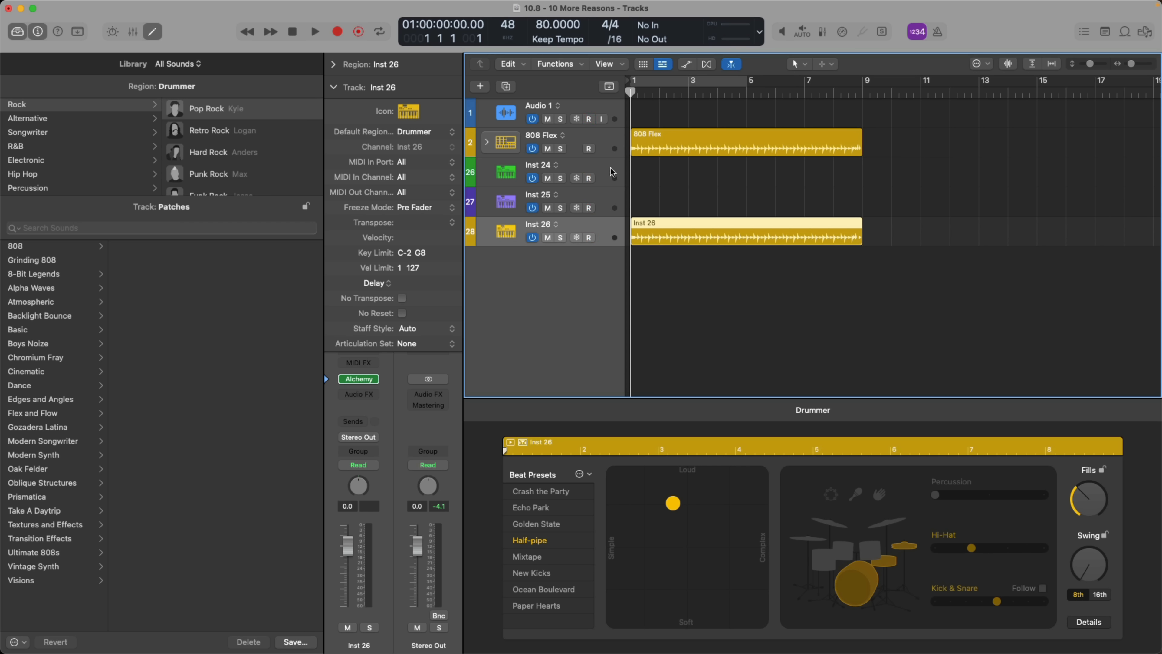
{"action": "left_click", "coordinate": [588, 149]}
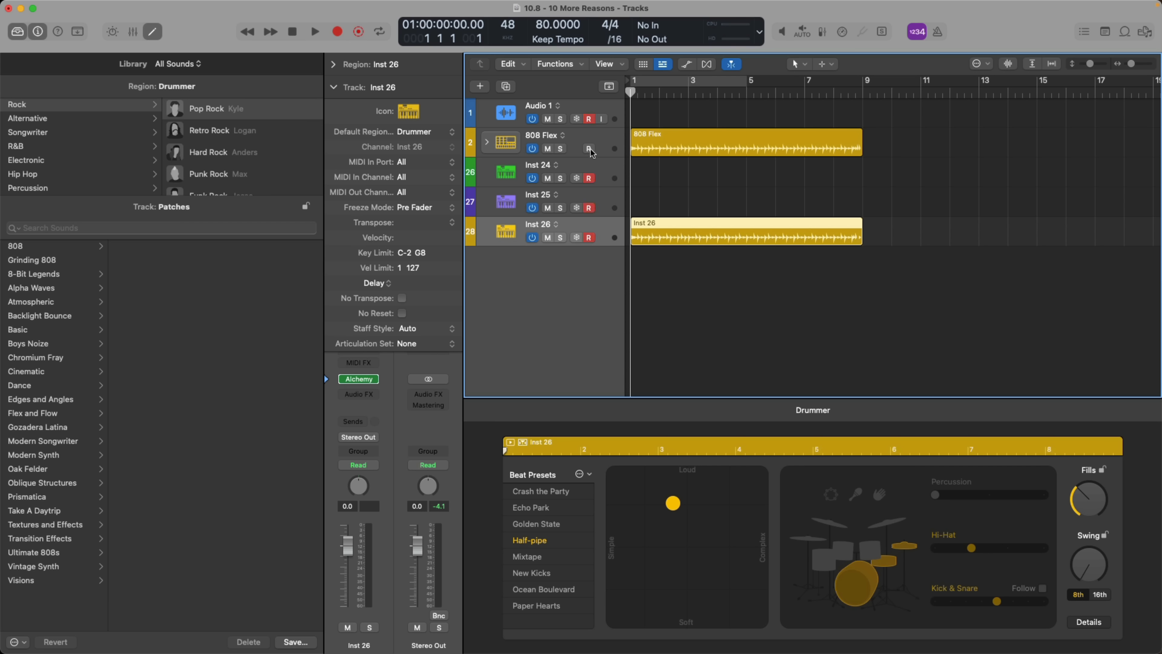
{"action": "mouse_move", "coordinate": [589, 149]}
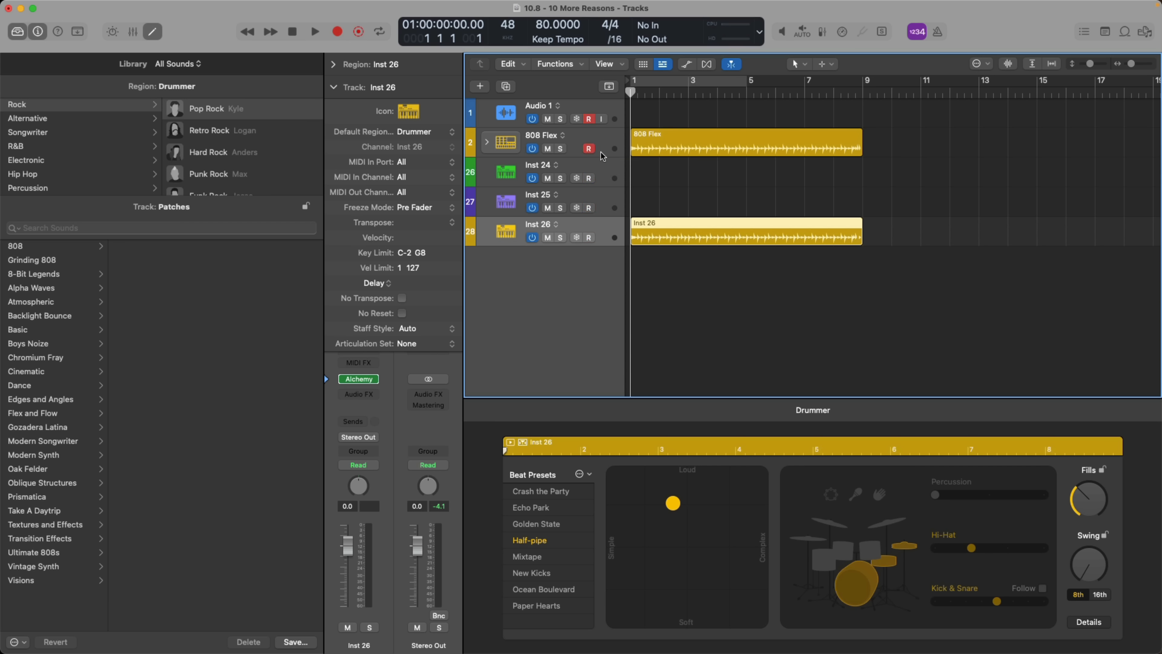
{"action": "mouse_move", "coordinate": [600, 152]}
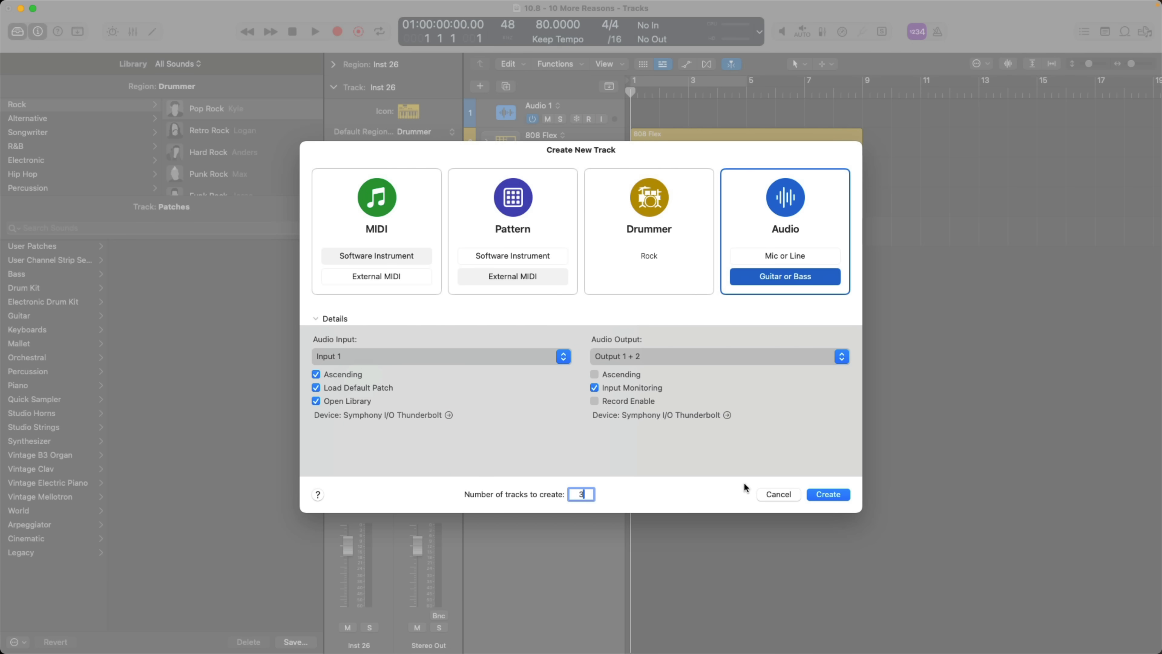
- Create the three Brit and Clean audio tracks, view them in the Mixer and bring up the Loop Types filter
{"action": "left_click", "coordinate": [828, 494]}
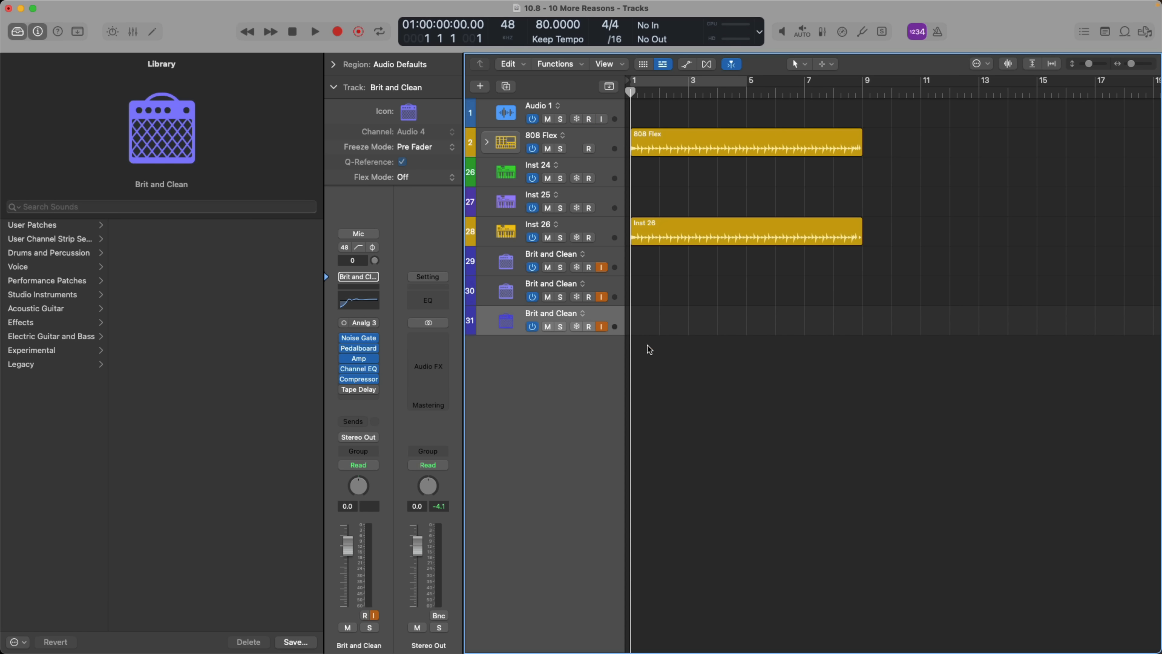
{"action": "left_click", "coordinate": [587, 326]}
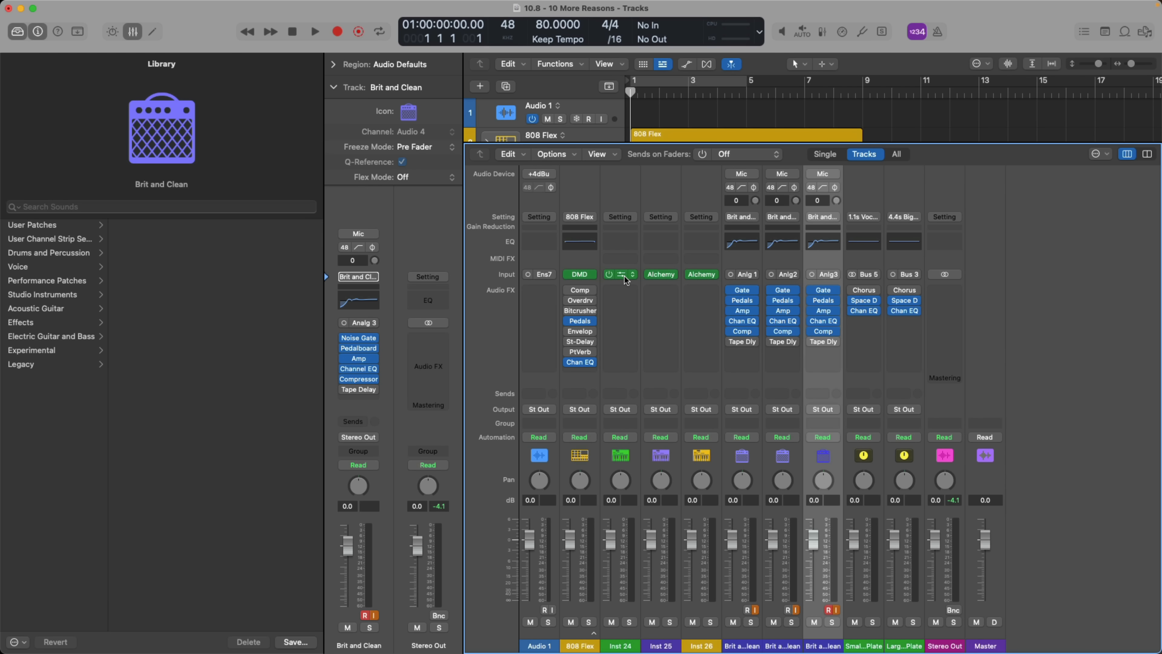
{"action": "left_click", "coordinate": [621, 274]}
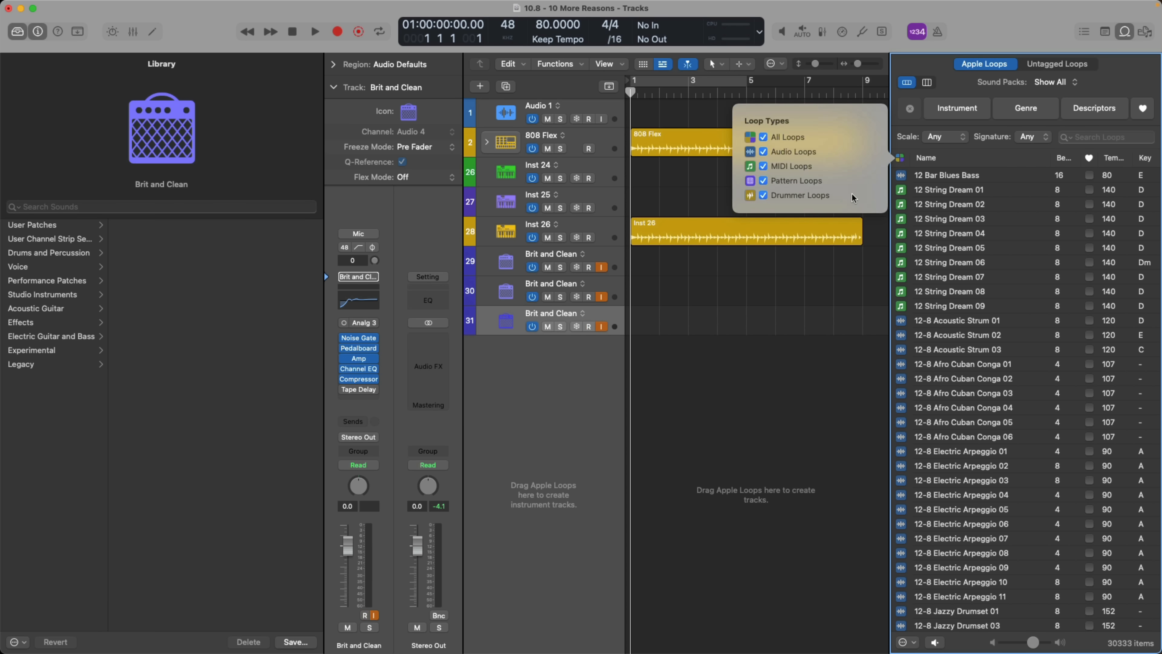
{"action": "left_click", "coordinate": [793, 181]}
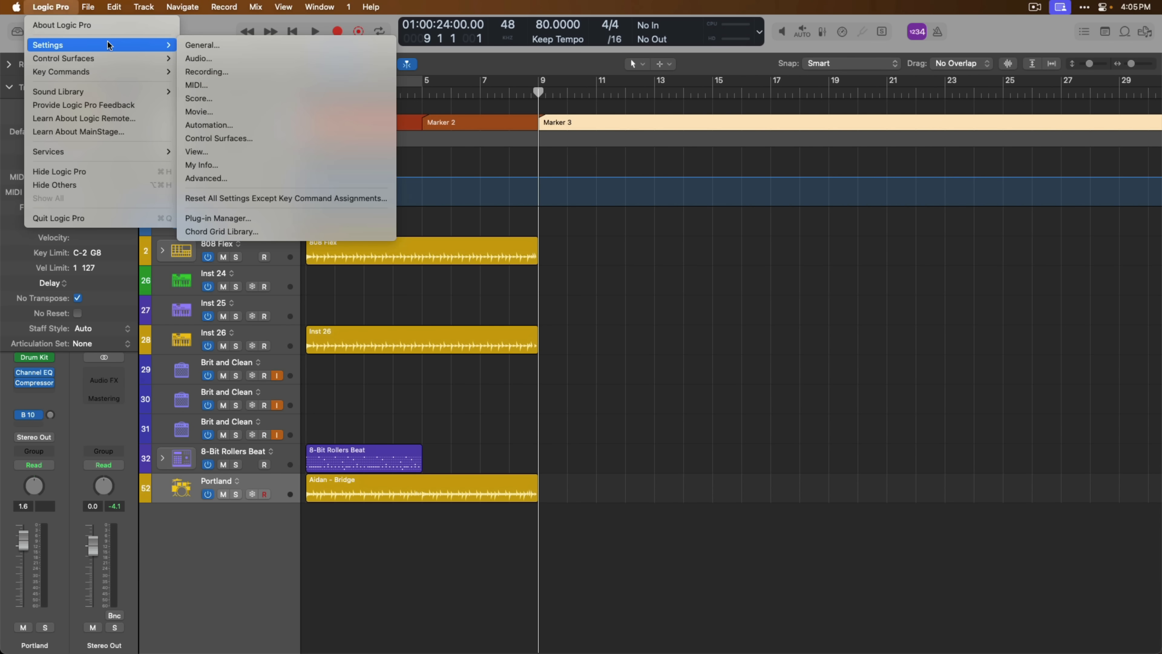
{"action": "mouse_move", "coordinate": [230, 152]}
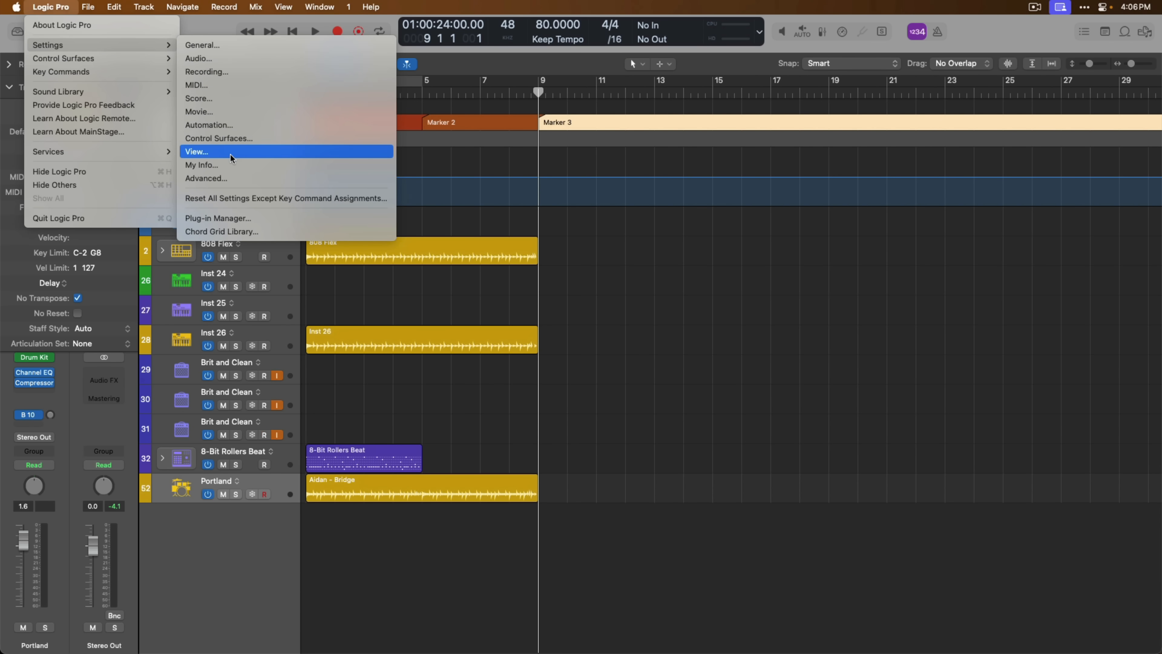
- Show the View settings pane with the Display MIDI Data As choices listed
{"action": "left_click", "coordinate": [197, 152]}
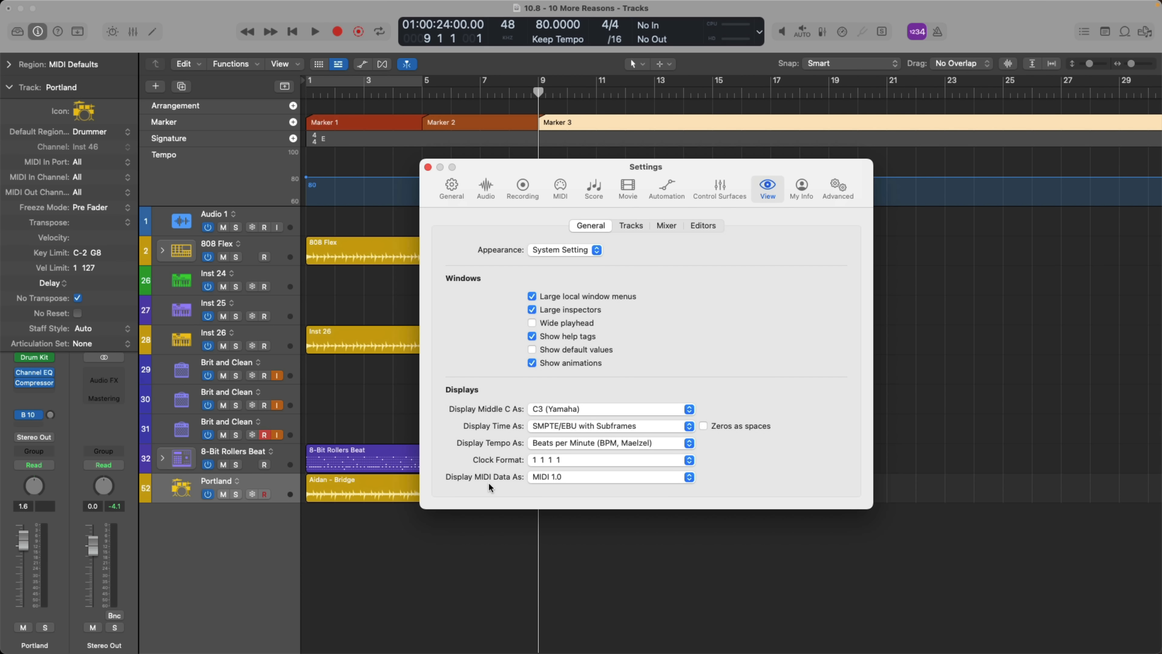
{"action": "left_click", "coordinate": [610, 476]}
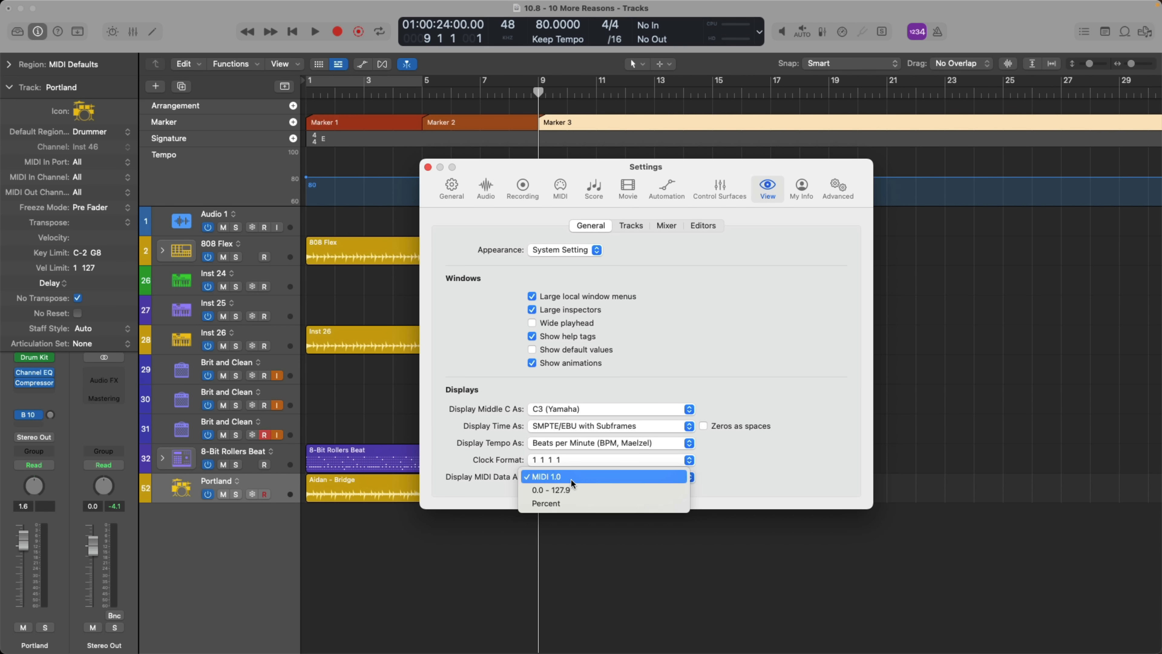
{"action": "mouse_move", "coordinate": [585, 489]}
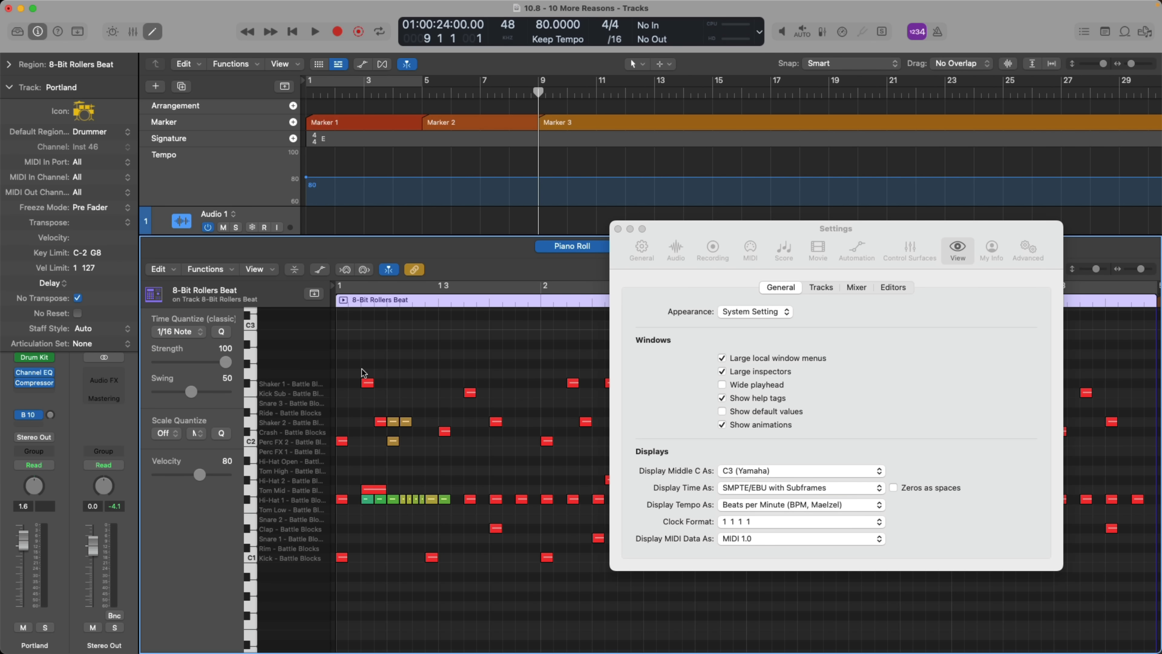
{"action": "mouse_move", "coordinate": [367, 524]}
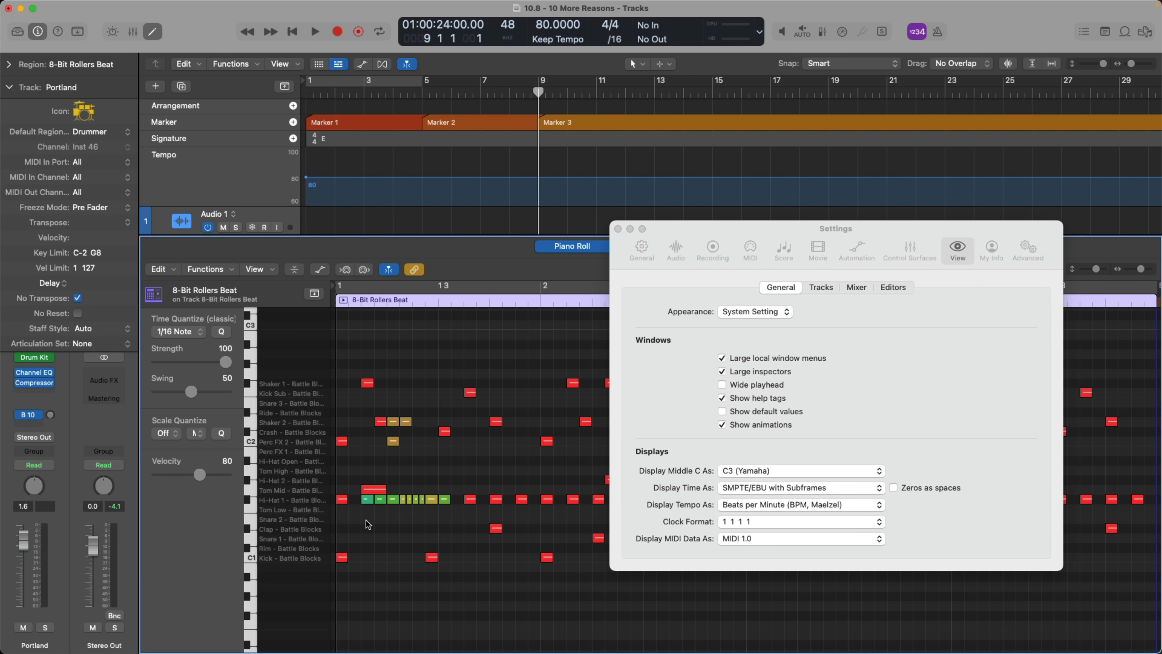
- Select a hi-hat note and switch MIDI data display to the 0.0–127.9 percent scale
{"action": "left_click", "coordinate": [368, 498]}
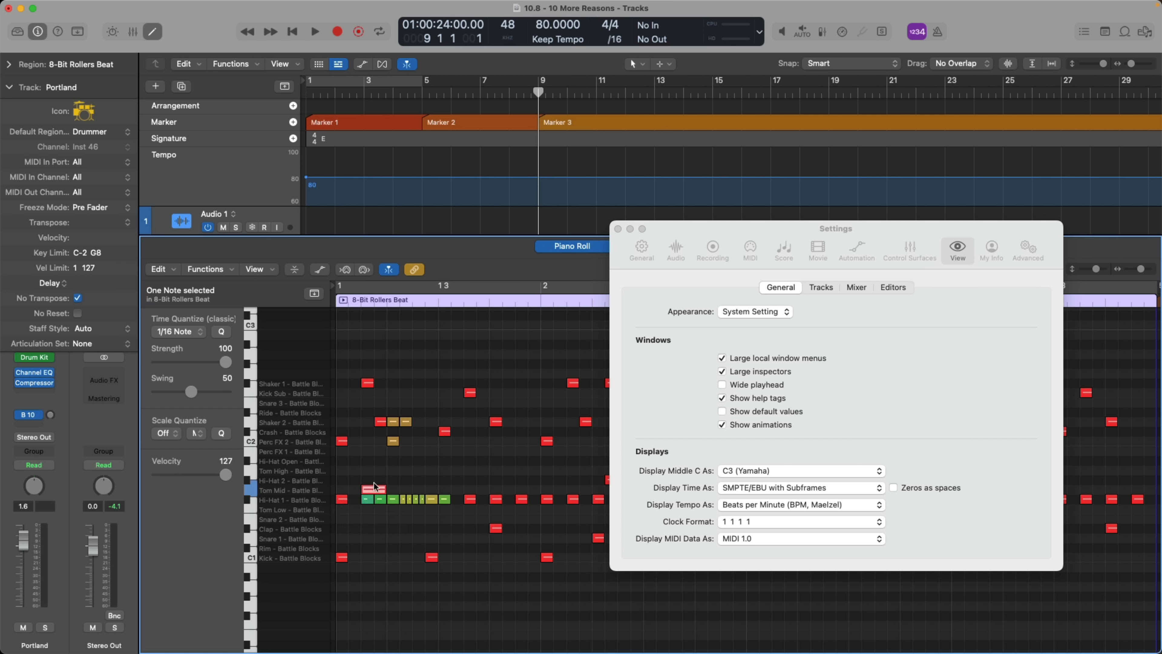
{"action": "left_click", "coordinate": [379, 423]}
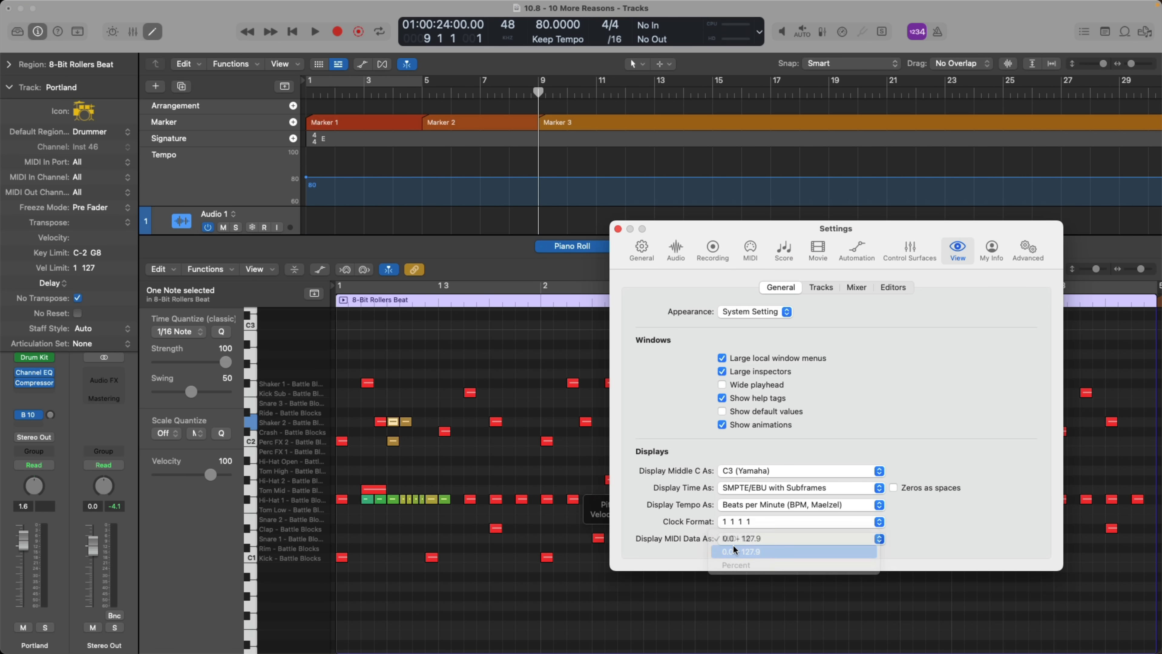
{"action": "left_click", "coordinate": [741, 551]}
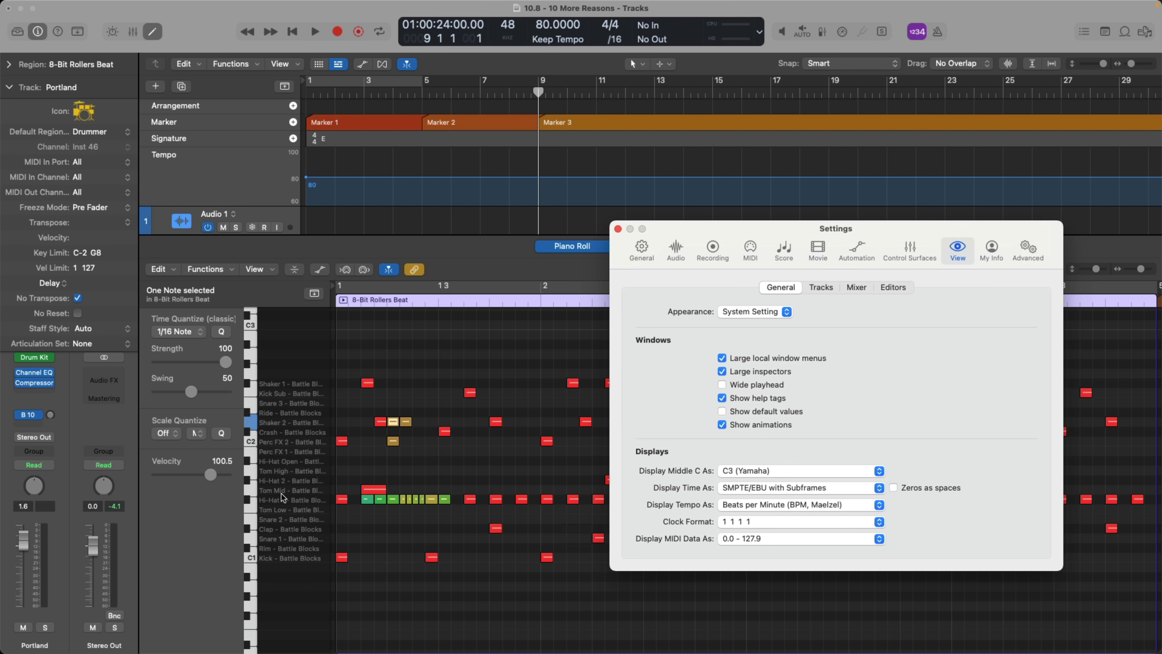
- Adjust the selected note's velocity from 127.9 down to a lower value with the Velocity slider
{"action": "left_click_drag", "start_coordinate": [215, 473], "coordinate": [252, 473]}
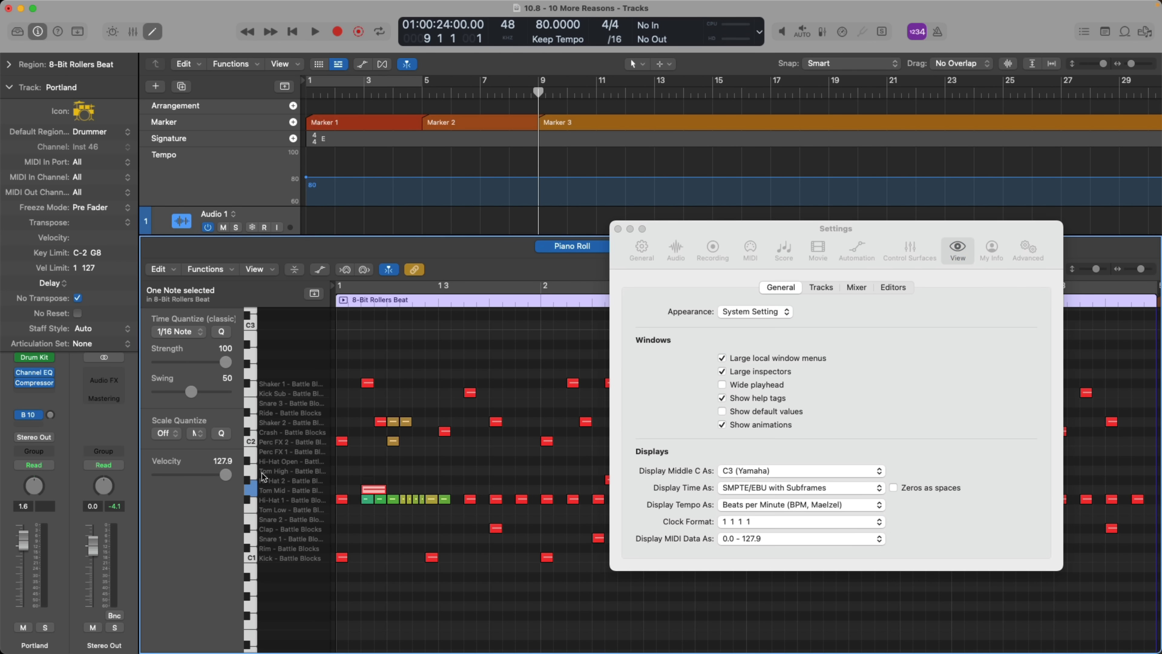
{"action": "left_click_drag", "start_coordinate": [225, 475], "coordinate": [223, 475]}
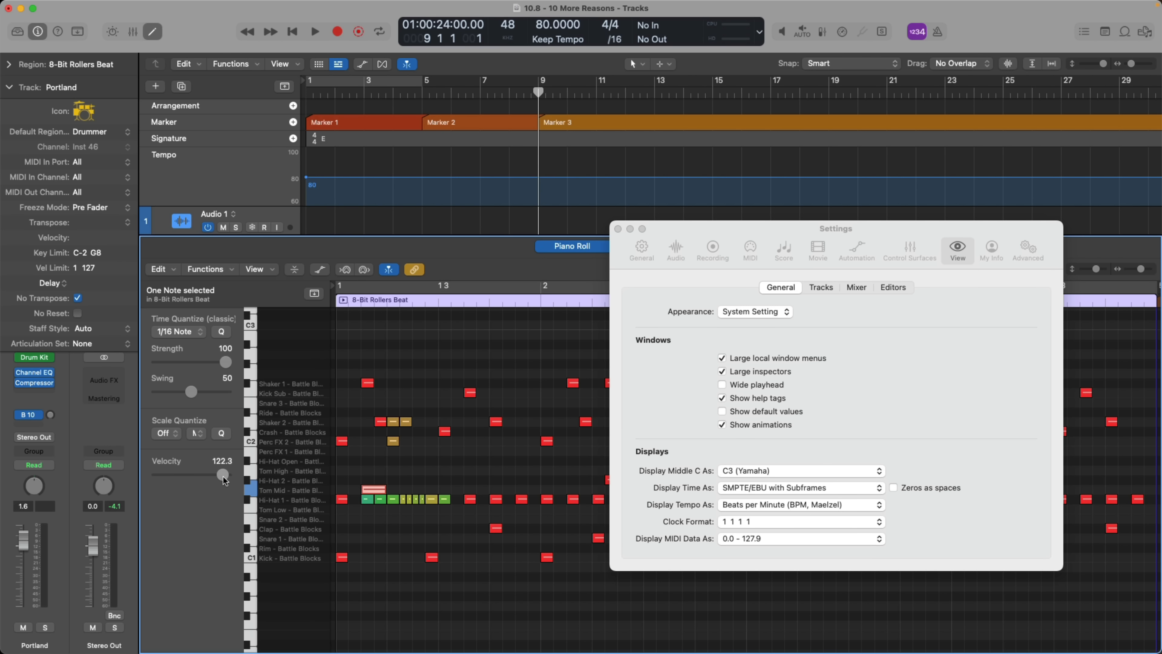
{"action": "left_click_drag", "start_coordinate": [224, 475], "coordinate": [208, 475]}
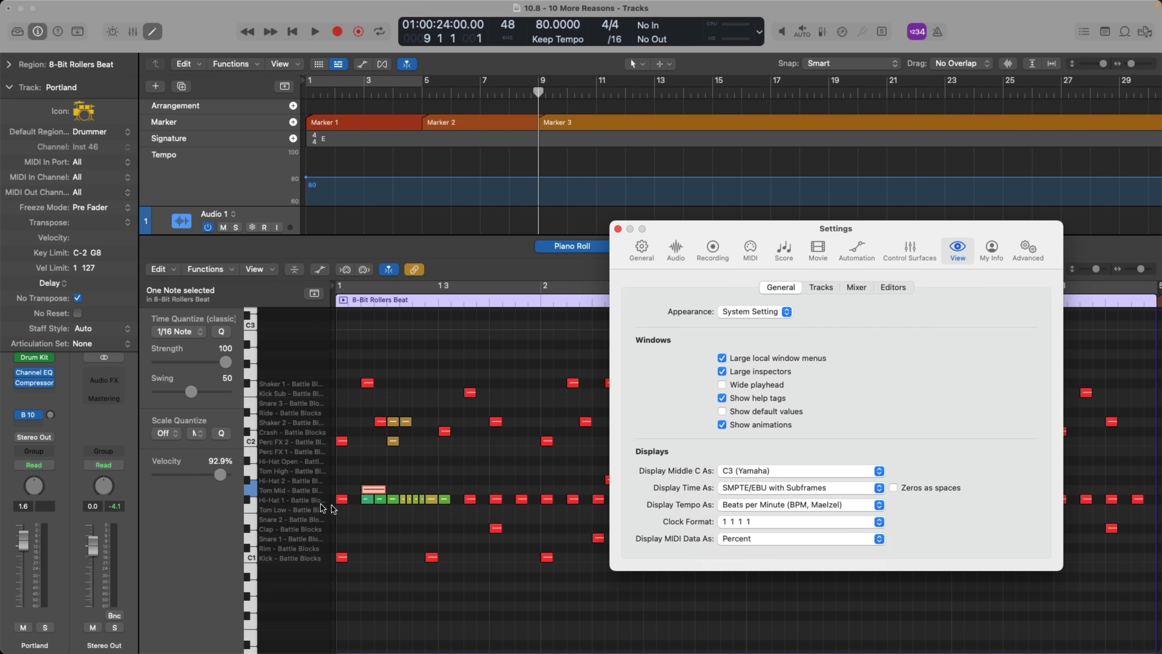
{"action": "left_click_drag", "start_coordinate": [226, 475], "coordinate": [214, 475]}
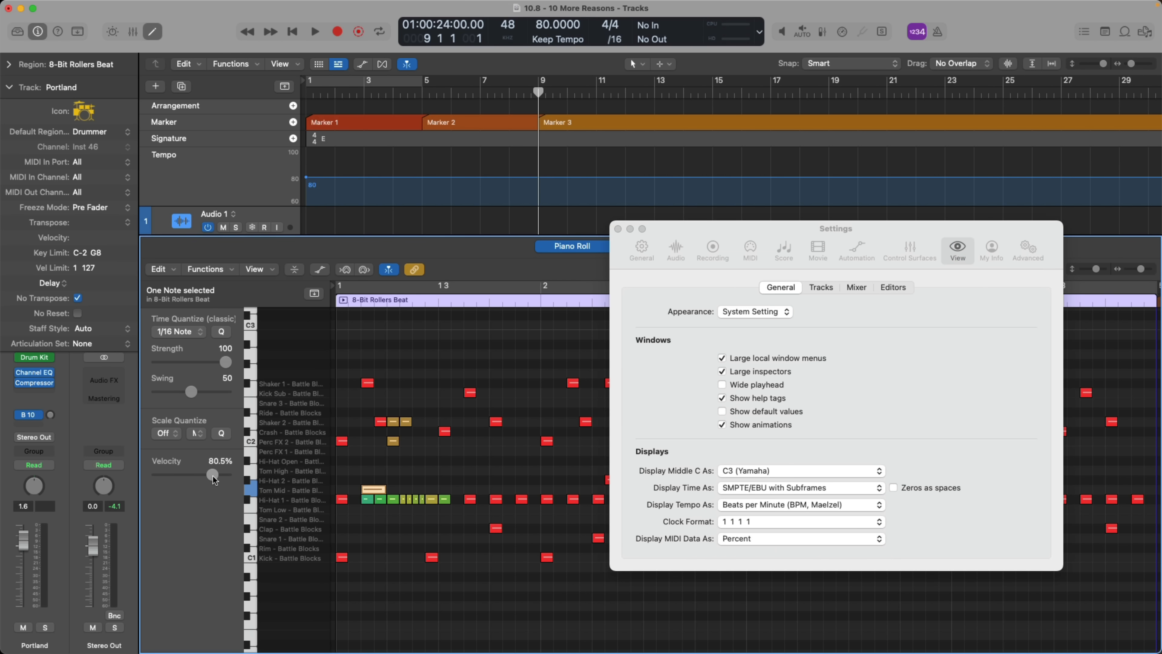
{"action": "left_click_drag", "start_coordinate": [215, 475], "coordinate": [211, 474]}
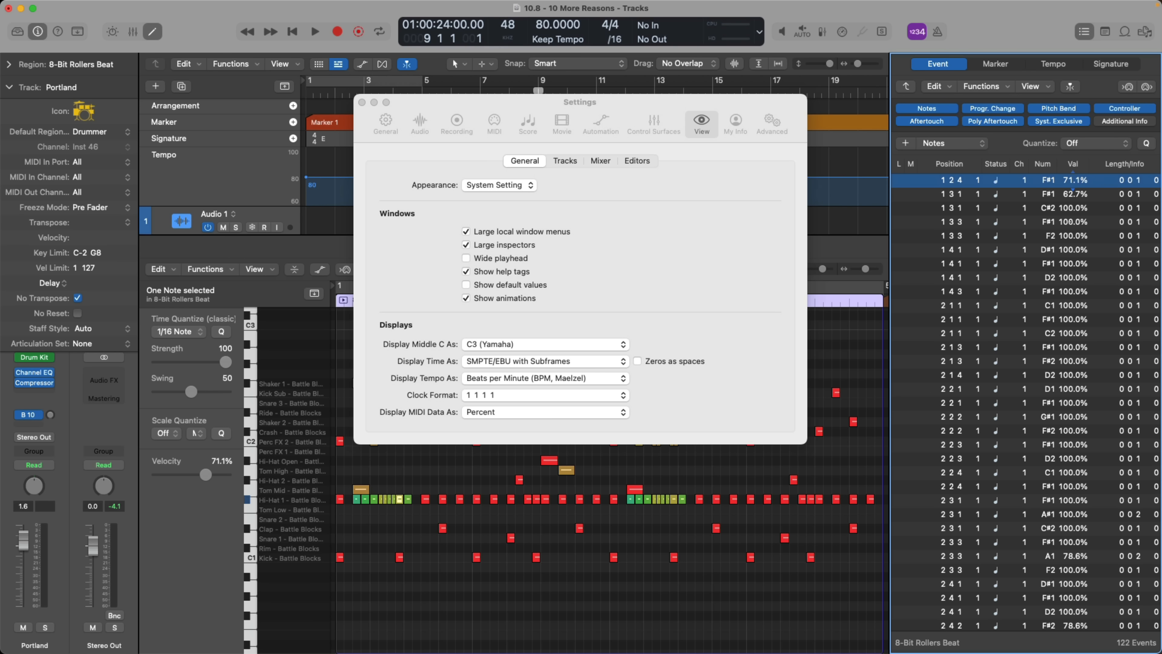
- Pick a MIDI data display format before closing the settings and editors
{"action": "left_click", "coordinate": [545, 411]}
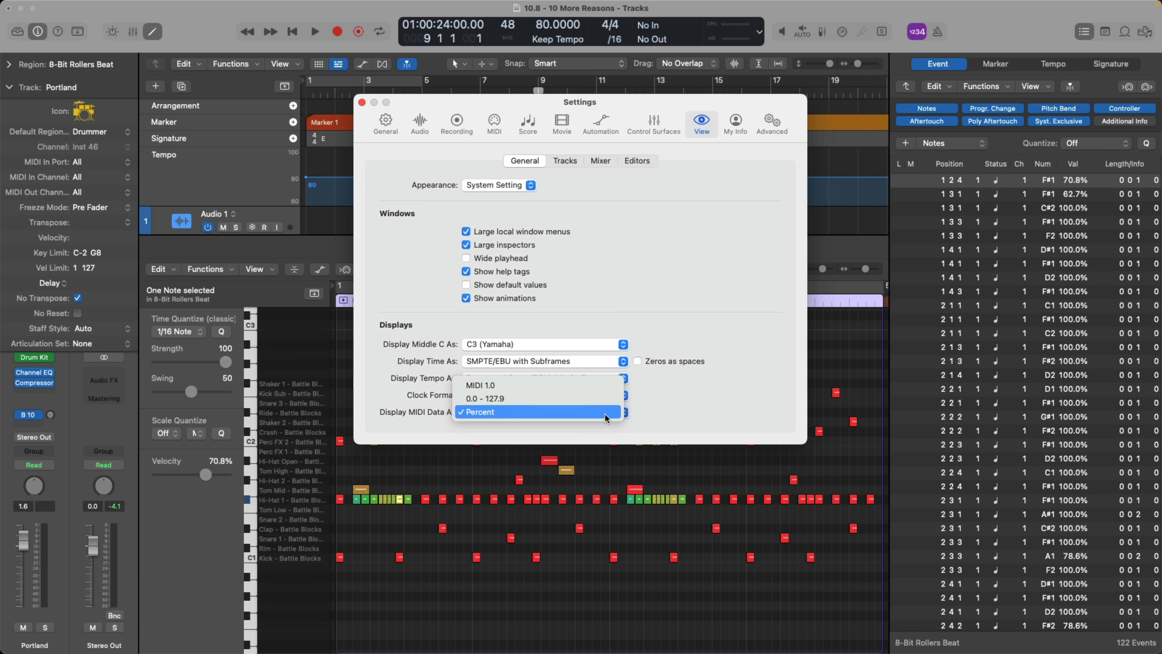
{"action": "left_click", "coordinate": [480, 412]}
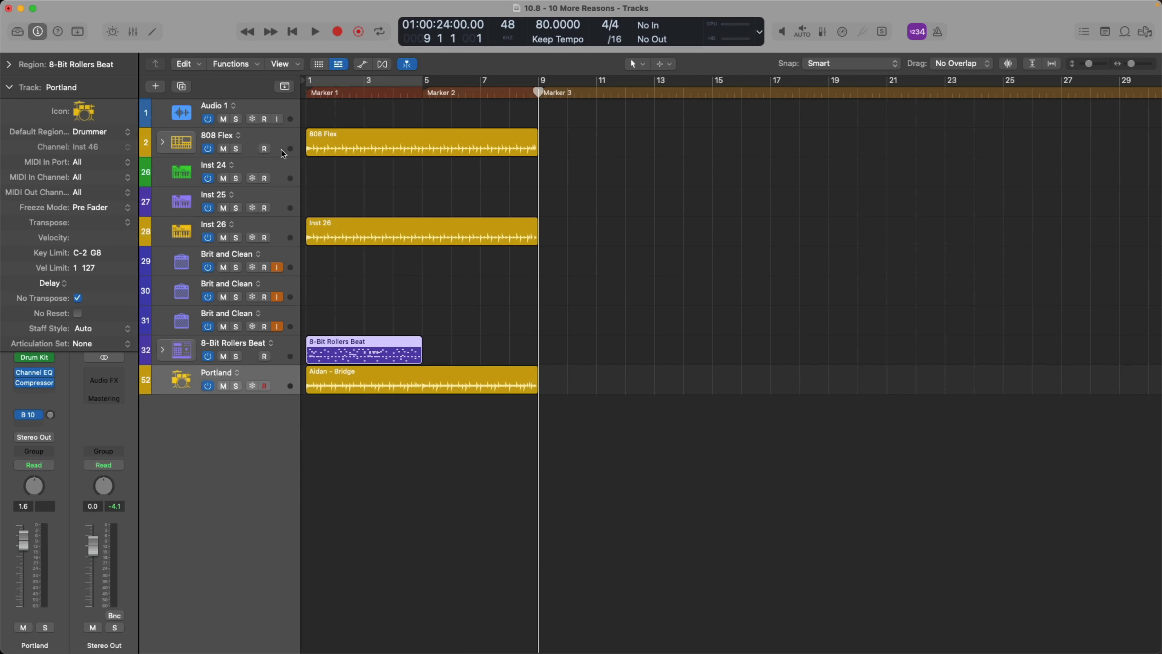
{"action": "mouse_move", "coordinate": [284, 141]}
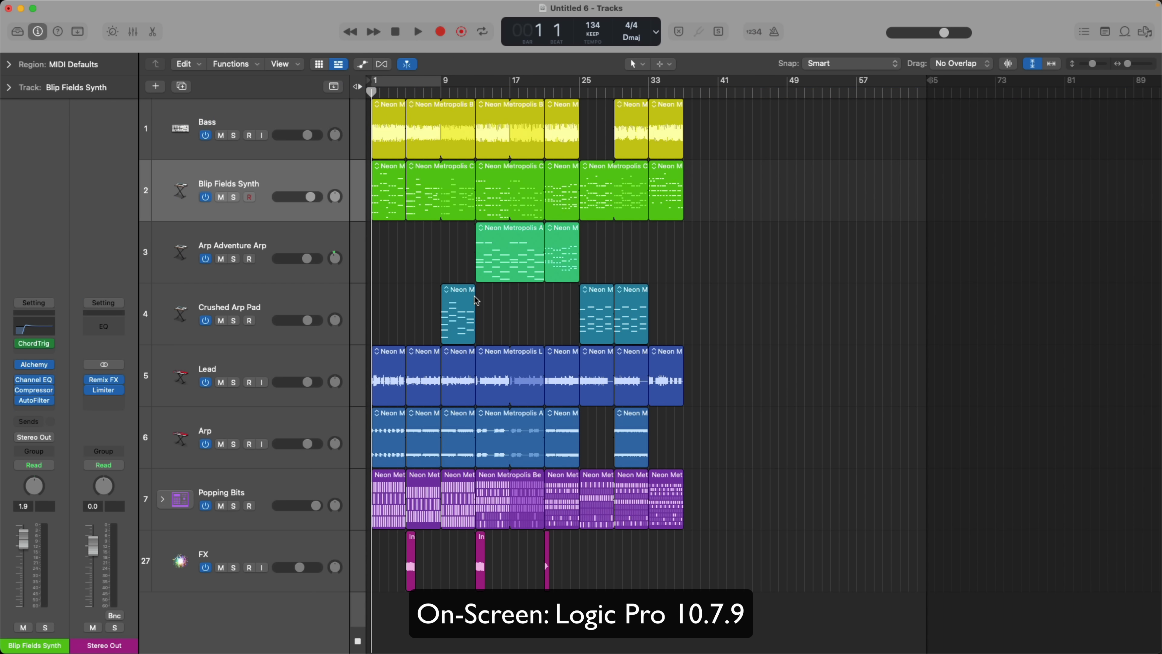
- Toggle the Blip Fields Synth track's power off and on, then switch off the Portland track
{"action": "left_click", "coordinate": [205, 196]}
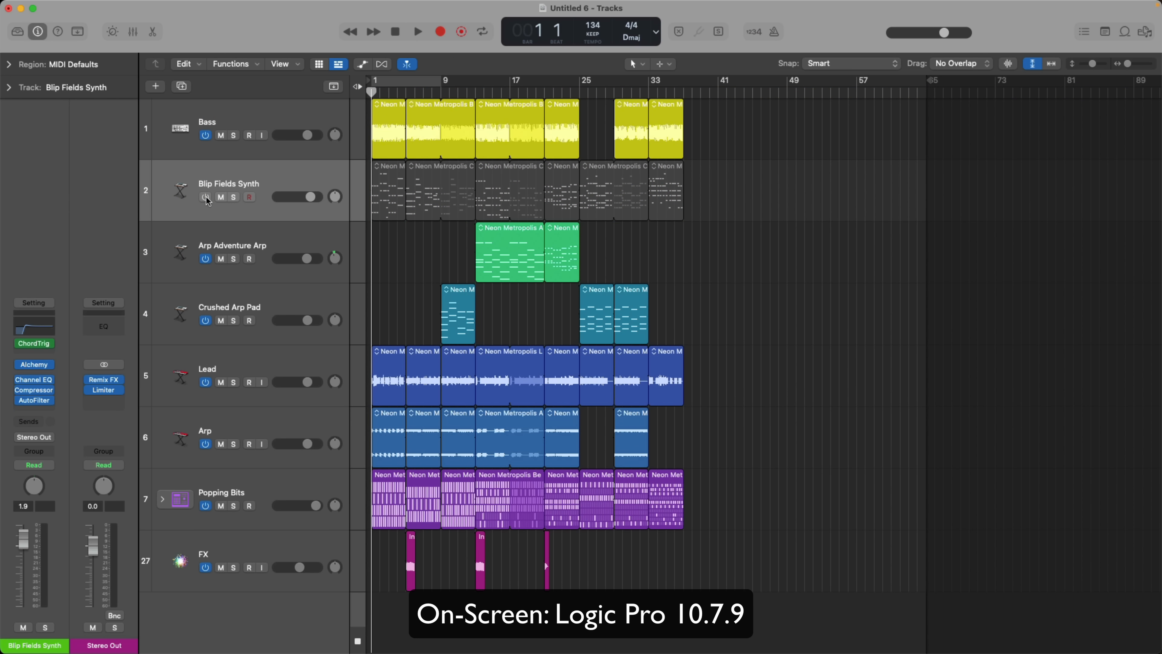
{"action": "mouse_move", "coordinate": [258, 194]}
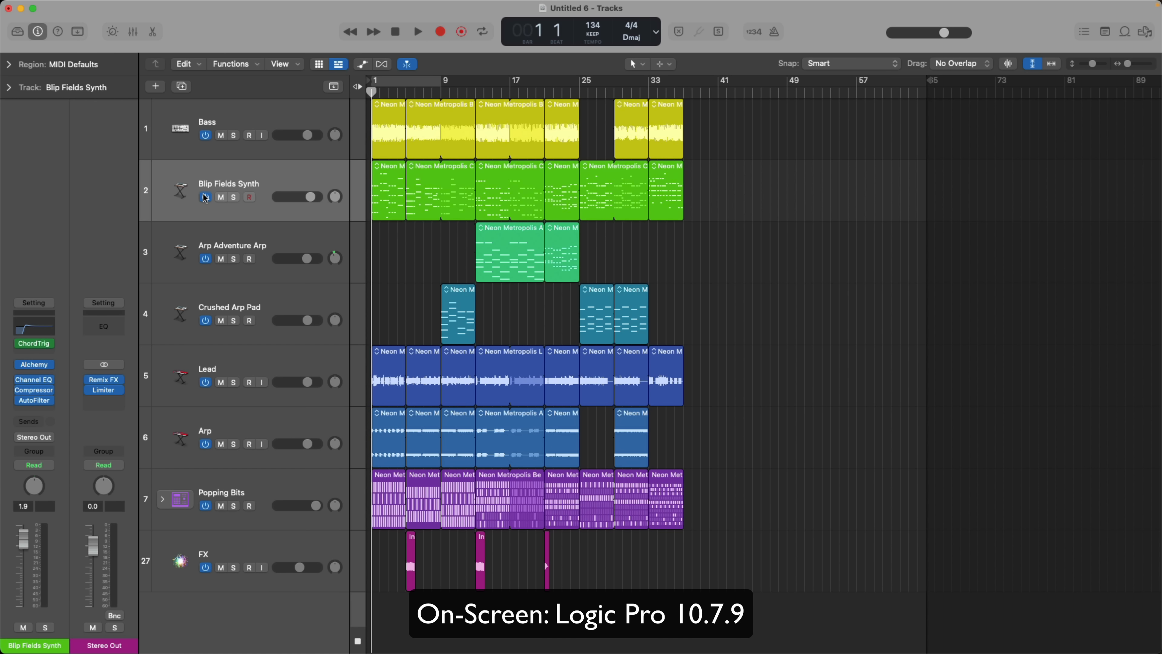
{"action": "left_click", "coordinate": [220, 196]}
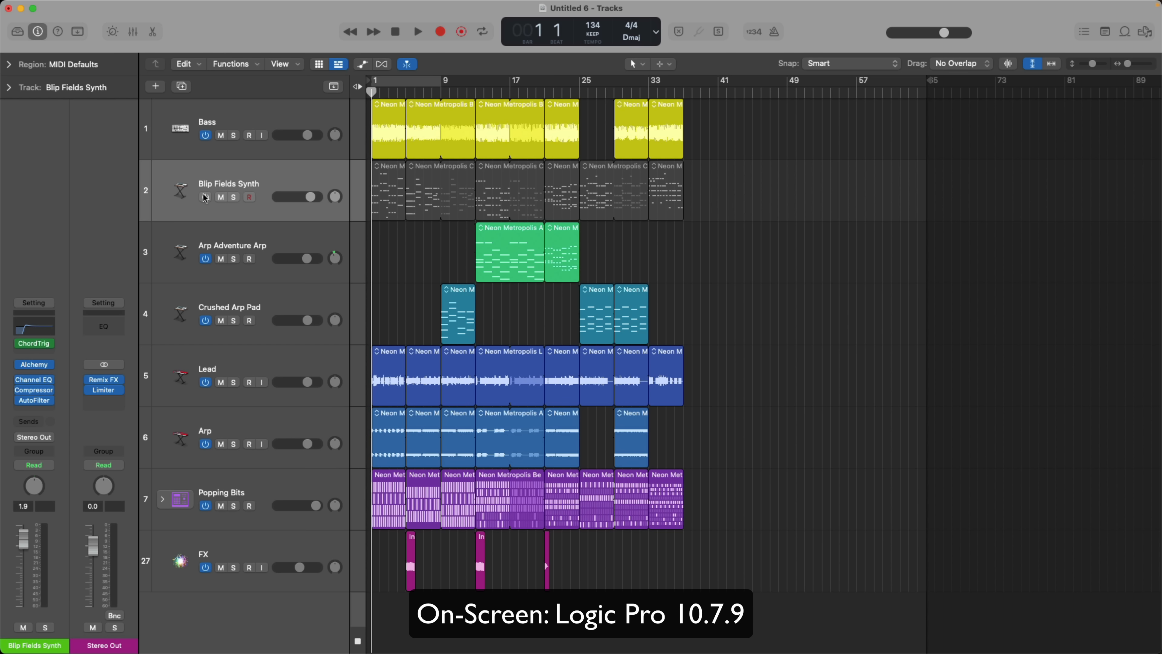
{"action": "left_click", "coordinate": [220, 196]}
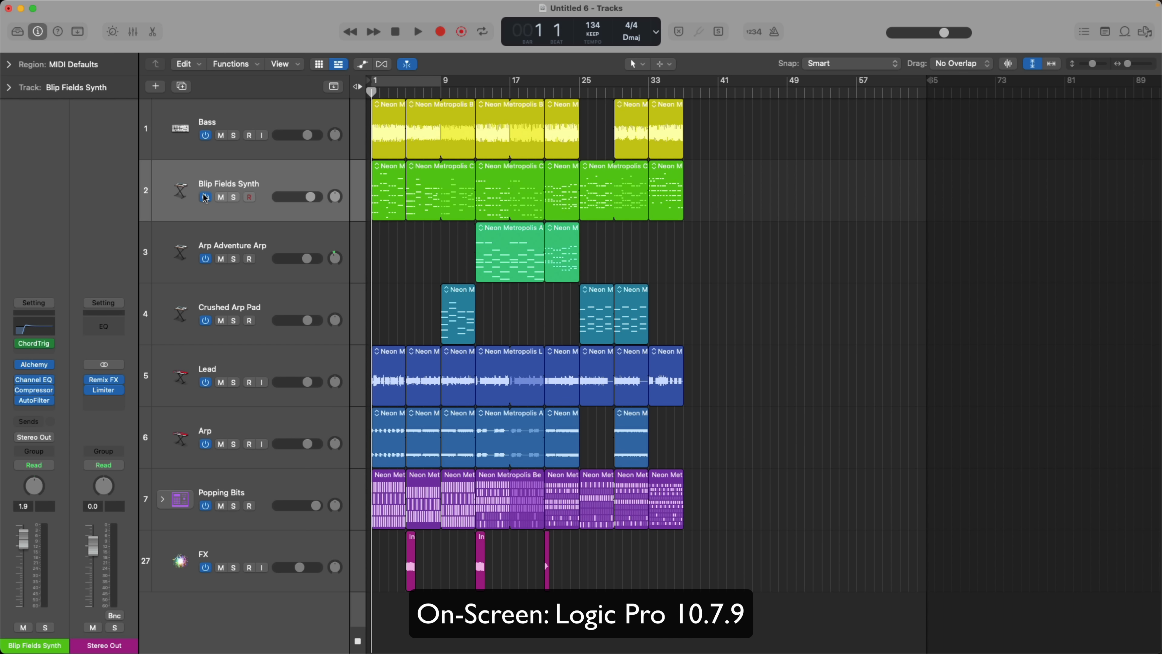
{"action": "left_click", "coordinate": [205, 196]}
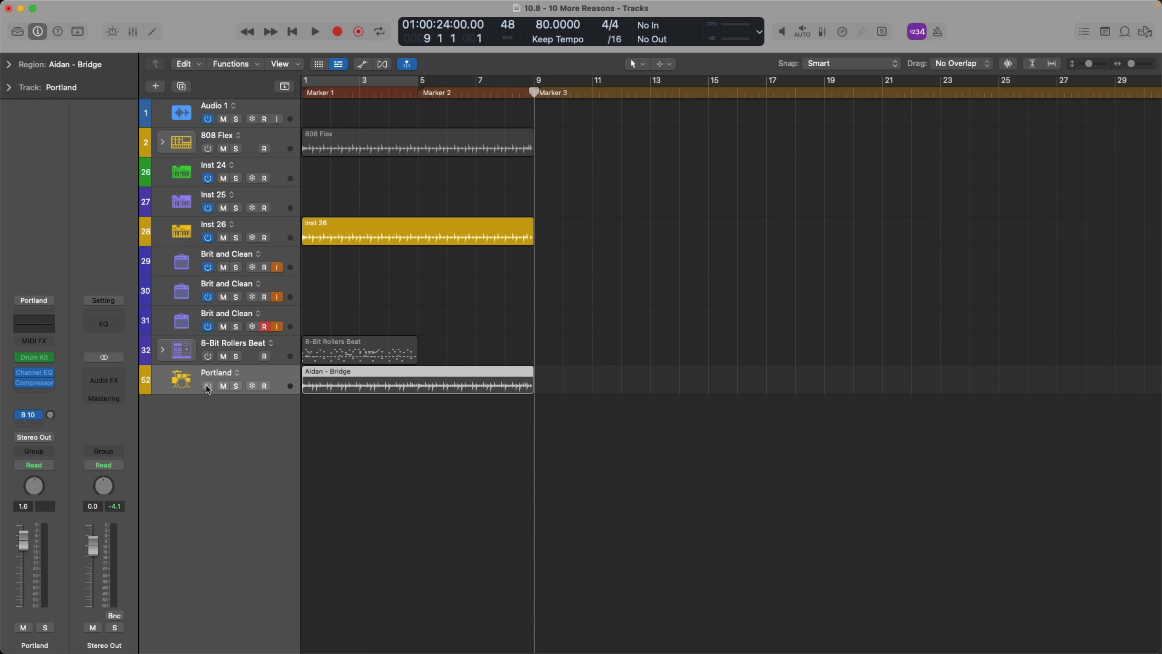
{"action": "left_click", "coordinate": [264, 326]}
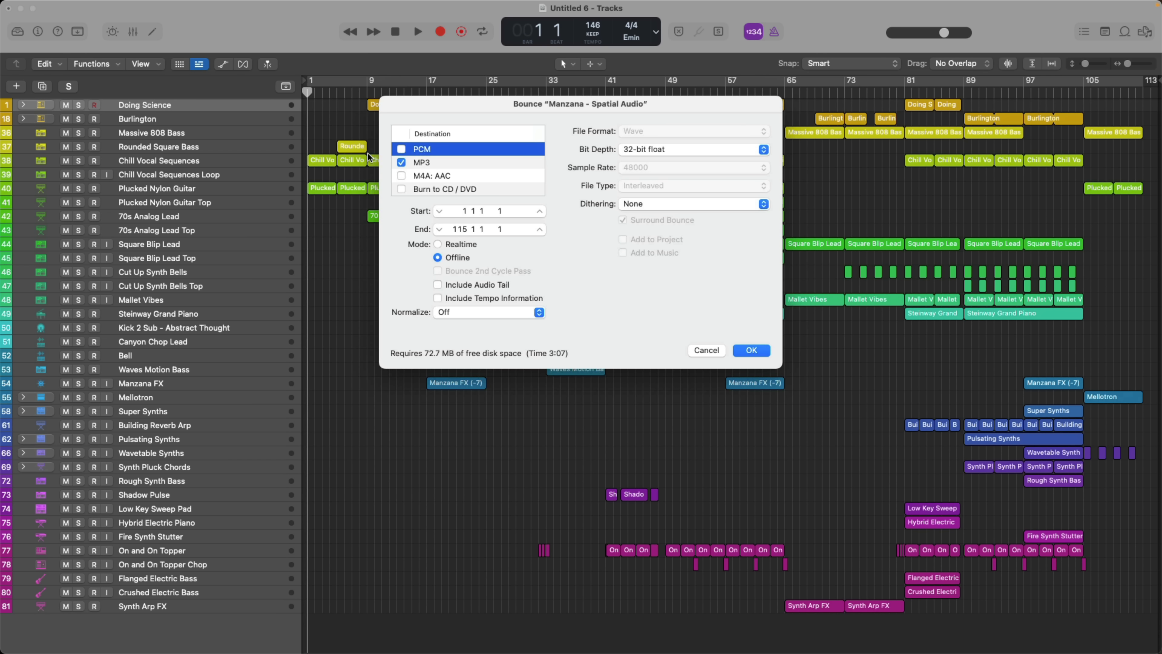
- Confirm the bounce settings and start bouncing the mix to the Desktop
{"action": "left_click", "coordinate": [750, 350]}
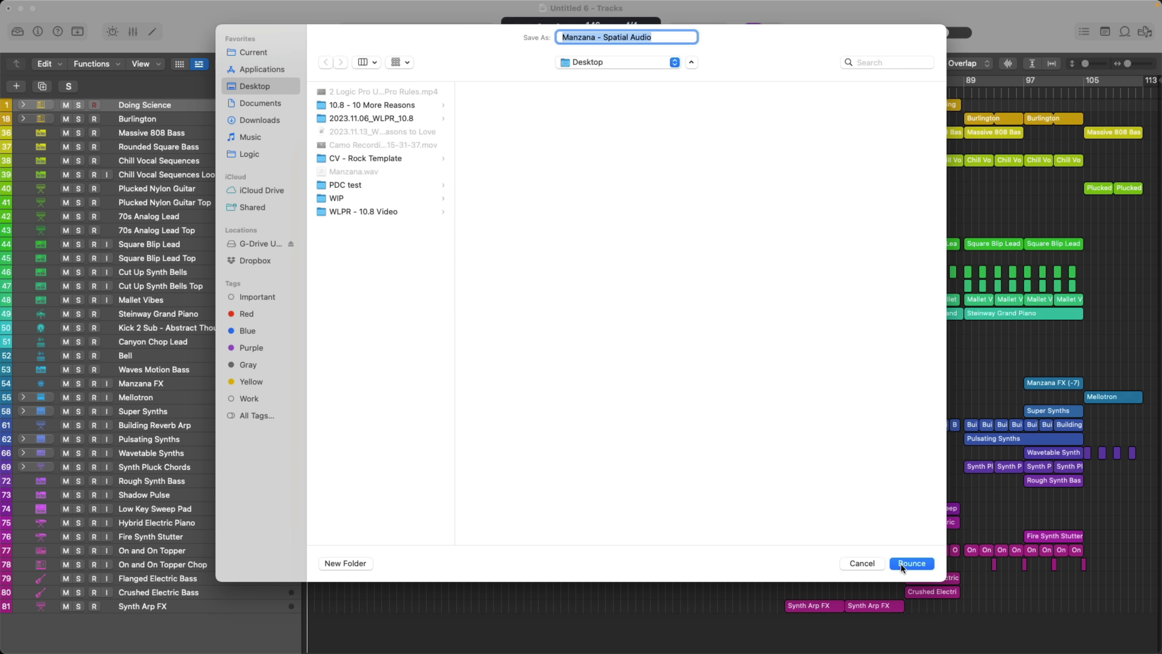
{"action": "left_click", "coordinate": [911, 563]}
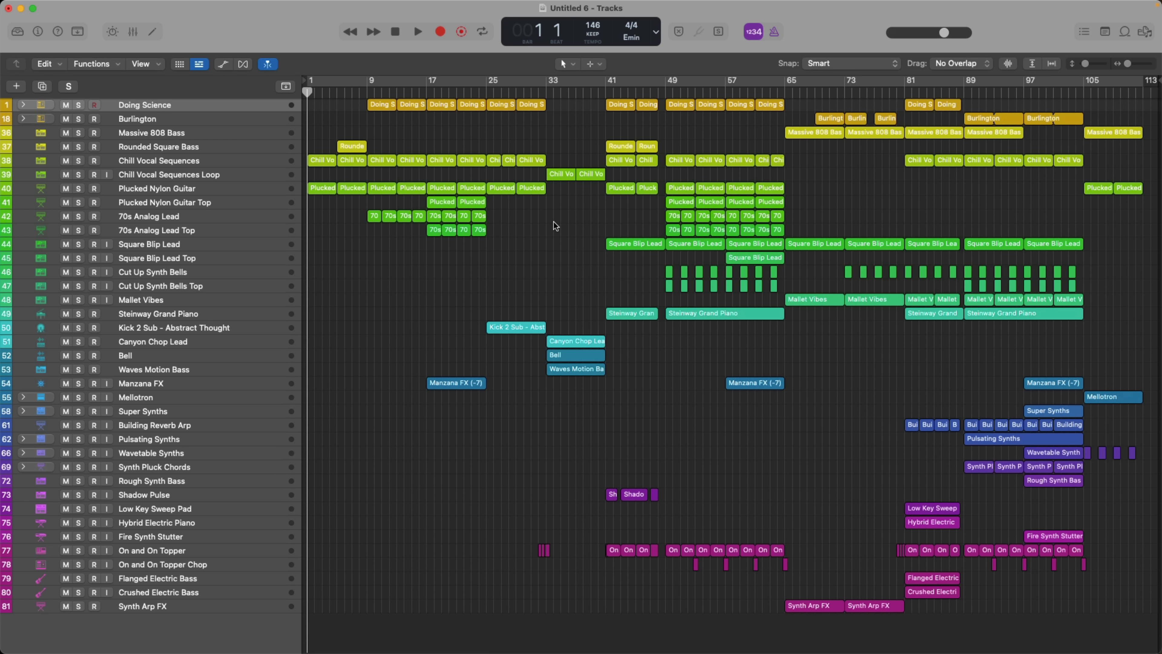
{"action": "mouse_move", "coordinate": [290, 255]}
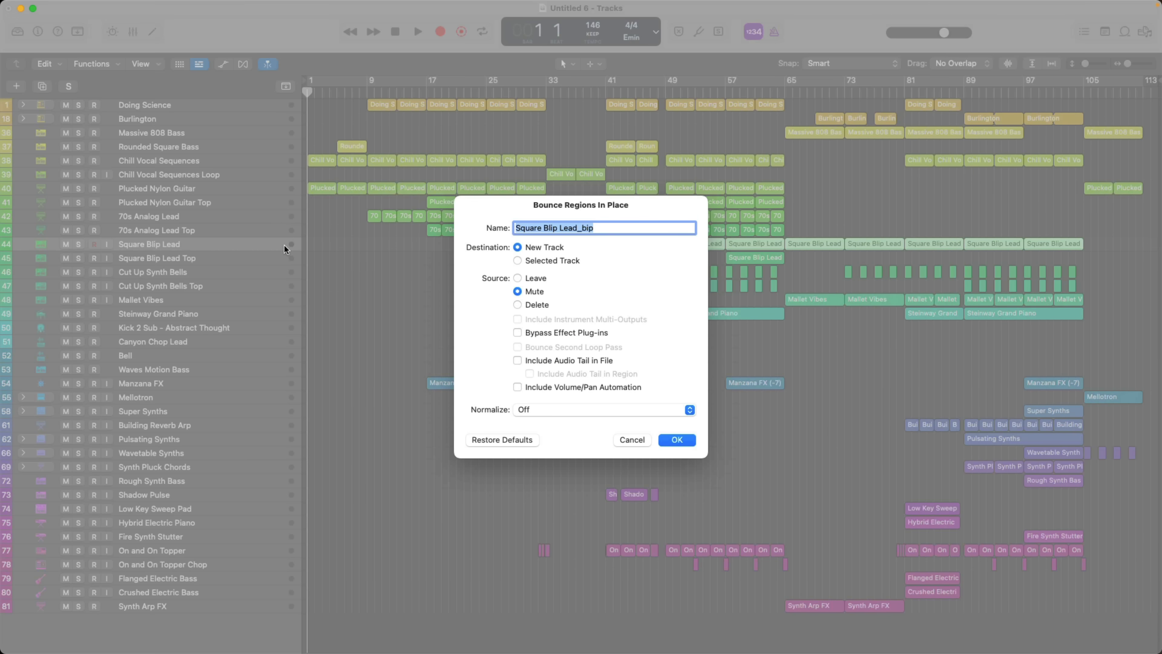
- Confirm bouncing the Square Blip Lead regions in place to a new track with originals muted
{"action": "left_click", "coordinate": [675, 439]}
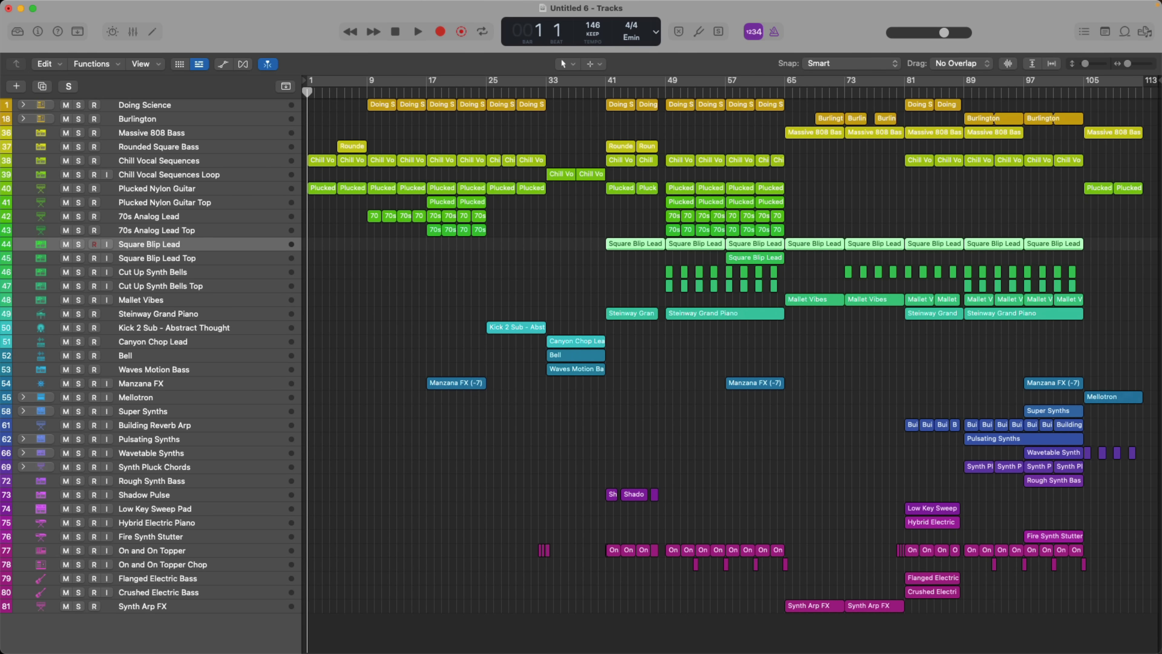
{"action": "mouse_move", "coordinate": [297, 257]}
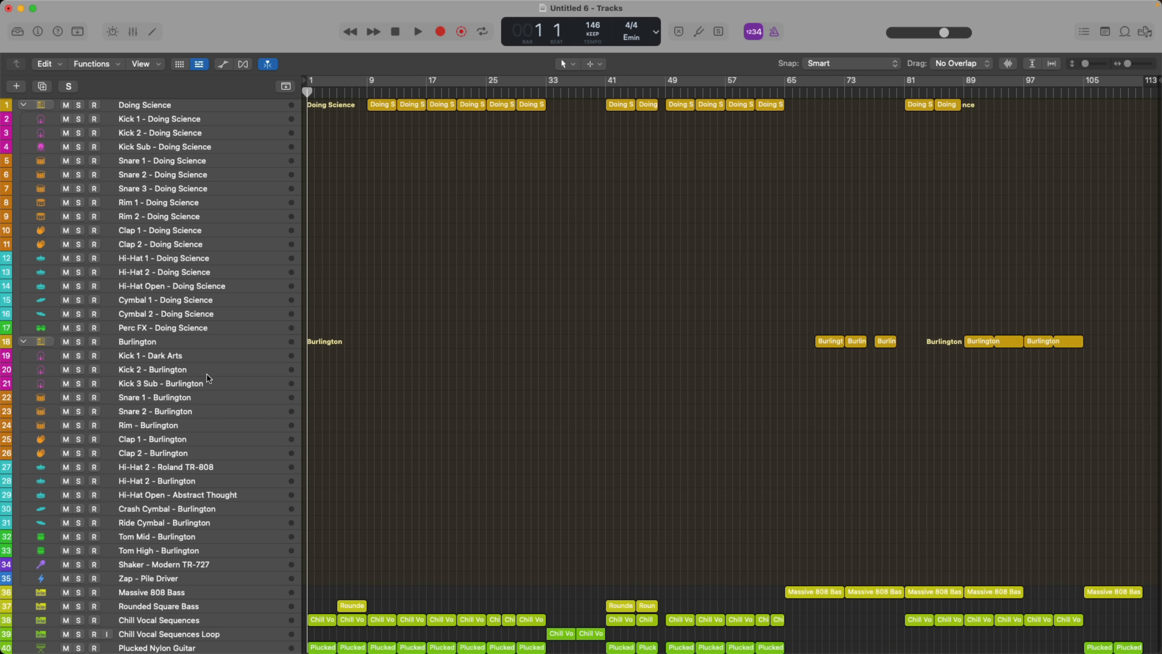
{"action": "mouse_move", "coordinate": [259, 109]}
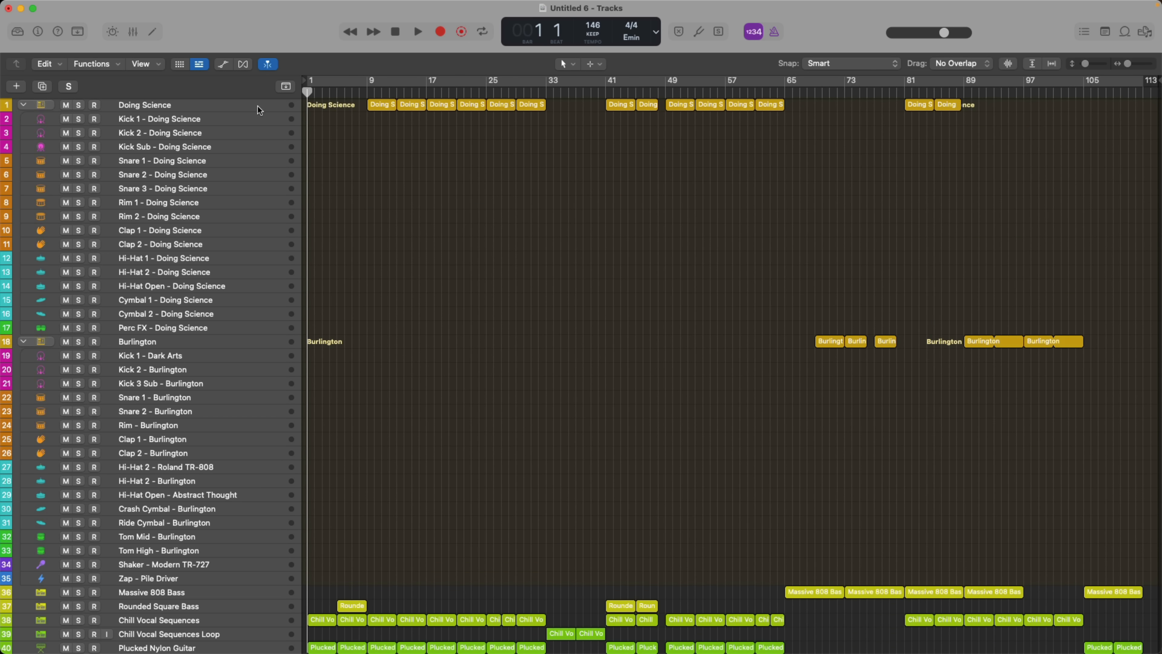
- Select the Doing Science drum stack, enable mixer Autoscroll to Selection, then select a Stereo Mix track
{"action": "left_click", "coordinate": [132, 32]}
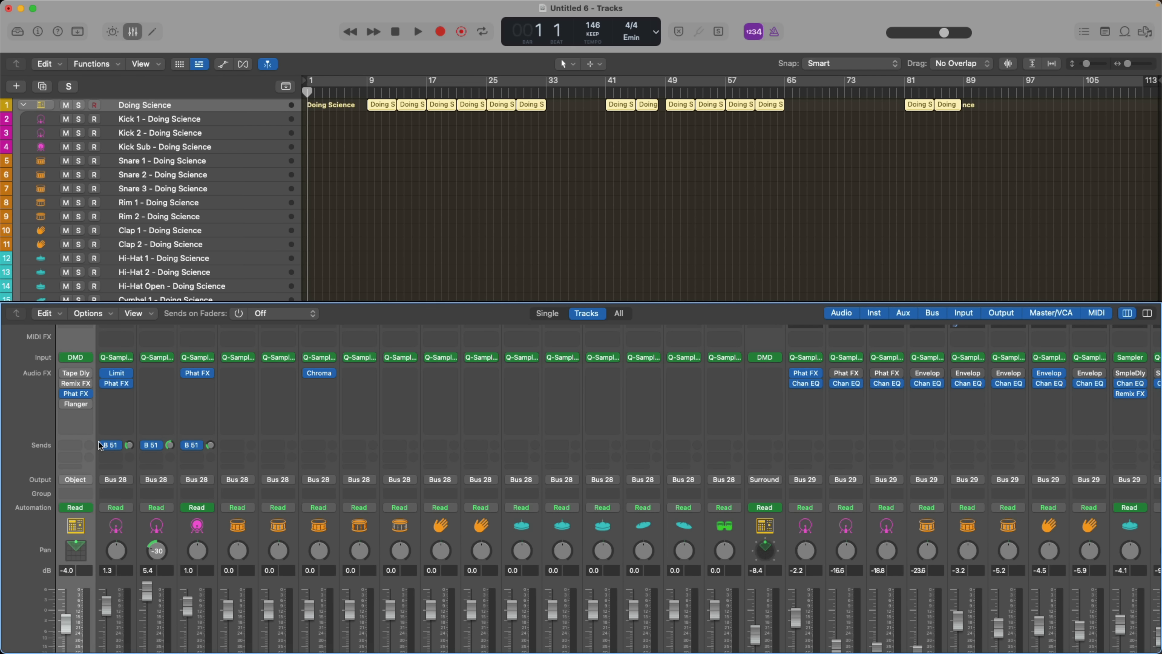
{"action": "left_click", "coordinate": [134, 313]}
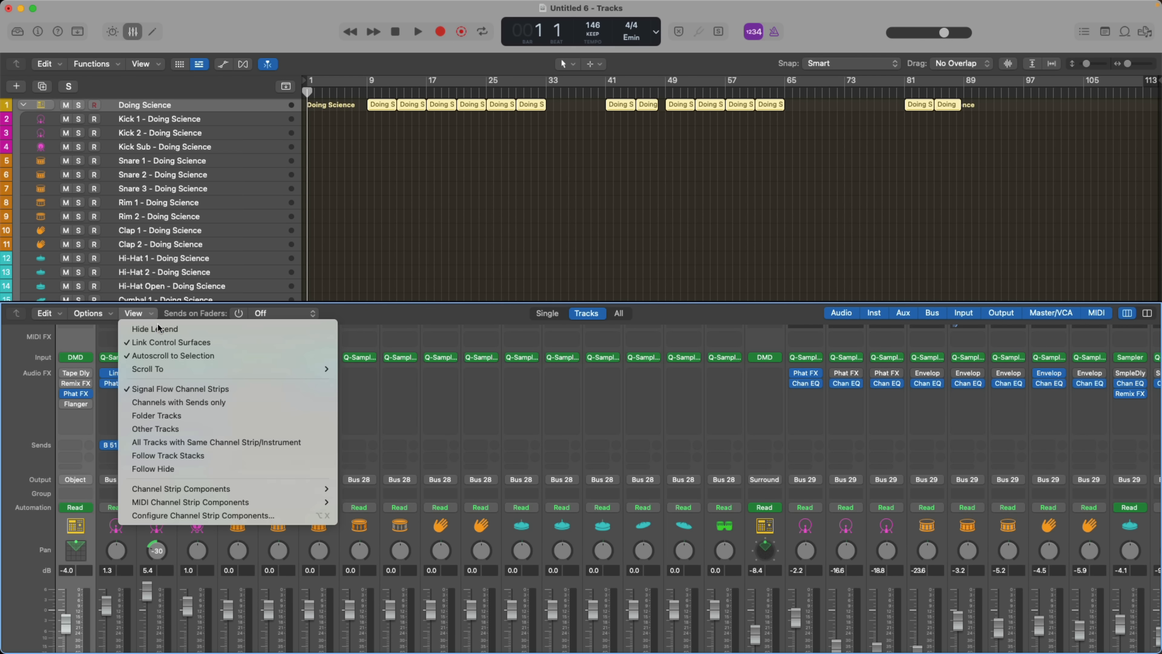
{"action": "mouse_move", "coordinate": [173, 356]}
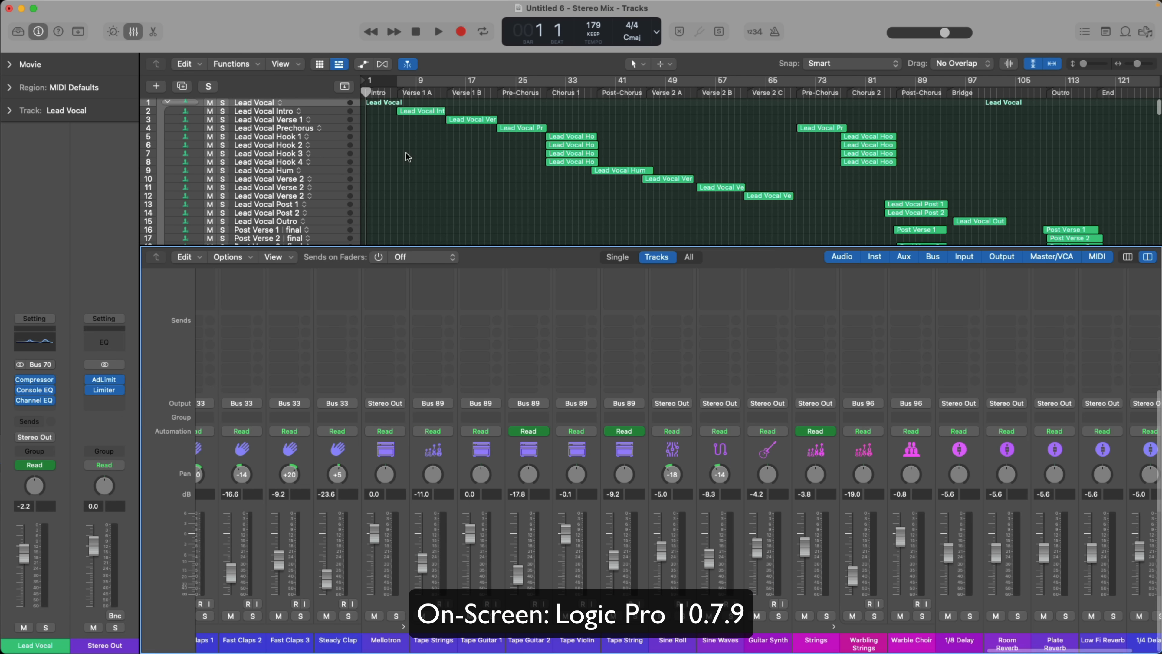
{"action": "left_click", "coordinate": [277, 257]}
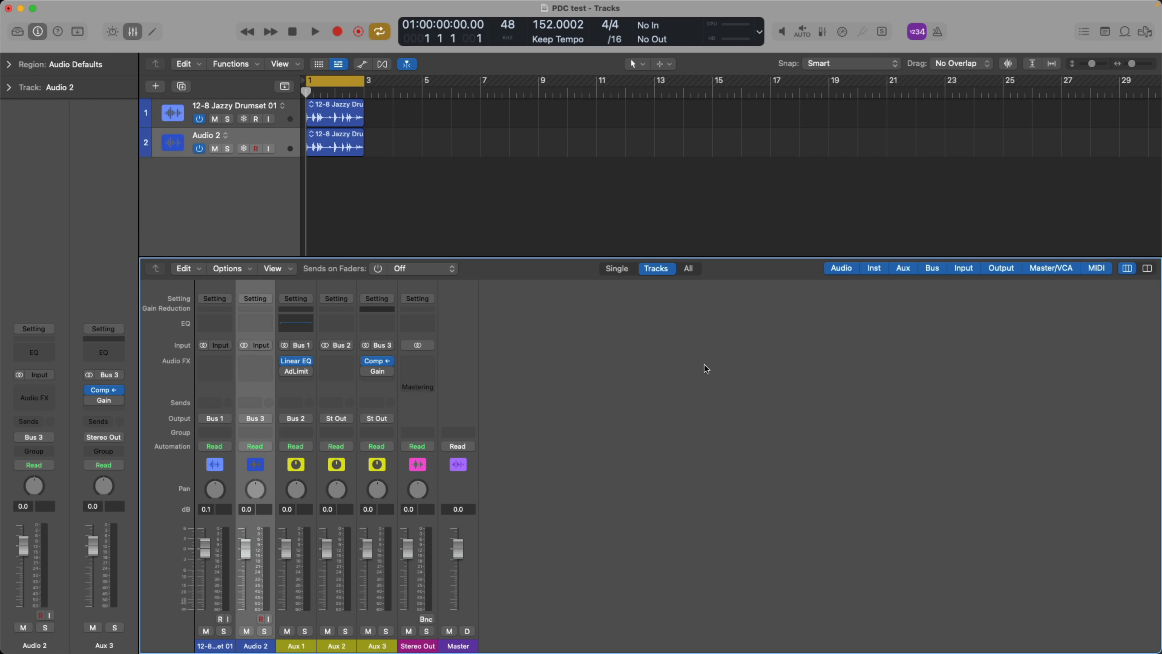
{"action": "mouse_move", "coordinate": [393, 369]}
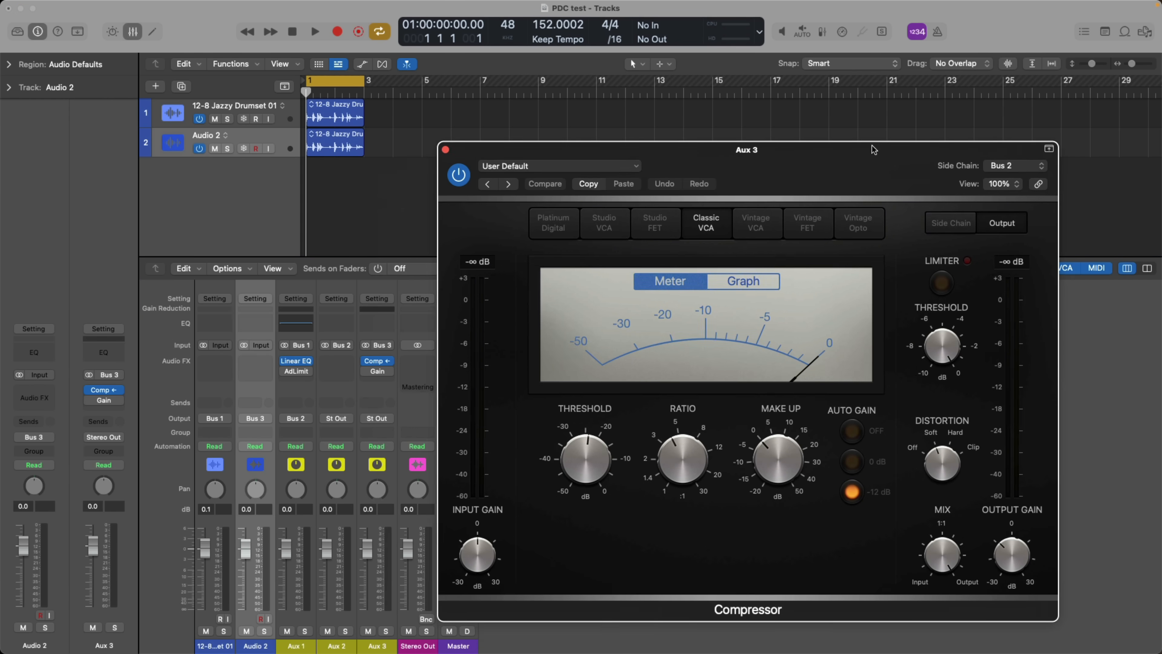
- Move the Aux 3 compressor window aside, play the drums, show its gain-reduction graph and stop
{"action": "left_click_drag", "start_coordinate": [747, 149], "coordinate": [773, 146]}
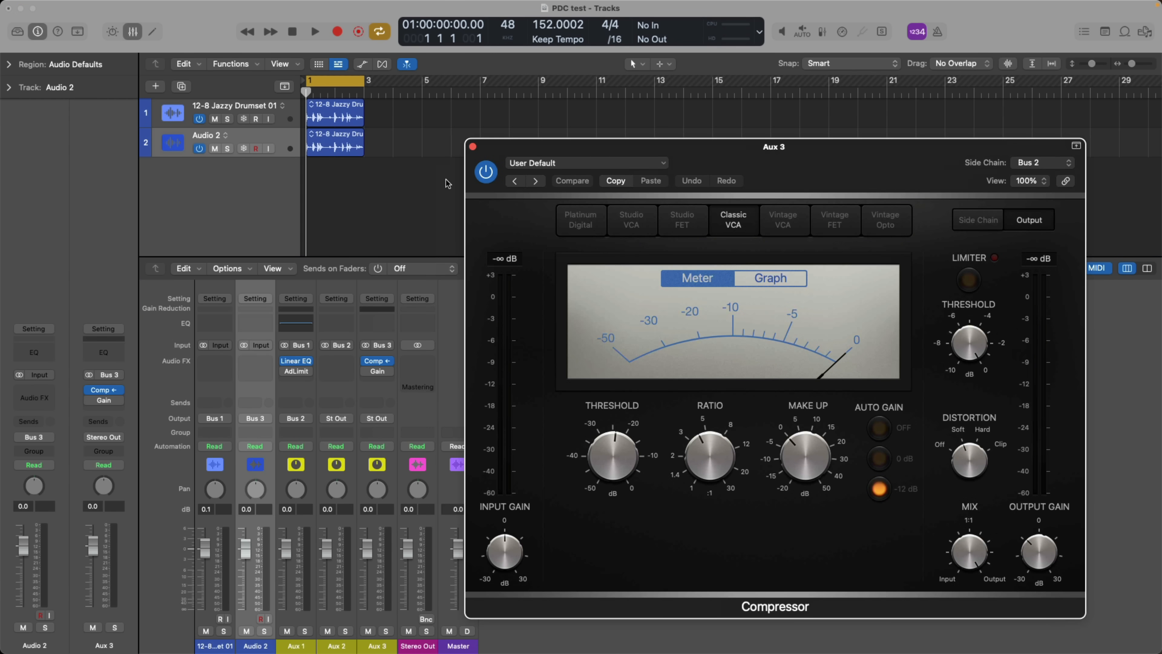
{"action": "mouse_move", "coordinate": [365, 195]}
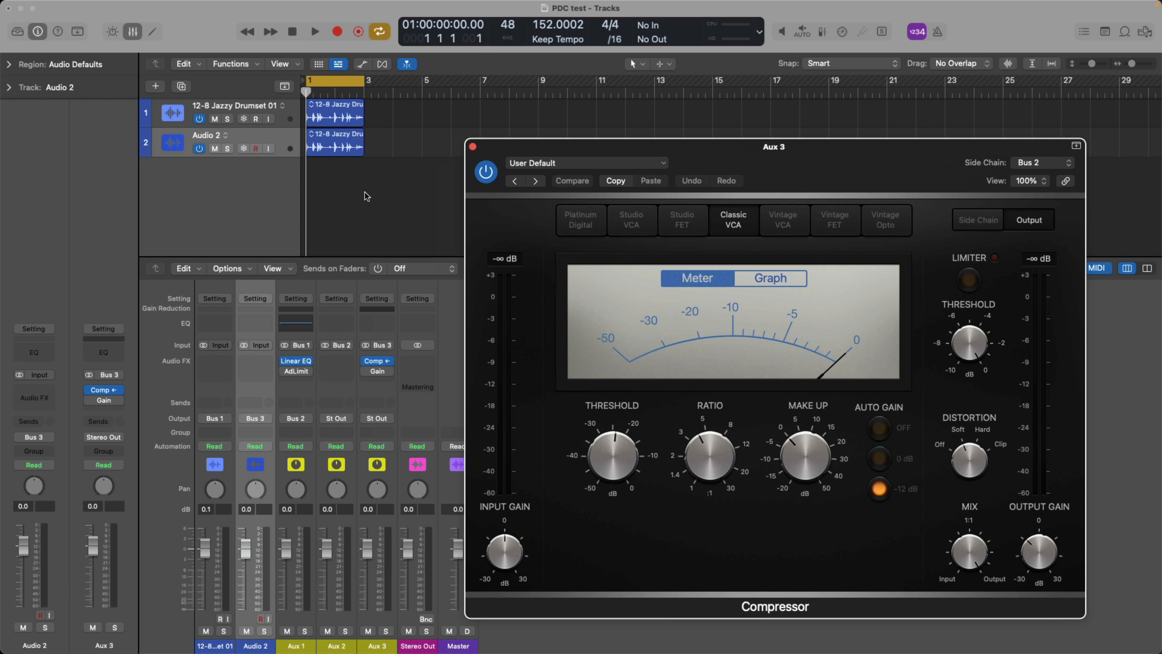
{"action": "mouse_move", "coordinate": [221, 429]}
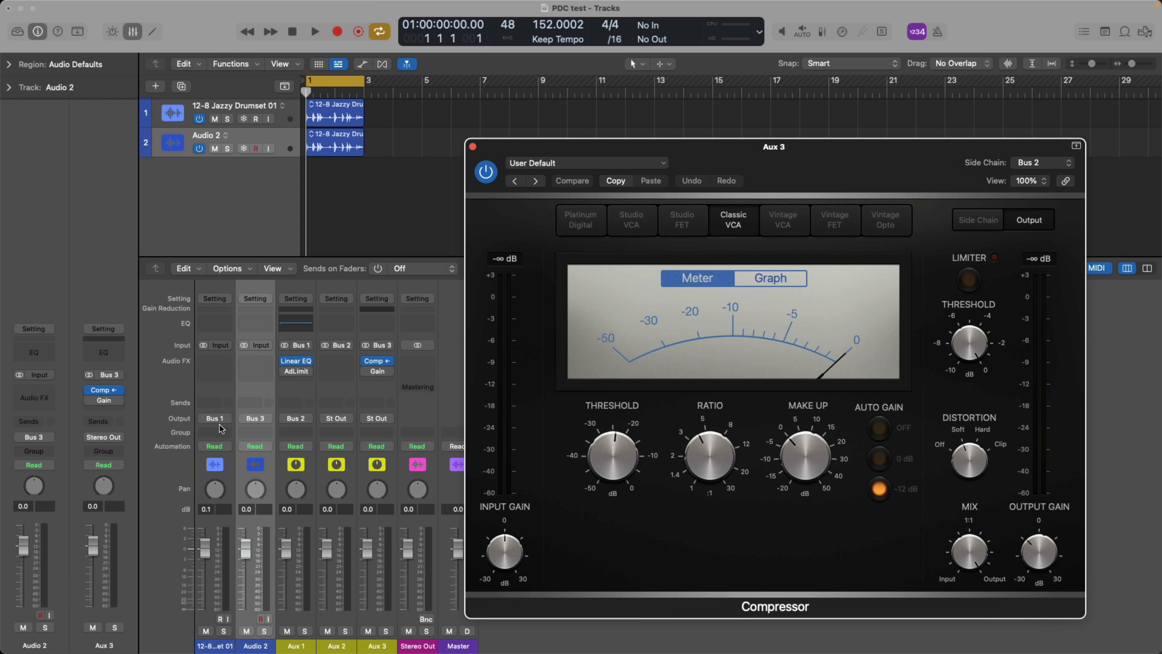
{"action": "mouse_move", "coordinate": [367, 413]}
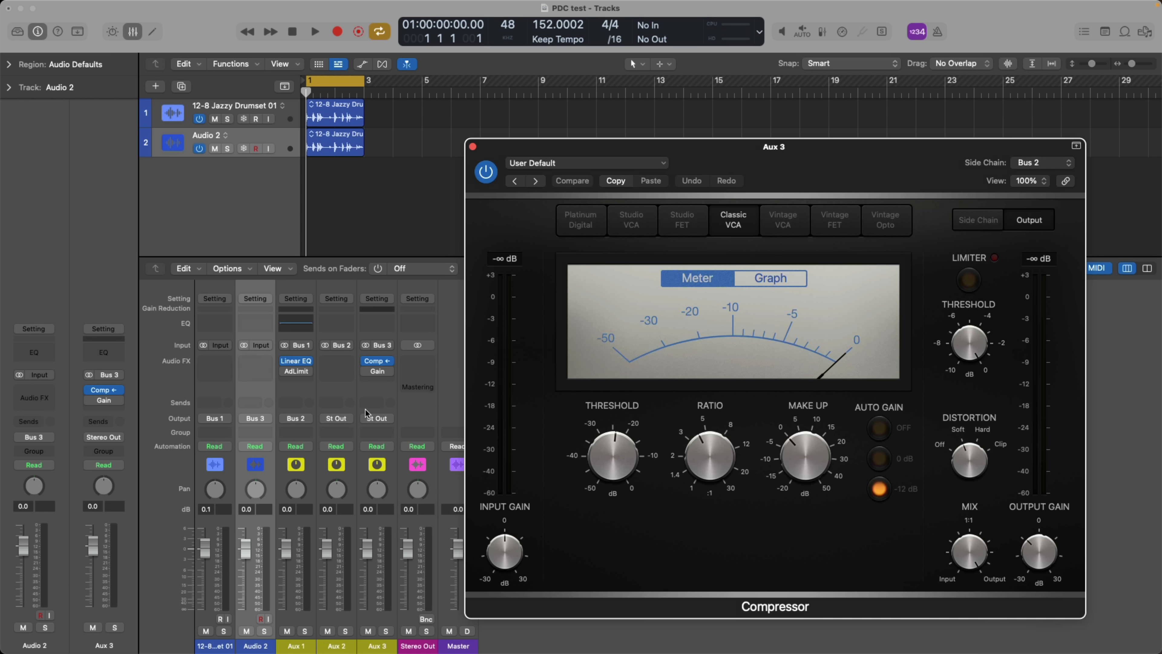
{"action": "left_click", "coordinate": [314, 30]}
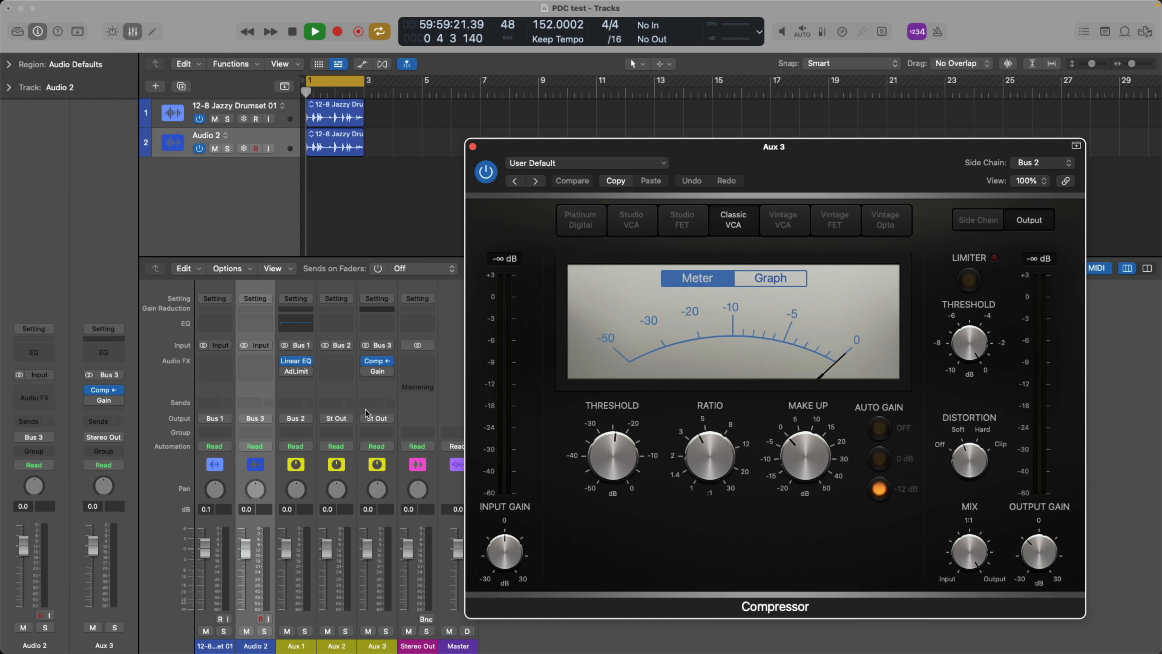
{"action": "left_click", "coordinate": [314, 30]}
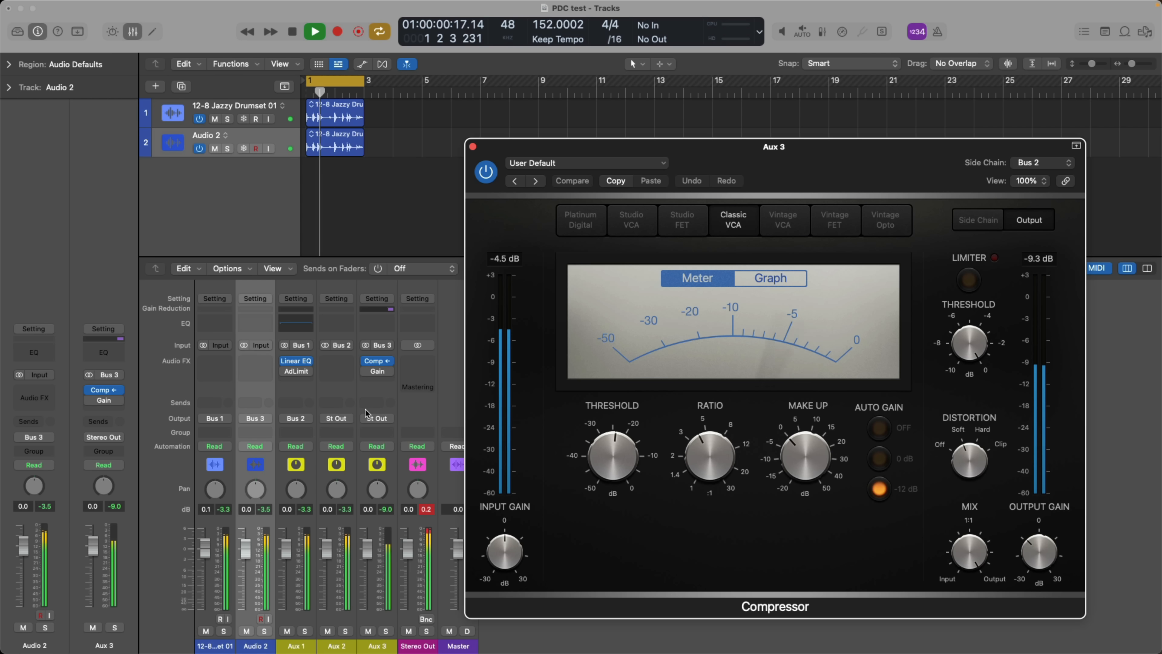
{"action": "left_click", "coordinate": [770, 278]}
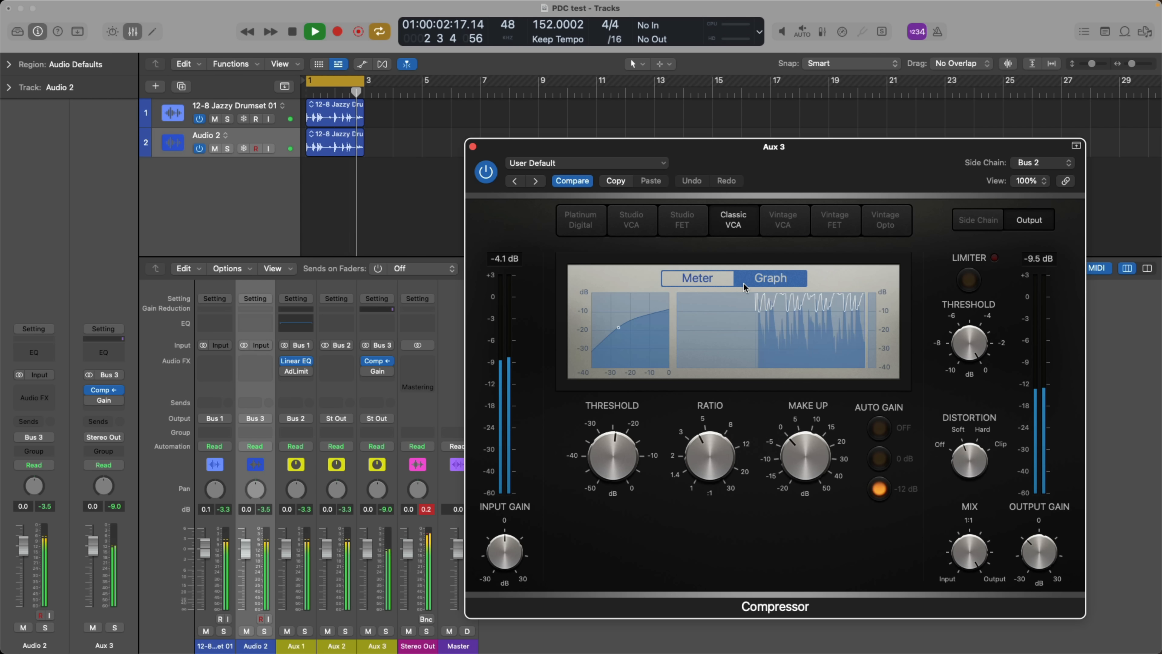
{"action": "left_click", "coordinate": [314, 31]}
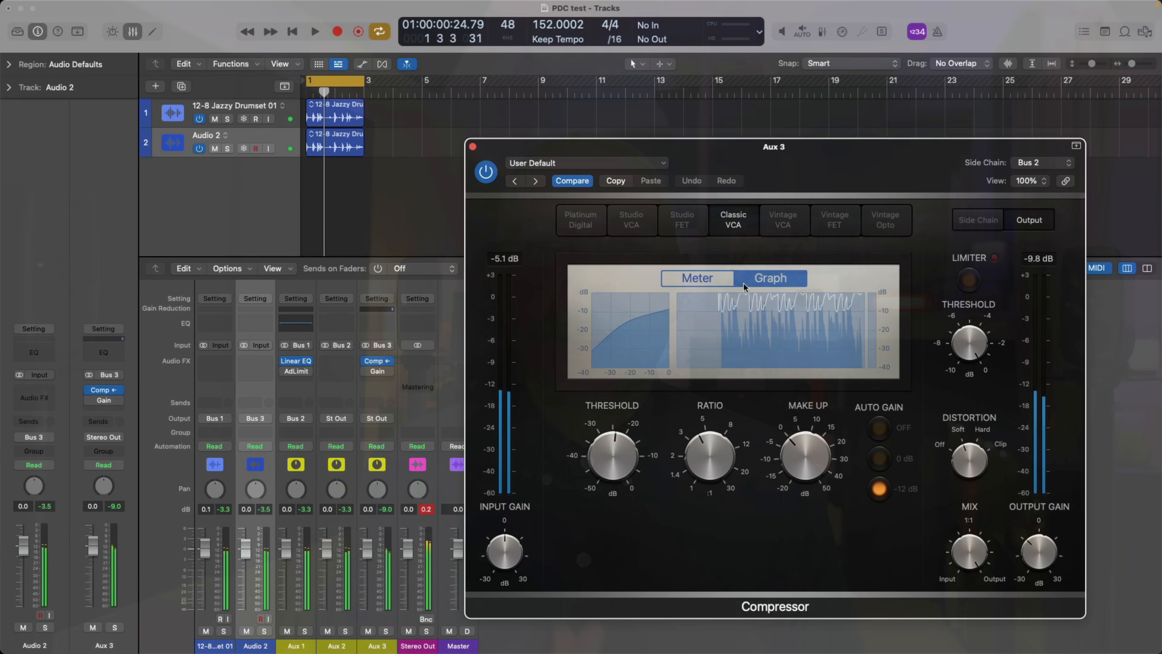